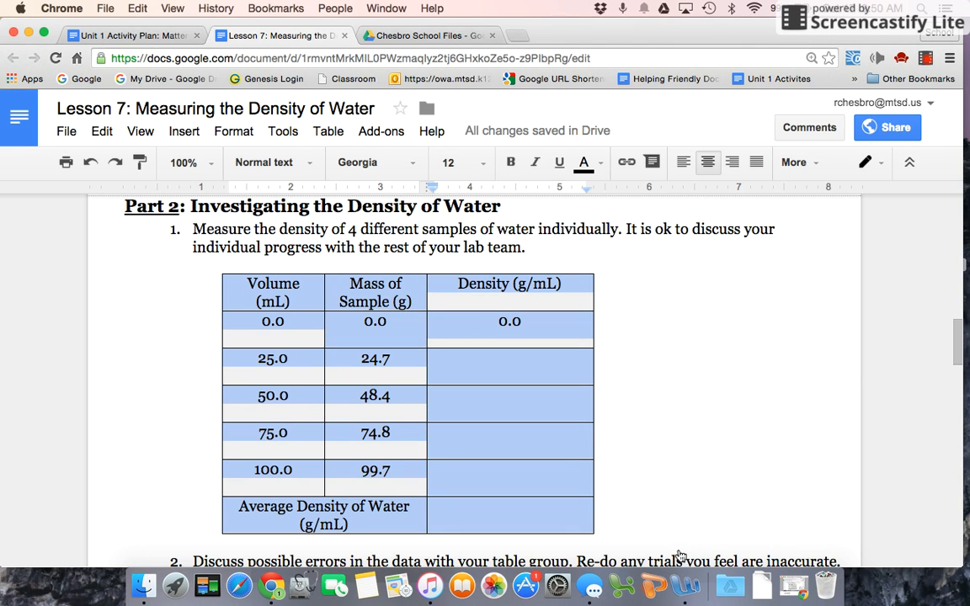
mouse_move(635, 384)
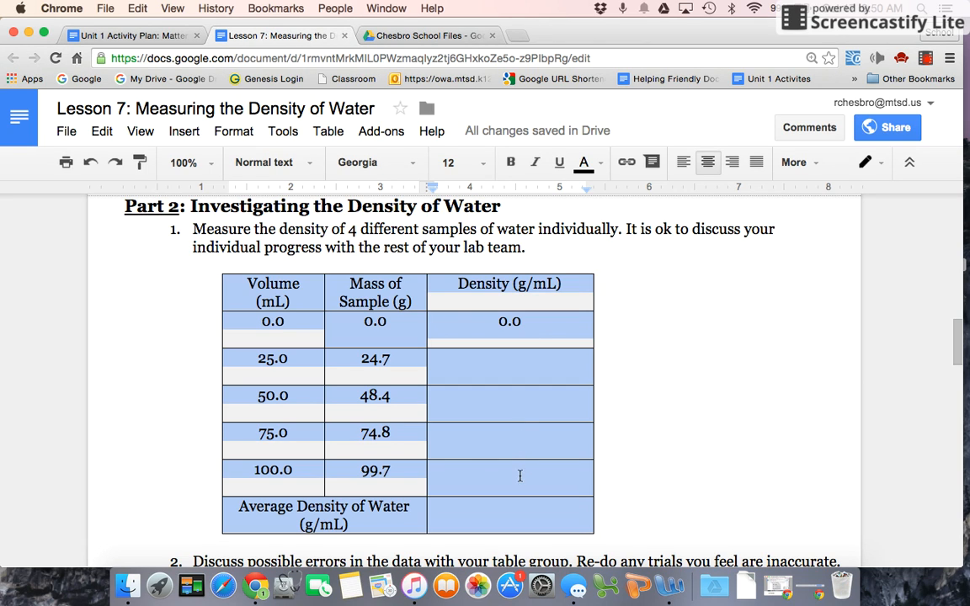
mouse_move(521, 414)
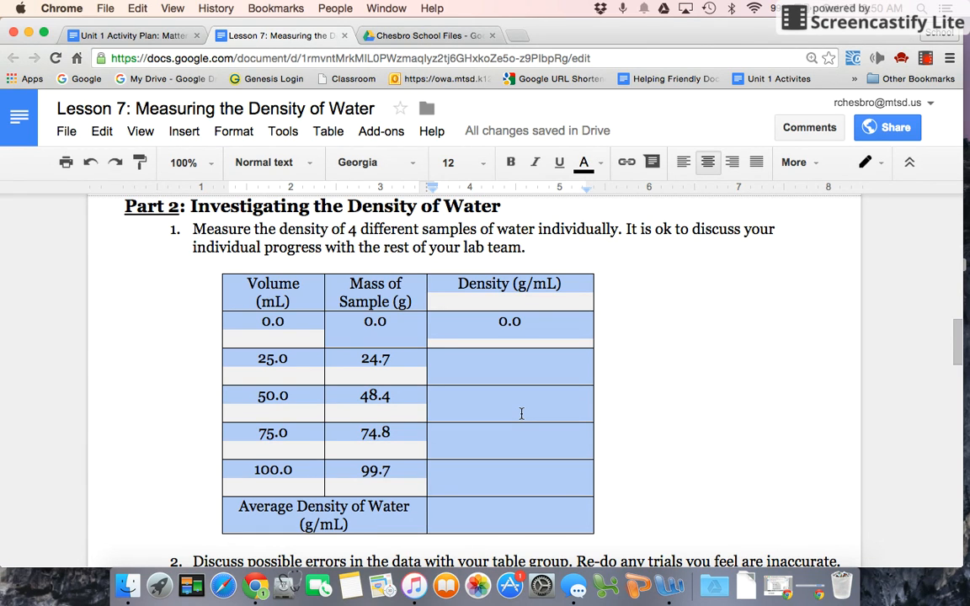
Step: Clear the 0.0 value from the first Density (g/mL) cell of the table
left_click(511, 441)
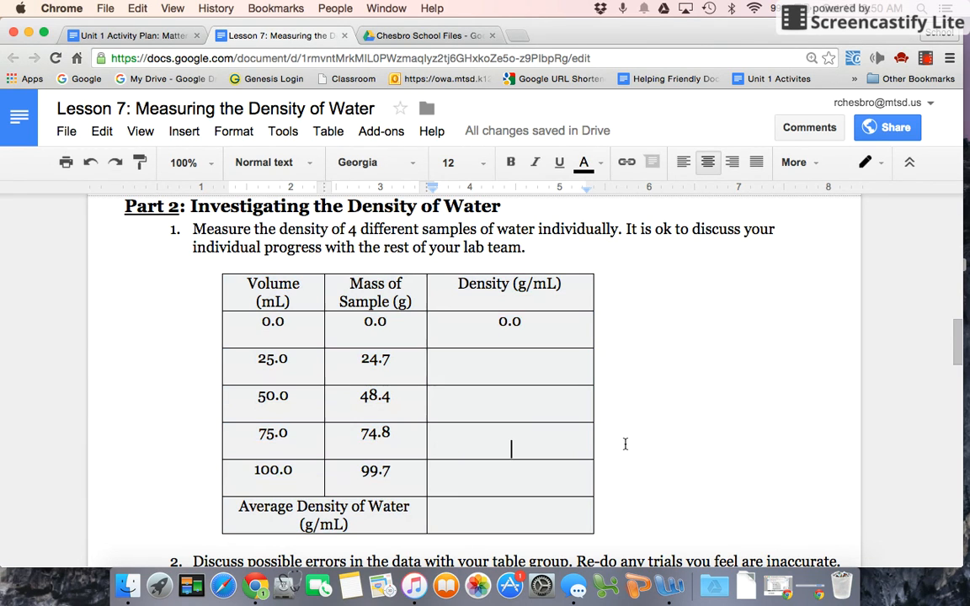
mouse_move(336, 317)
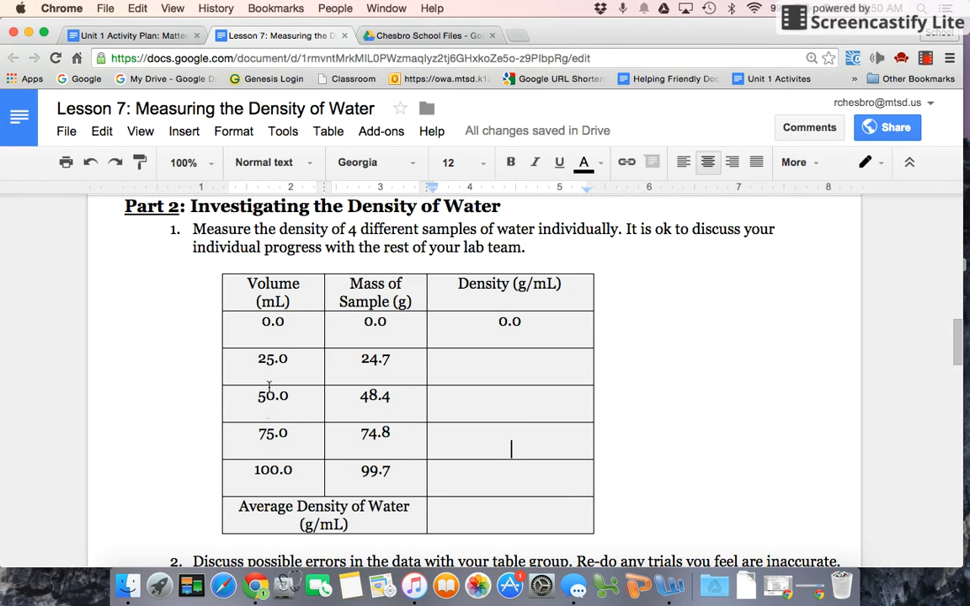
mouse_move(506, 336)
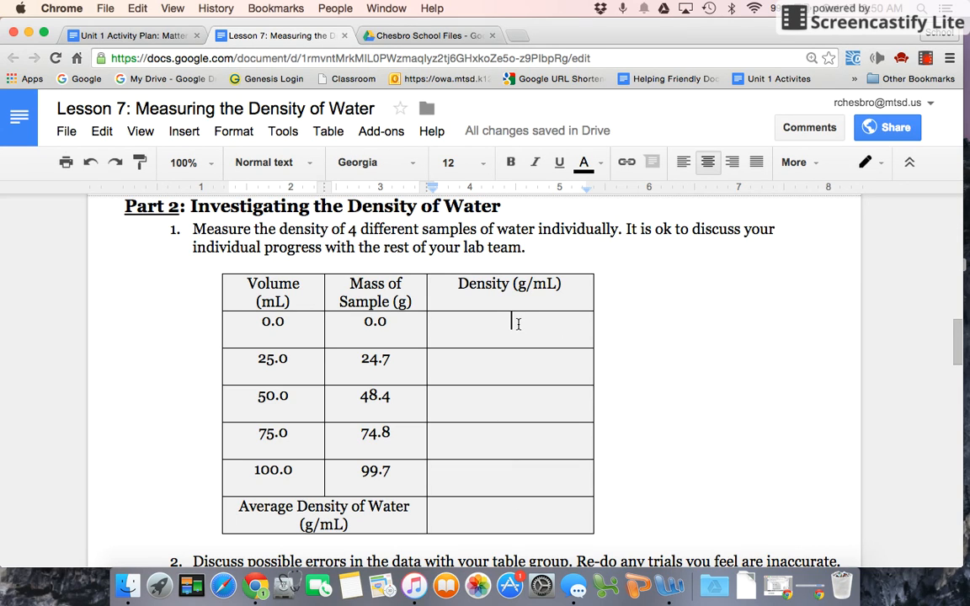
mouse_move(514, 511)
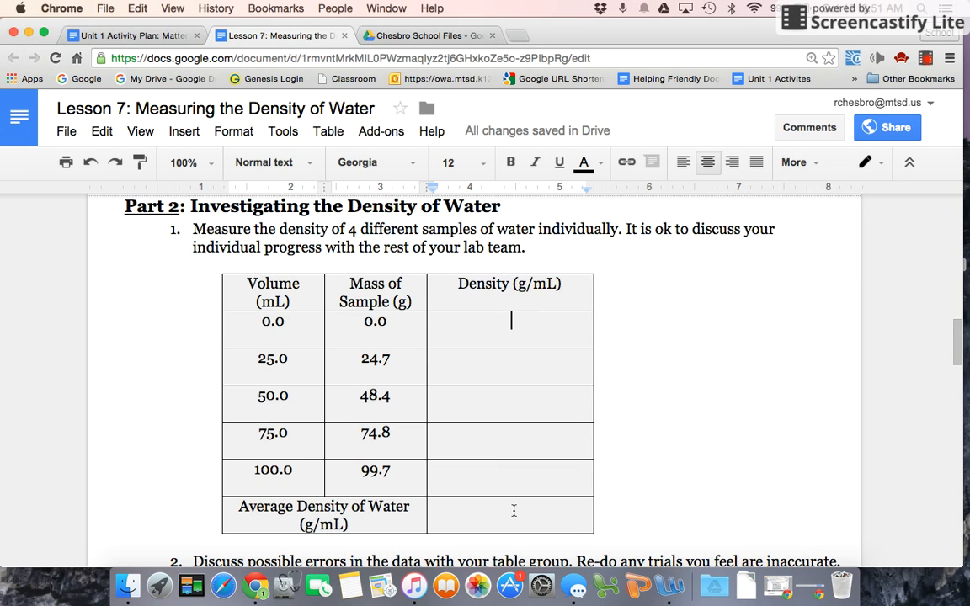
Step: Create a new Google Sheets file in the shared school files folder, confirming the shared-folder prompt
left_click(426, 36)
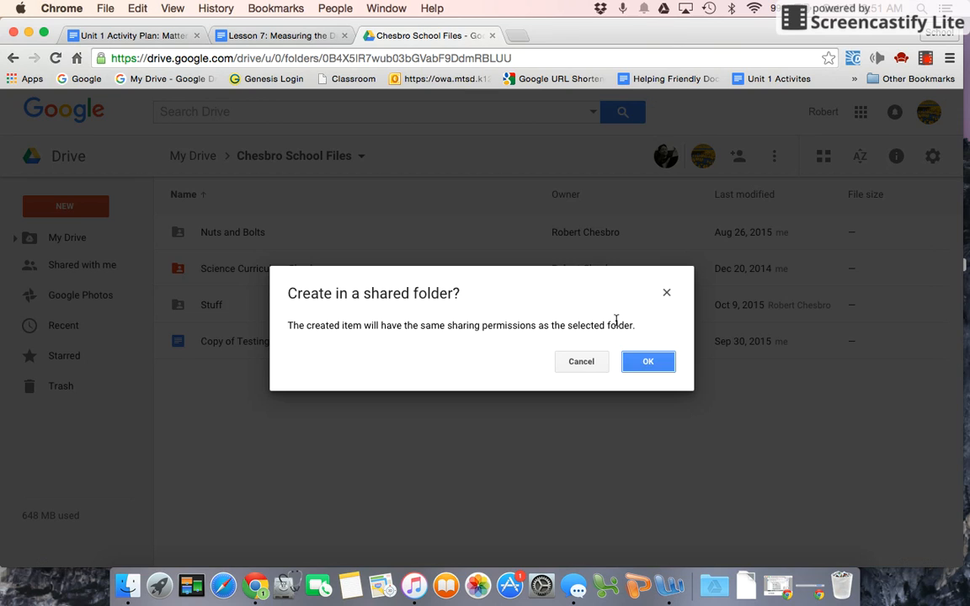
left_click(648, 361)
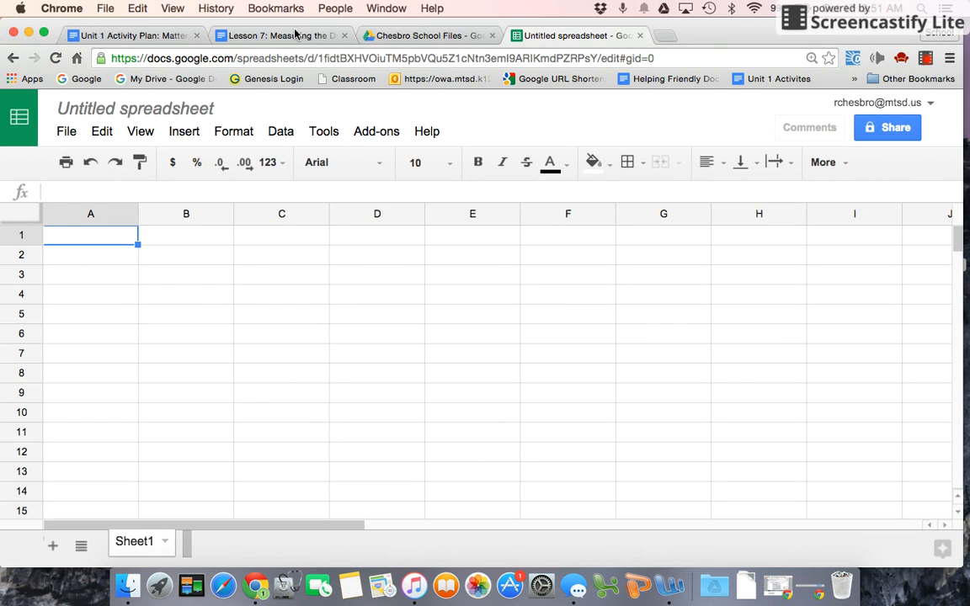
Step: Copy the Volume, Mass of Sample and Density table from the lesson document into the new spreadsheet
left_click(278, 35)
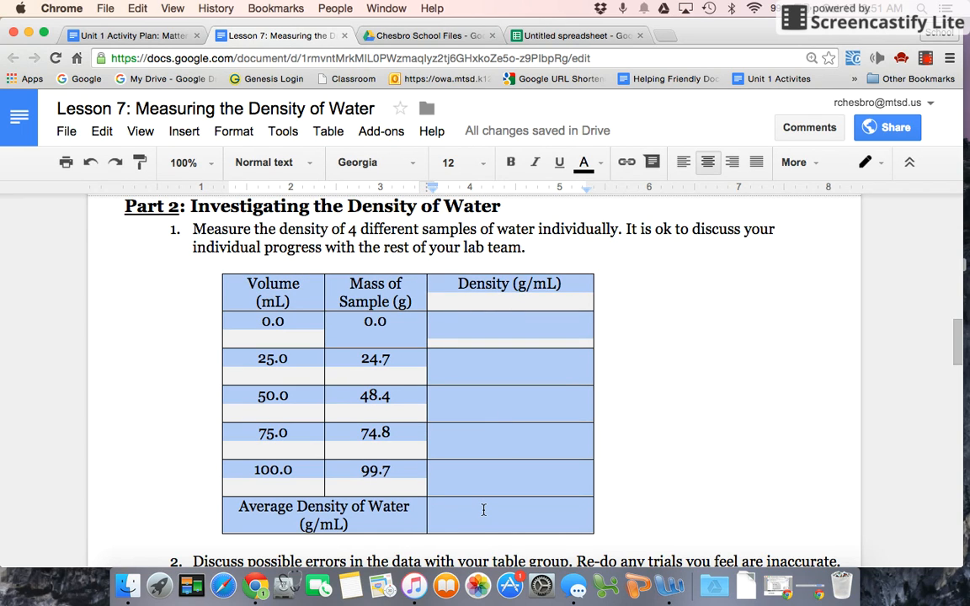
left_click(578, 35)
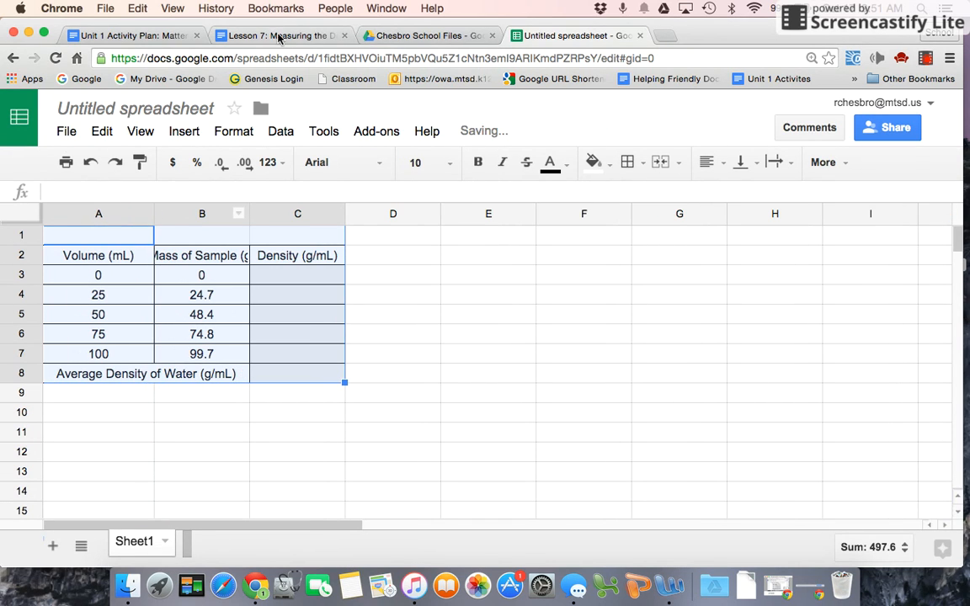
left_click(280, 36)
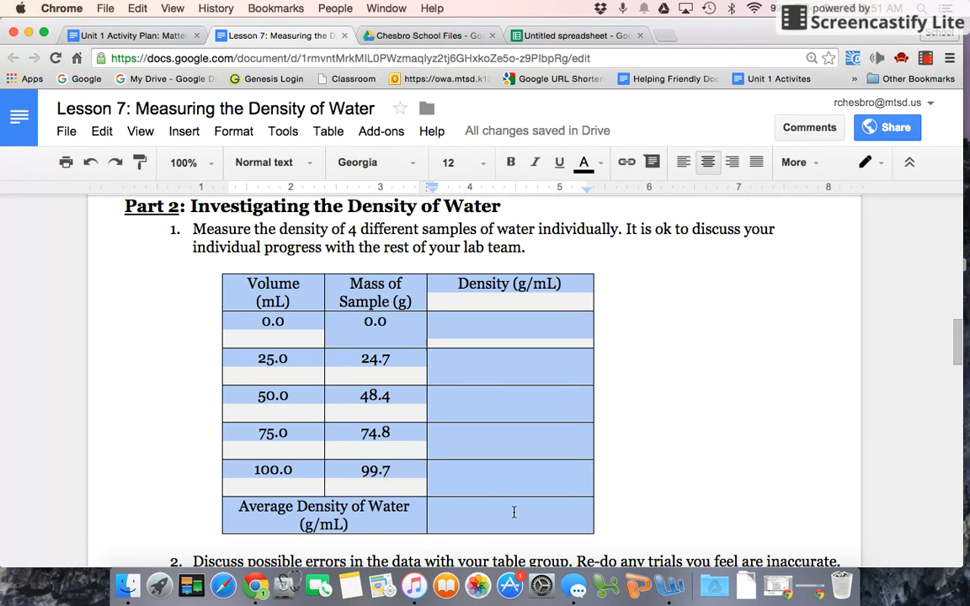
left_click(575, 35)
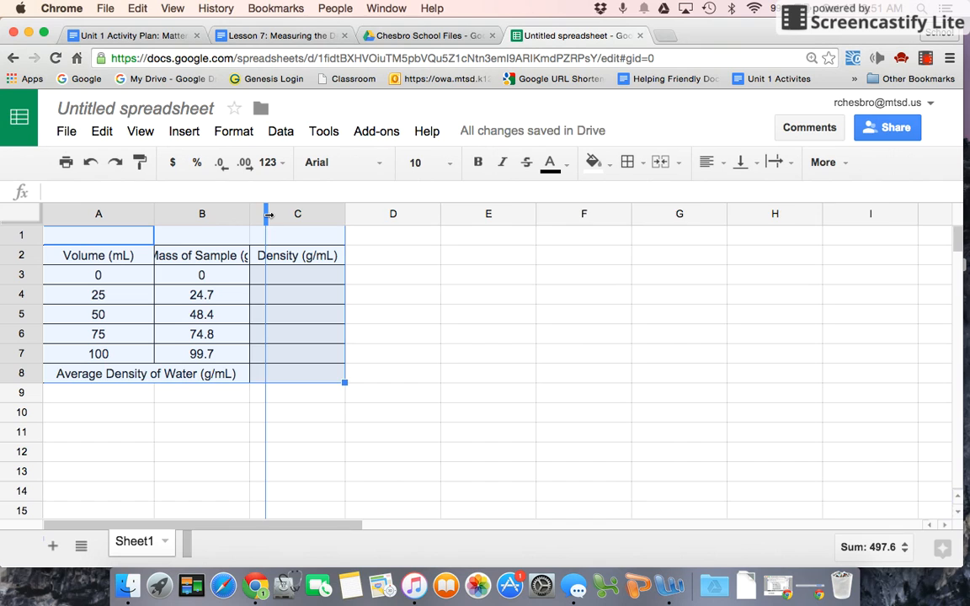
Step: Widen column B so the full 'Mass of Sample (g)' heading shows
left_click_drag(250, 213, 267, 213)
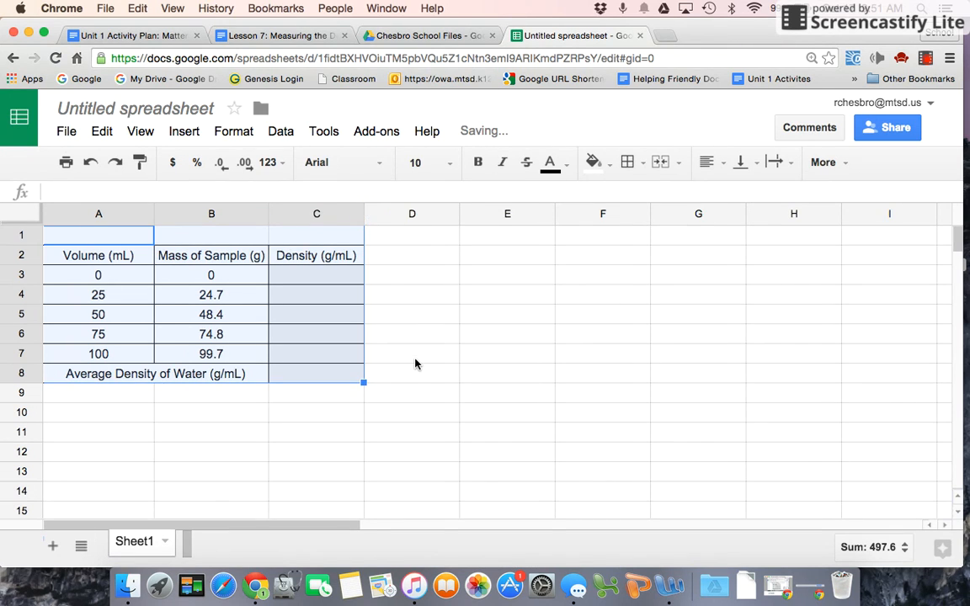
left_click(412, 354)
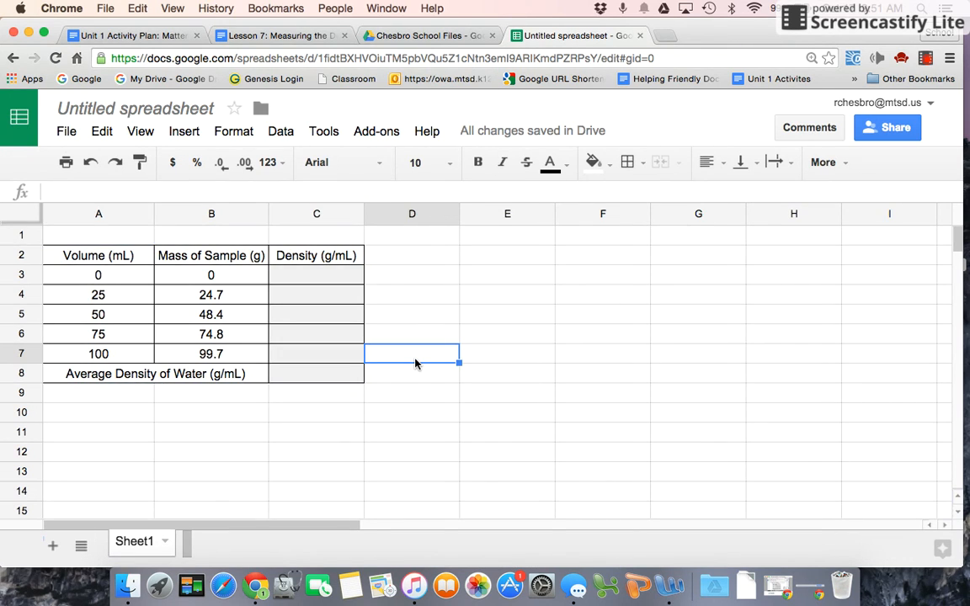
mouse_move(321, 330)
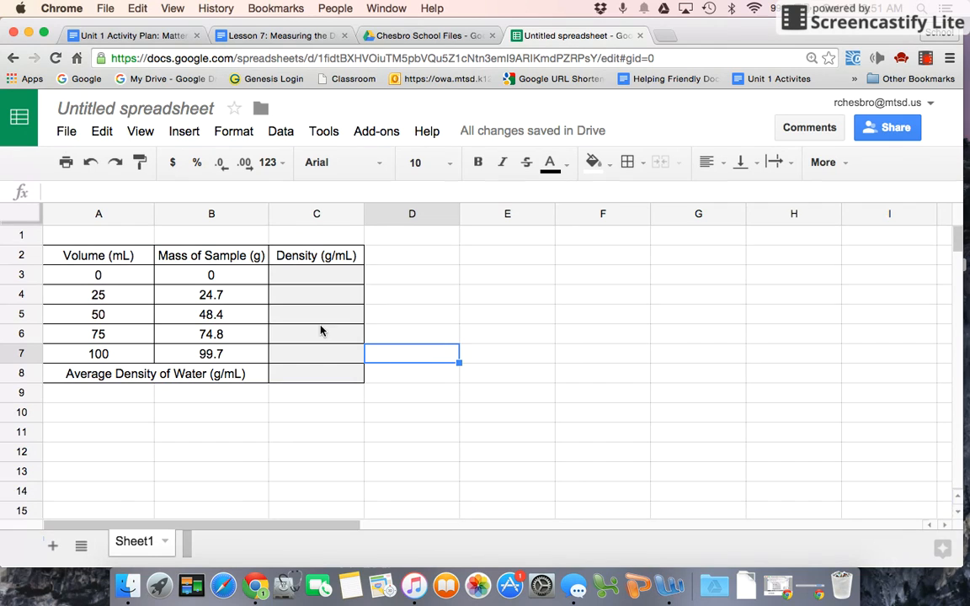
mouse_move(218, 276)
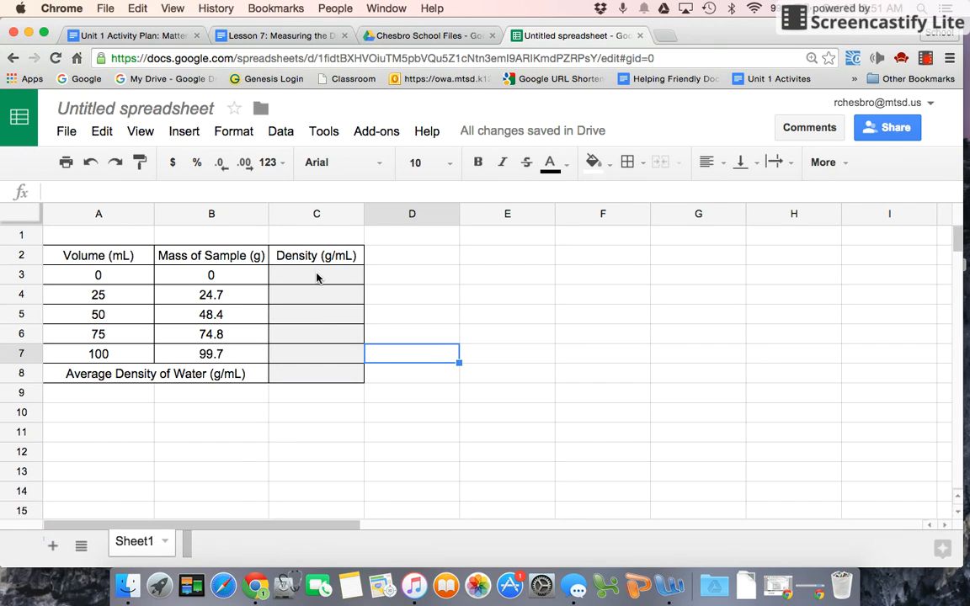
mouse_move(319, 379)
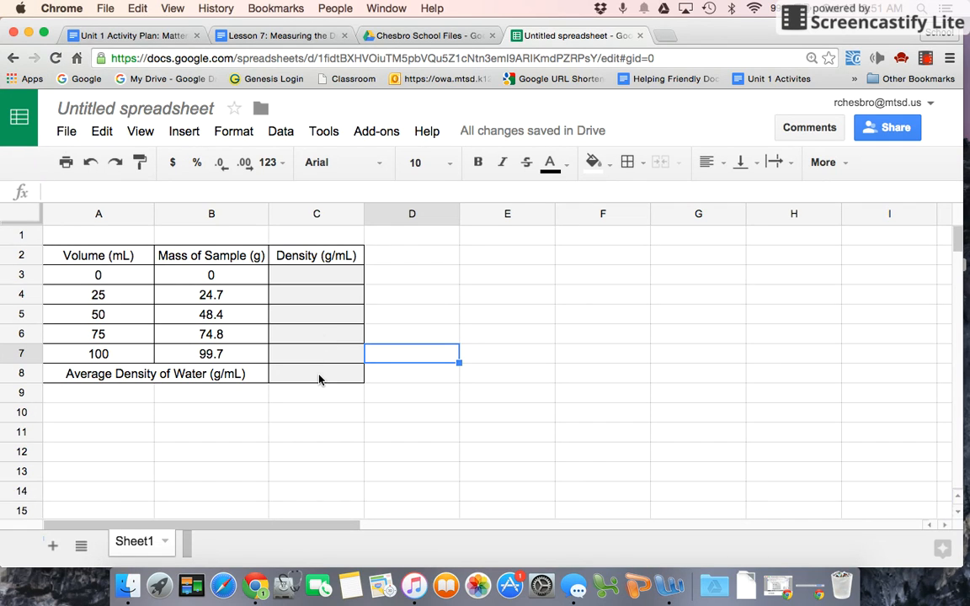
mouse_move(447, 323)
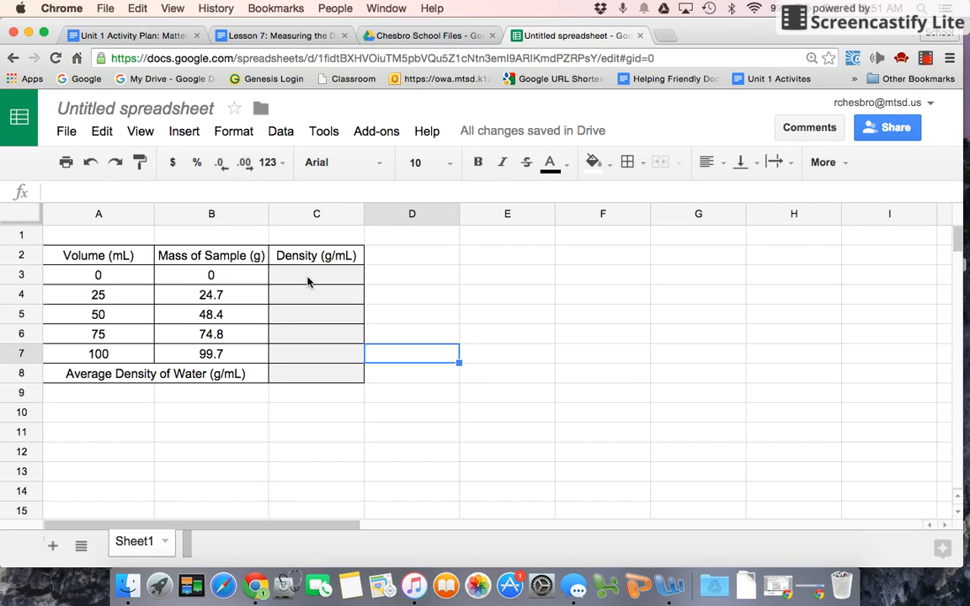
mouse_move(311, 363)
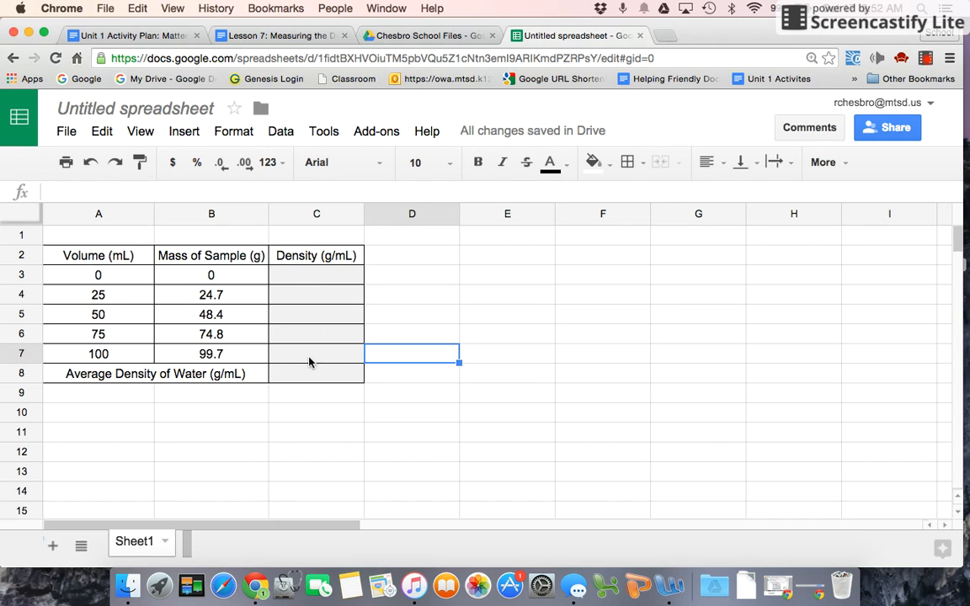
Step: Enter the density formula =B3/A3 in C3 and inspect its #DIV/0! error
left_click(316, 274)
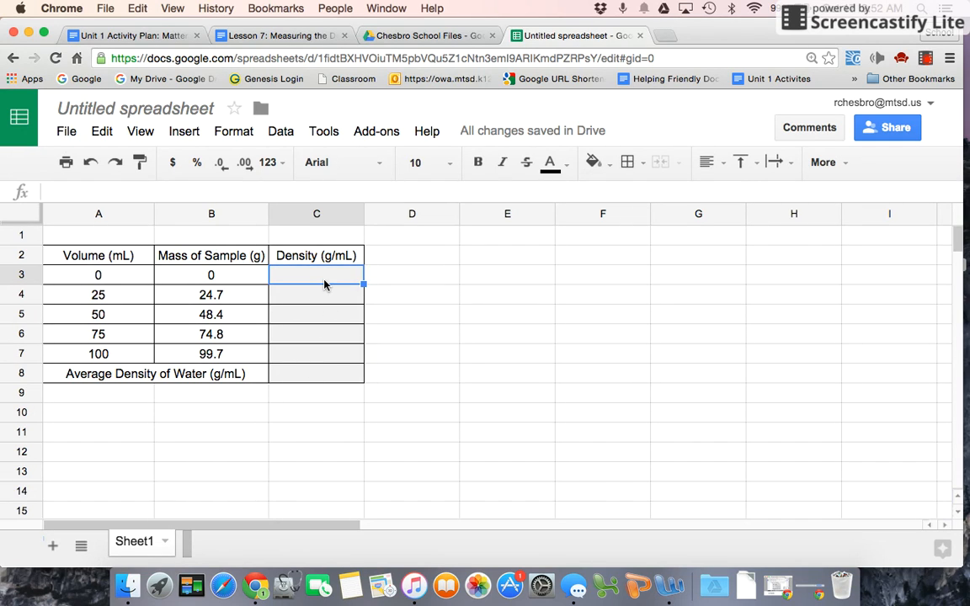
mouse_move(328, 362)
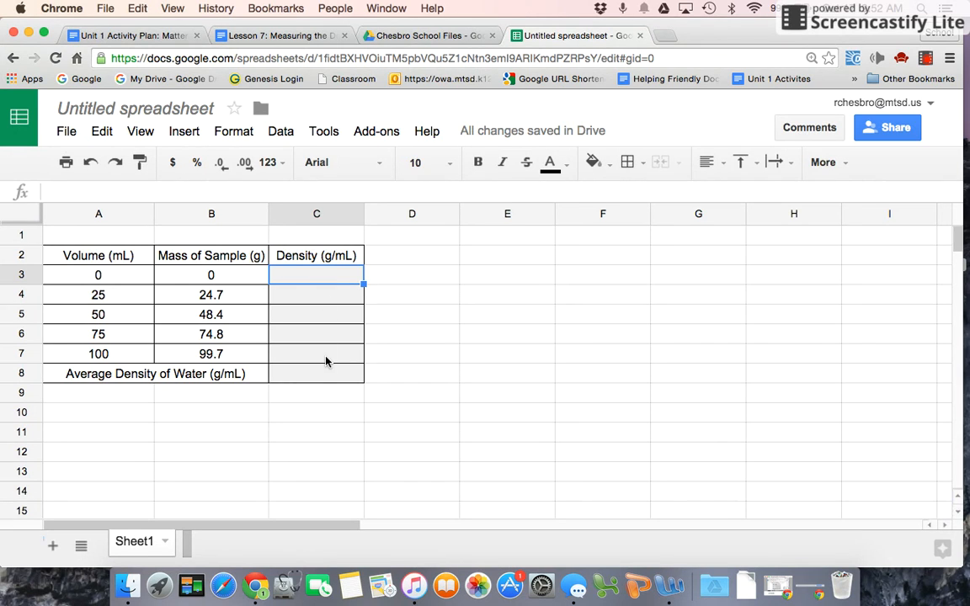
mouse_move(206, 280)
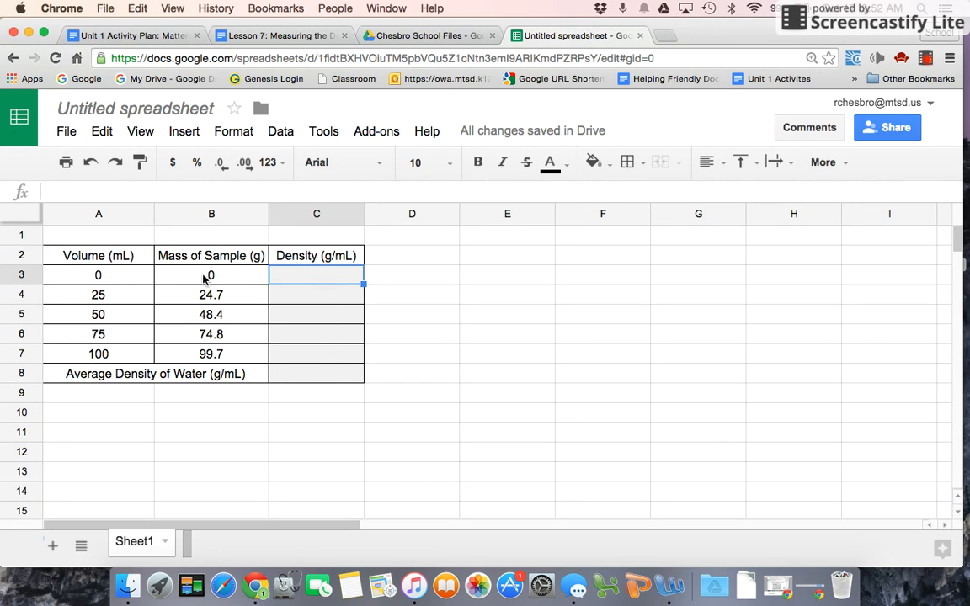
mouse_move(219, 282)
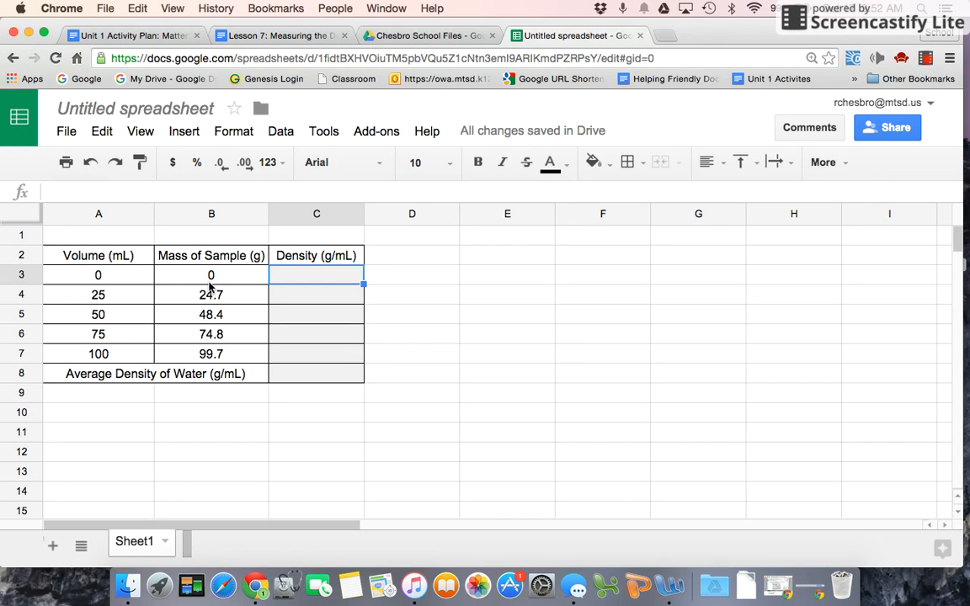
mouse_move(217, 278)
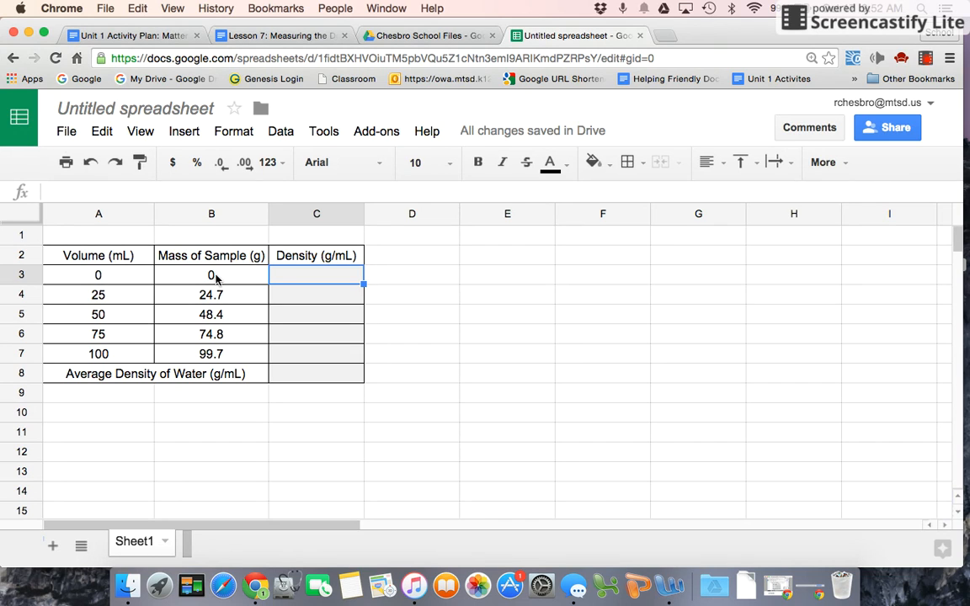
mouse_move(127, 280)
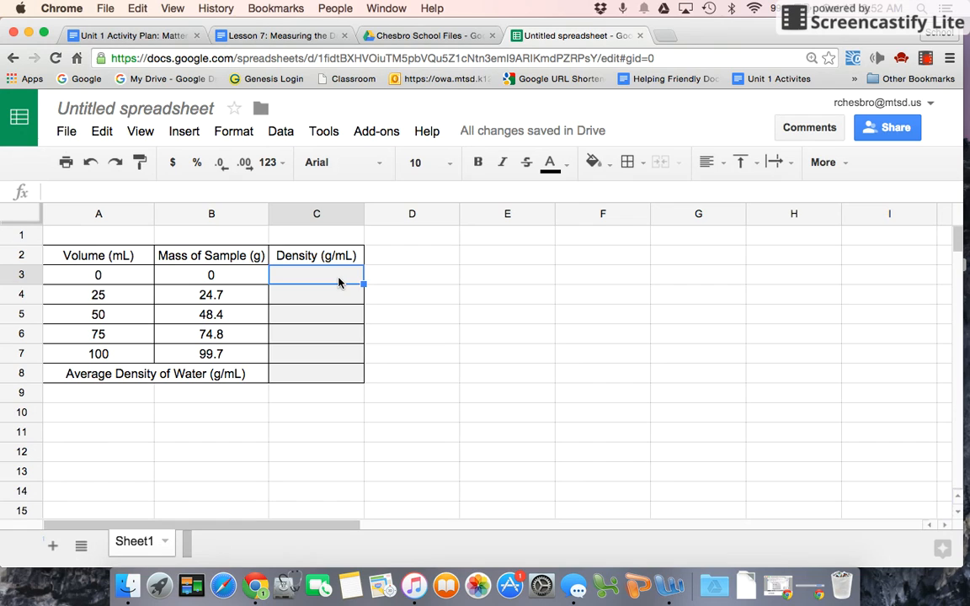
mouse_move(326, 276)
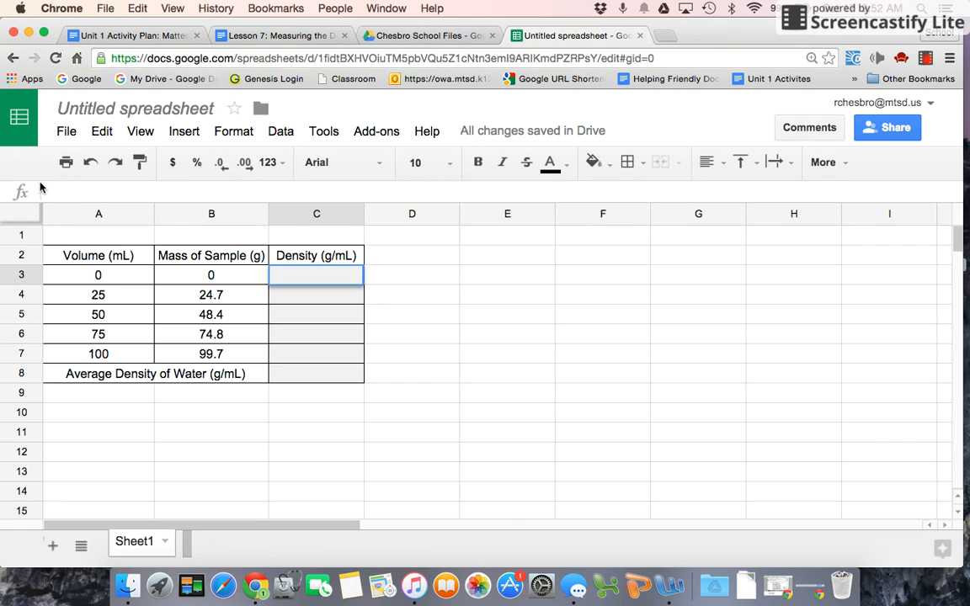
type("=")
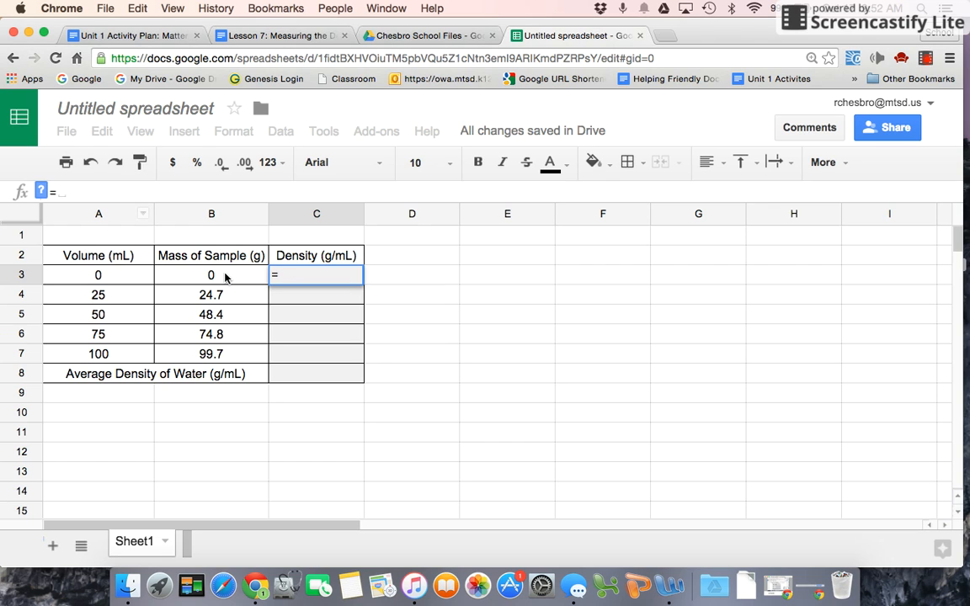
type("B3/")
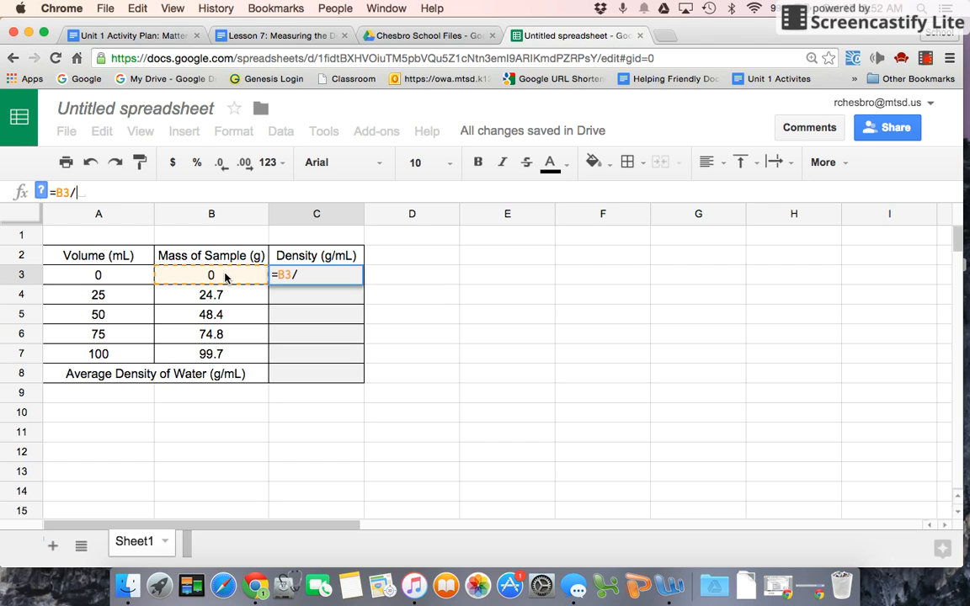
left_click(98, 274)
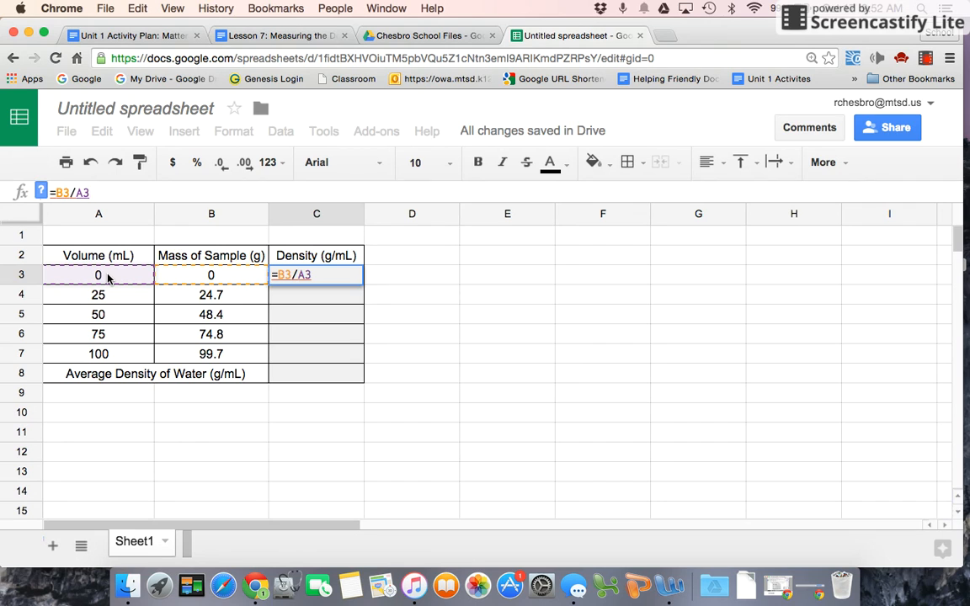
key("Return")
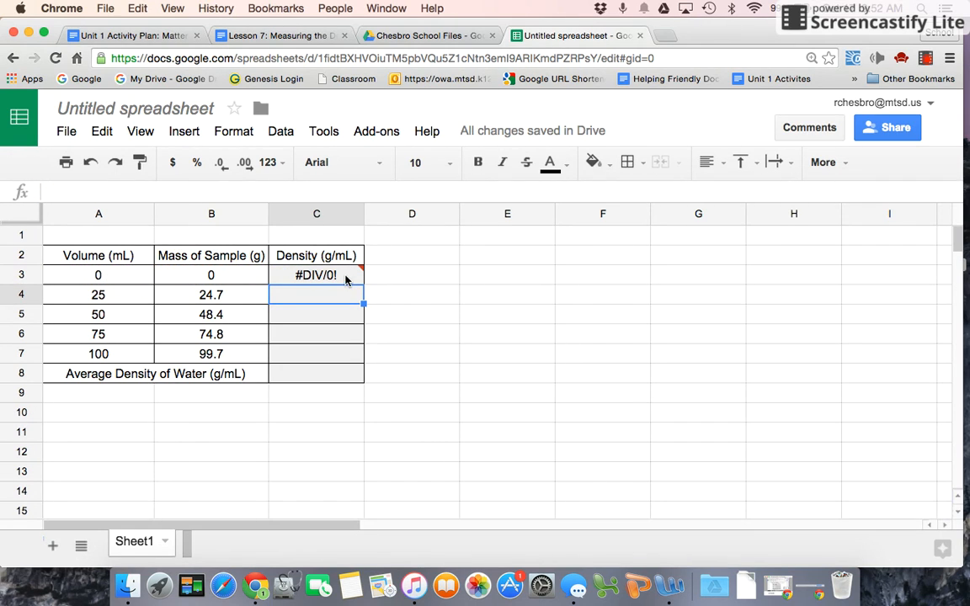
left_click(315, 274)
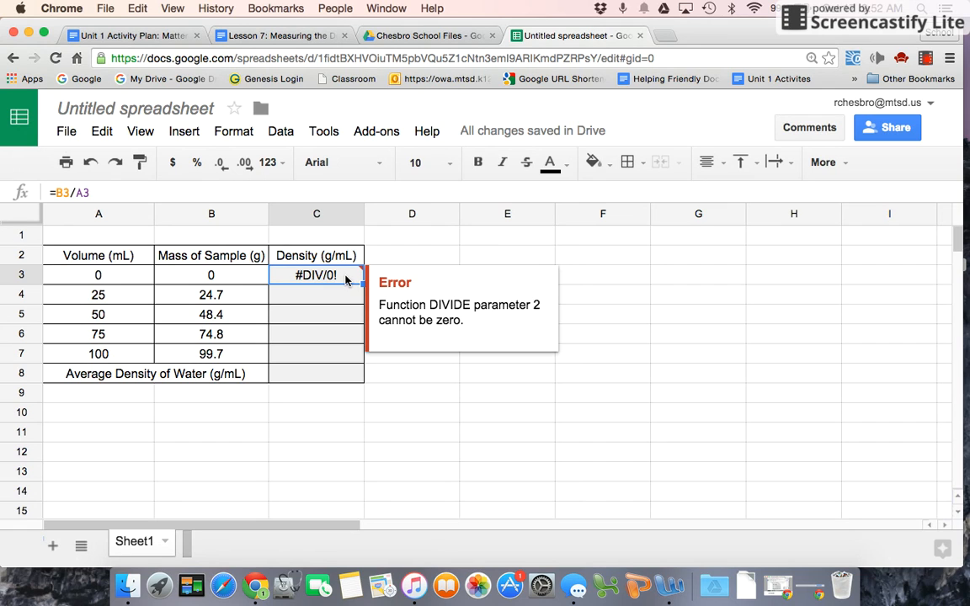
mouse_move(364, 294)
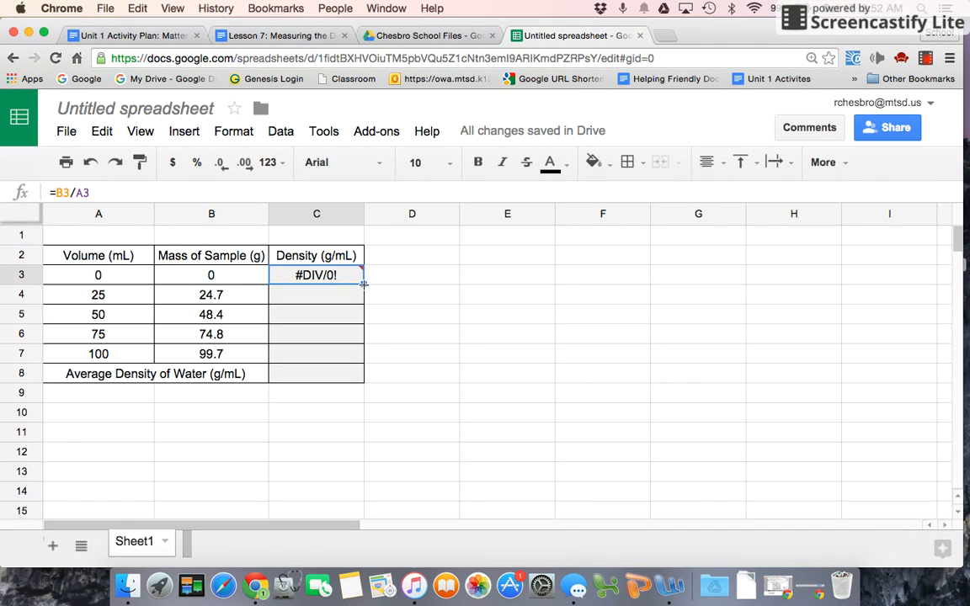
Step: Fill the density formula down through C7 and round the densities to one decimal, showing 1.0
left_click_drag(363, 283, 354, 357)
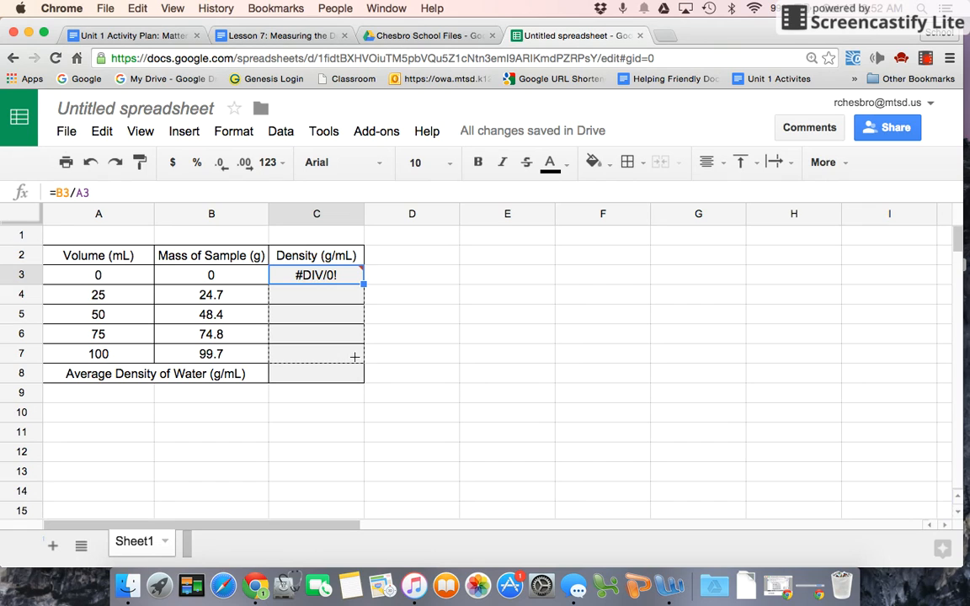
left_click_drag(354, 275, 353, 354)
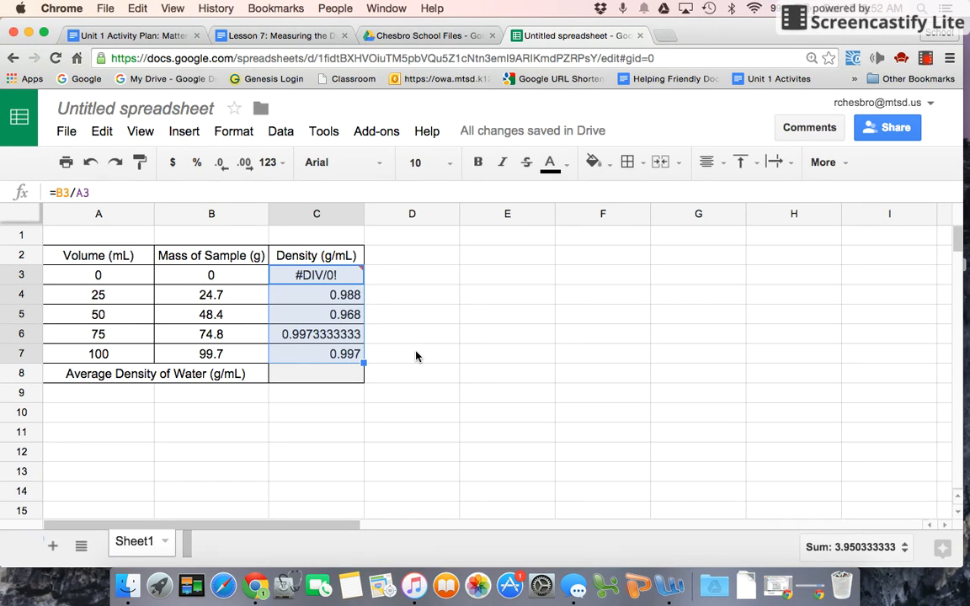
mouse_move(320, 317)
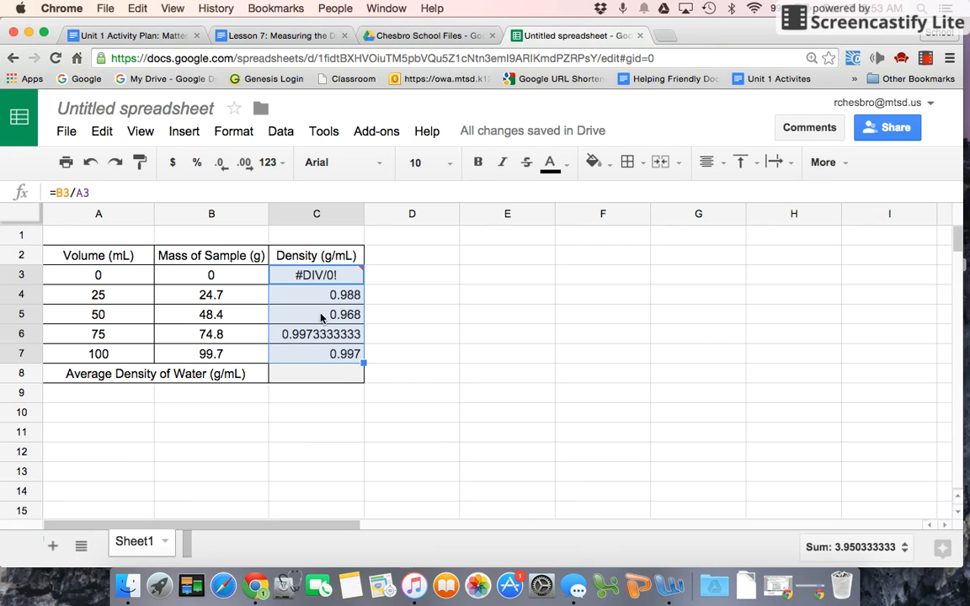
mouse_move(319, 354)
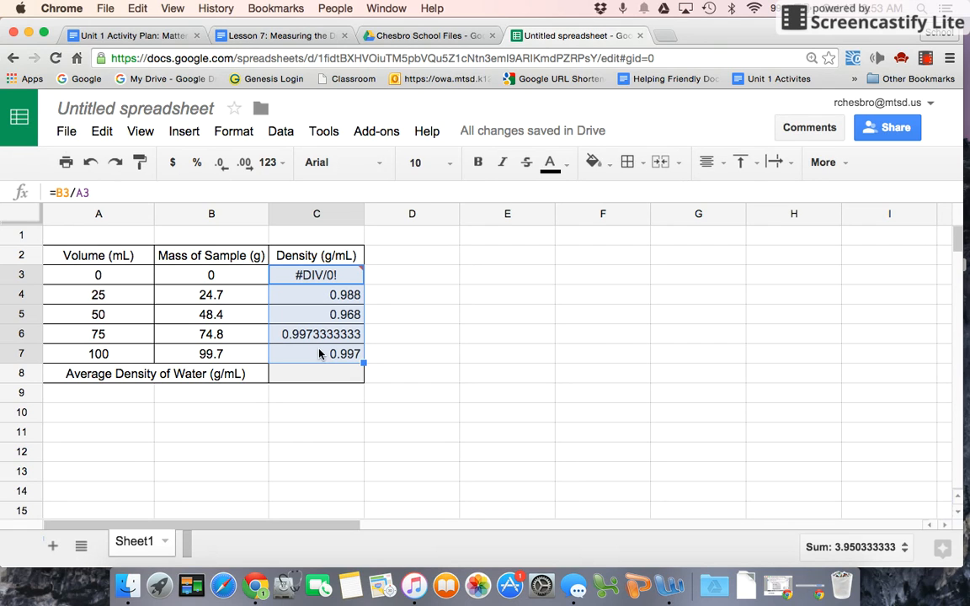
mouse_move(221, 162)
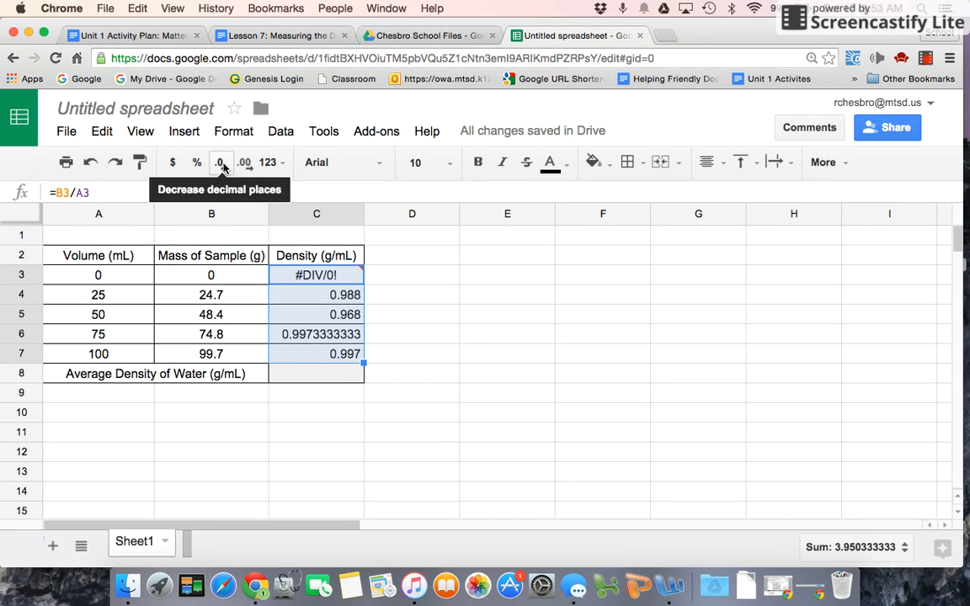
left_click(220, 161)
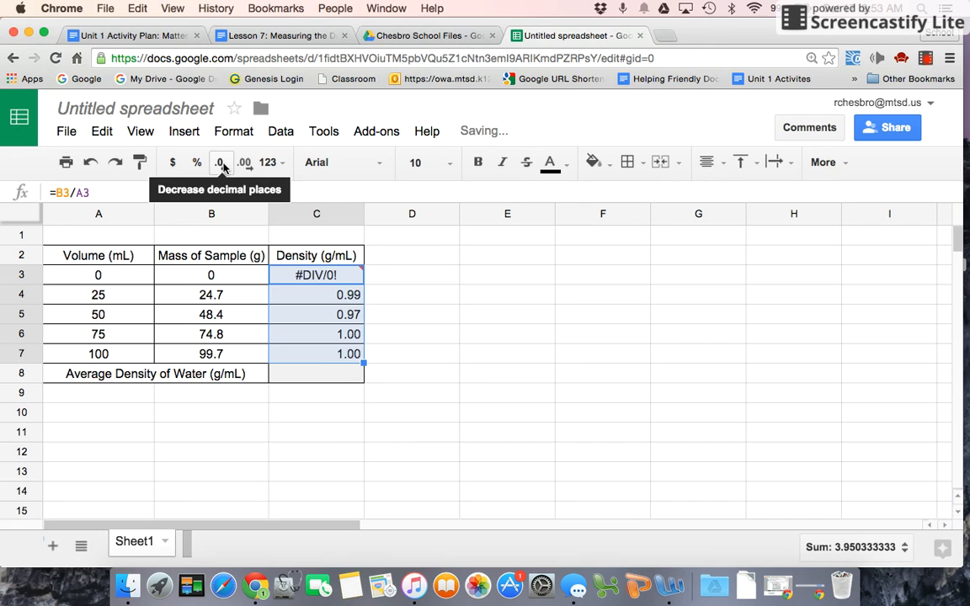
left_click(221, 162)
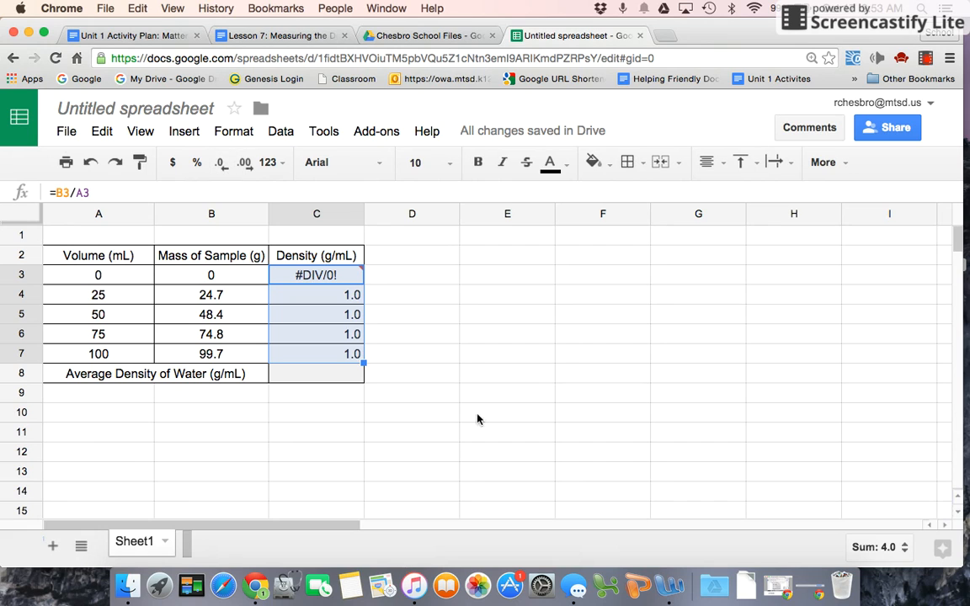
left_click(411, 373)
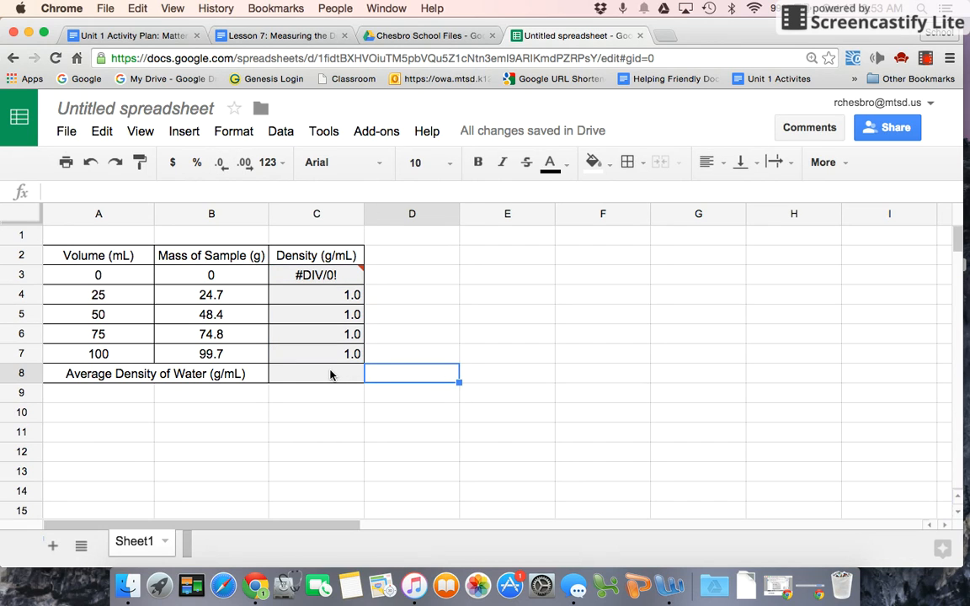
left_click(316, 373)
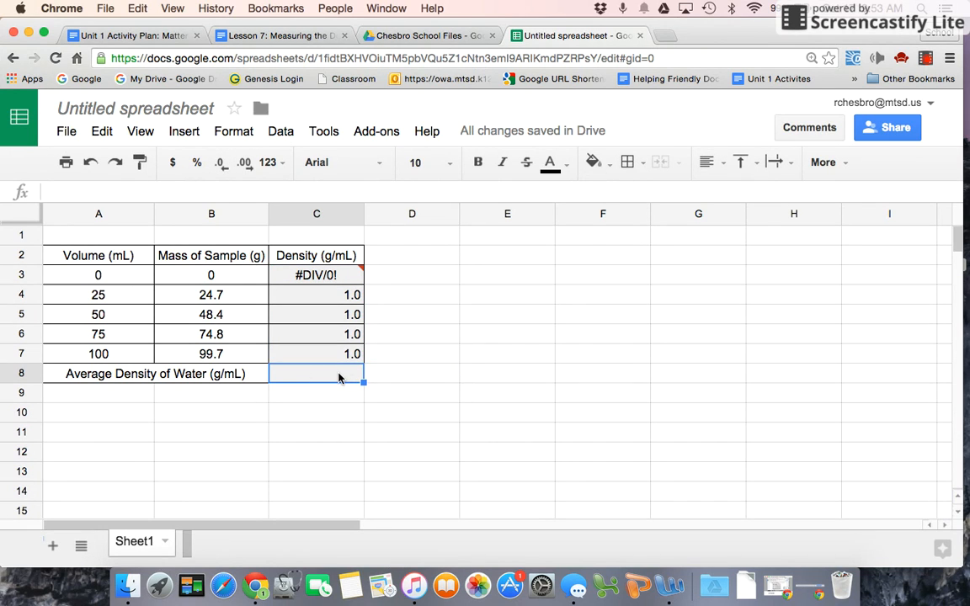
mouse_move(320, 421)
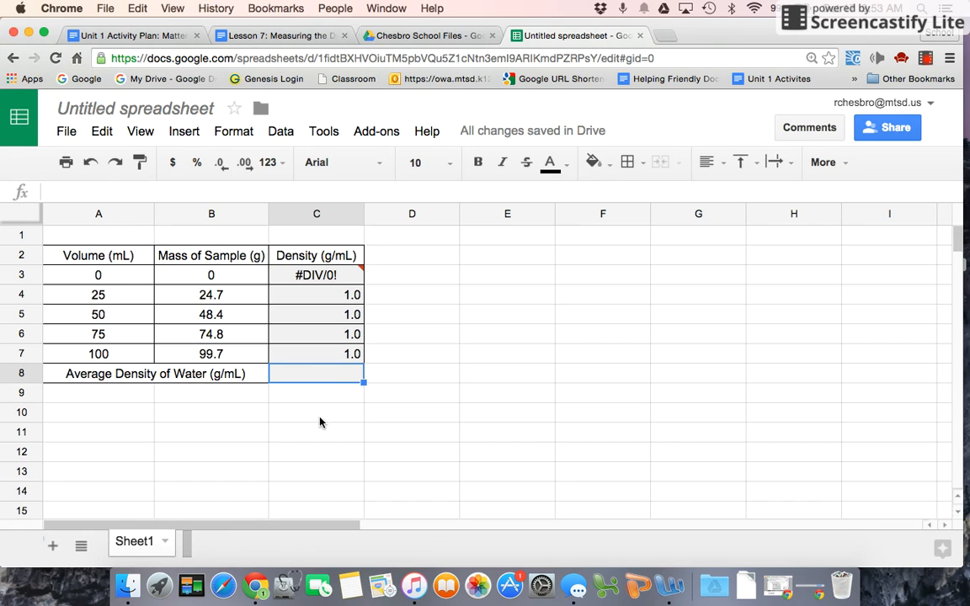
mouse_move(311, 378)
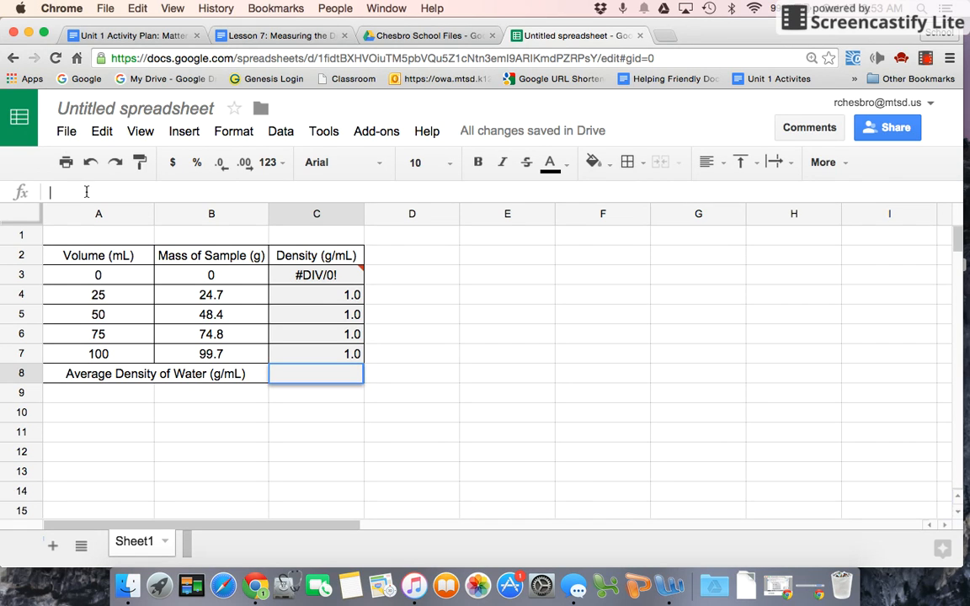
Step: Enter =(C4+C5+C6+C7)/4 in C8 to average the four densities, giving about 0.988
type("=")
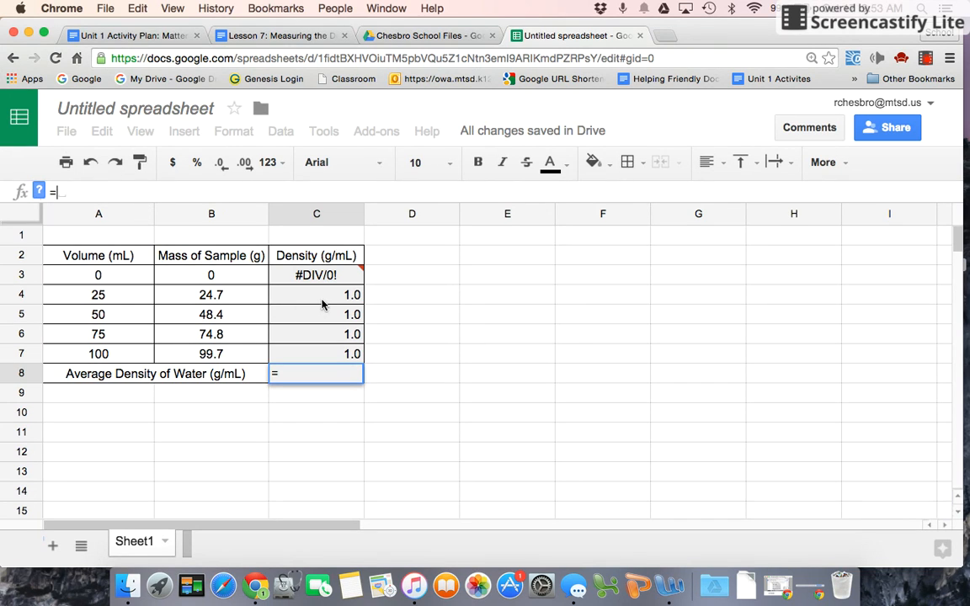
mouse_move(330, 359)
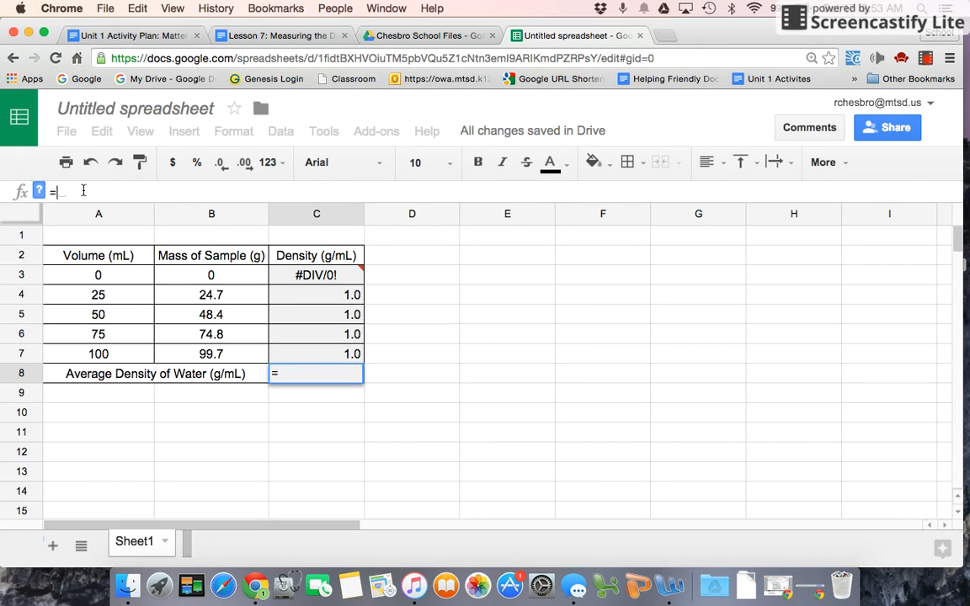
type("()")
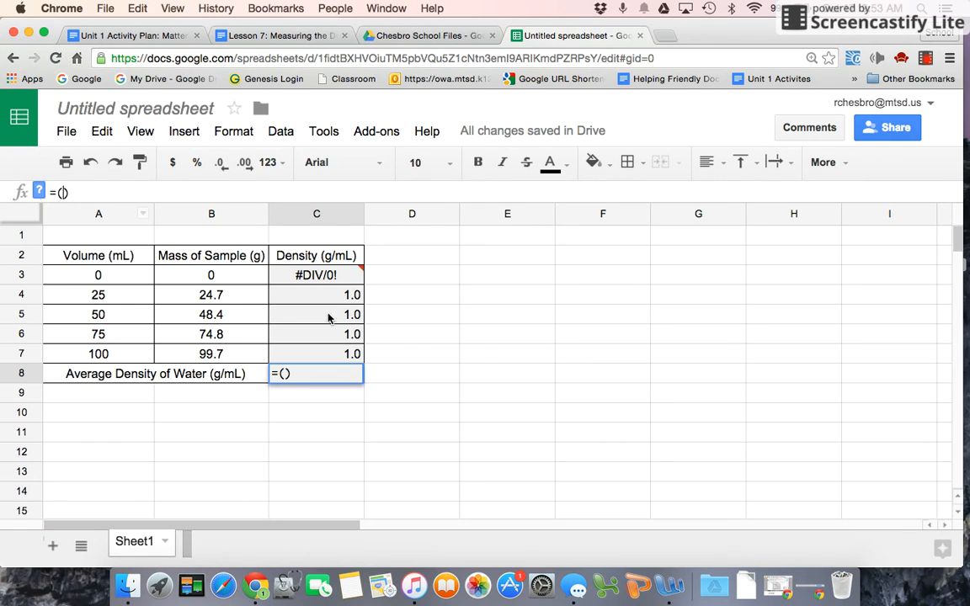
left_click(316, 294)
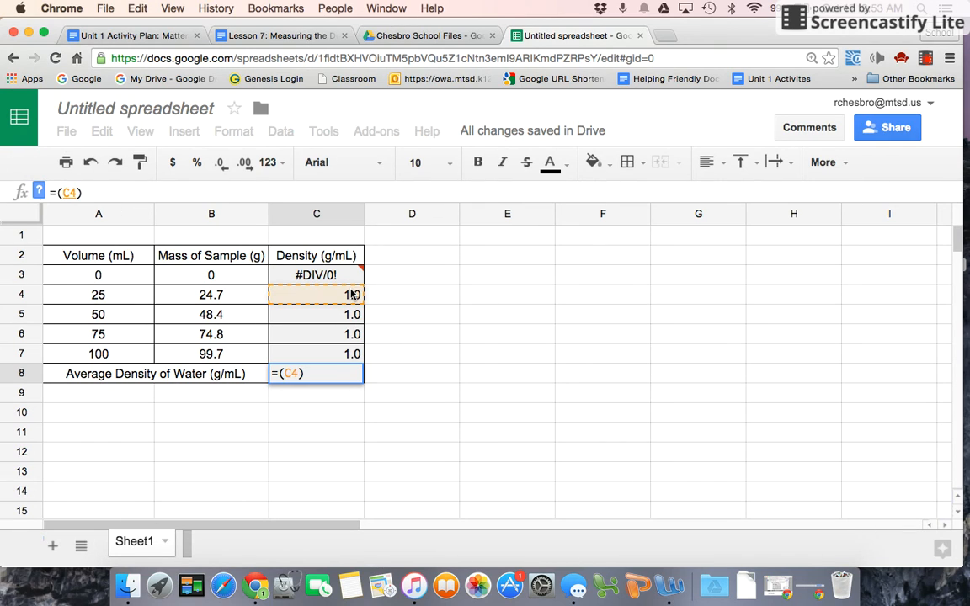
left_click(316, 314)
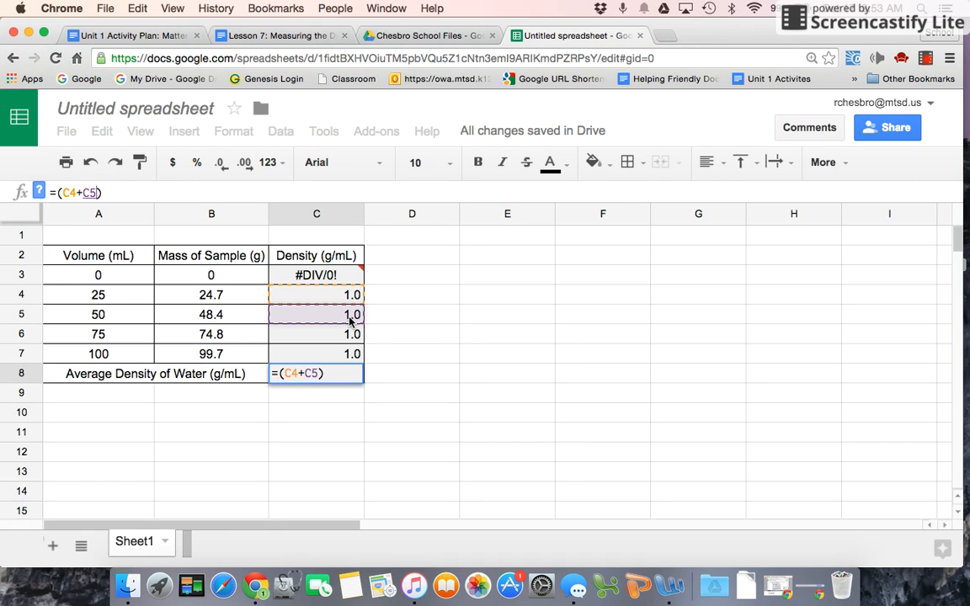
left_click(316, 334)
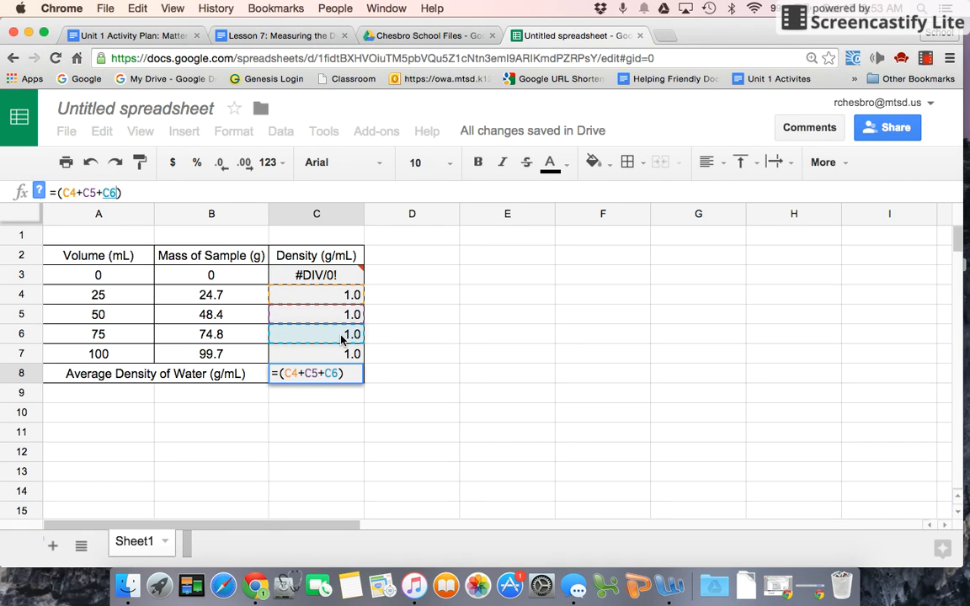
type("+")
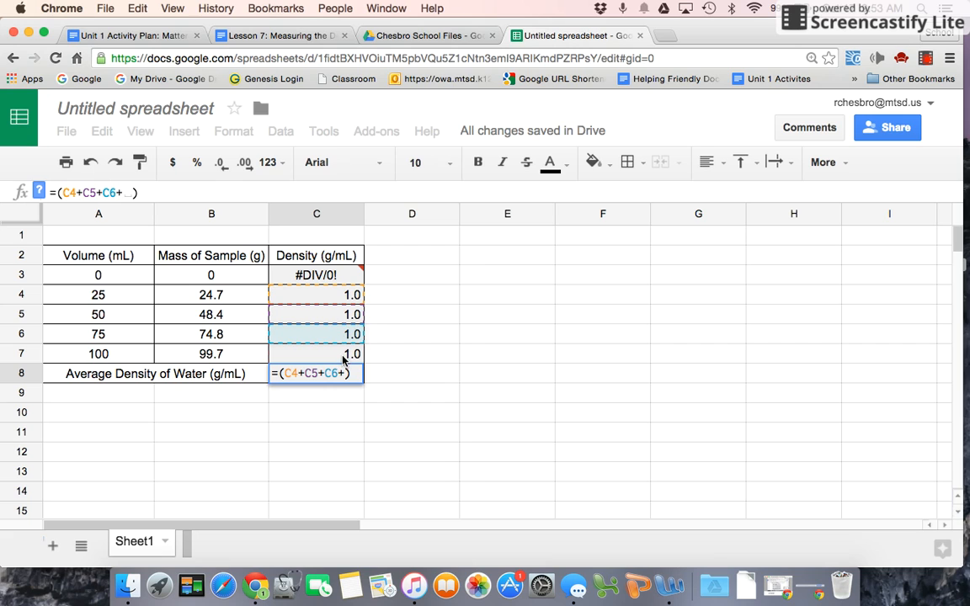
type("C7")
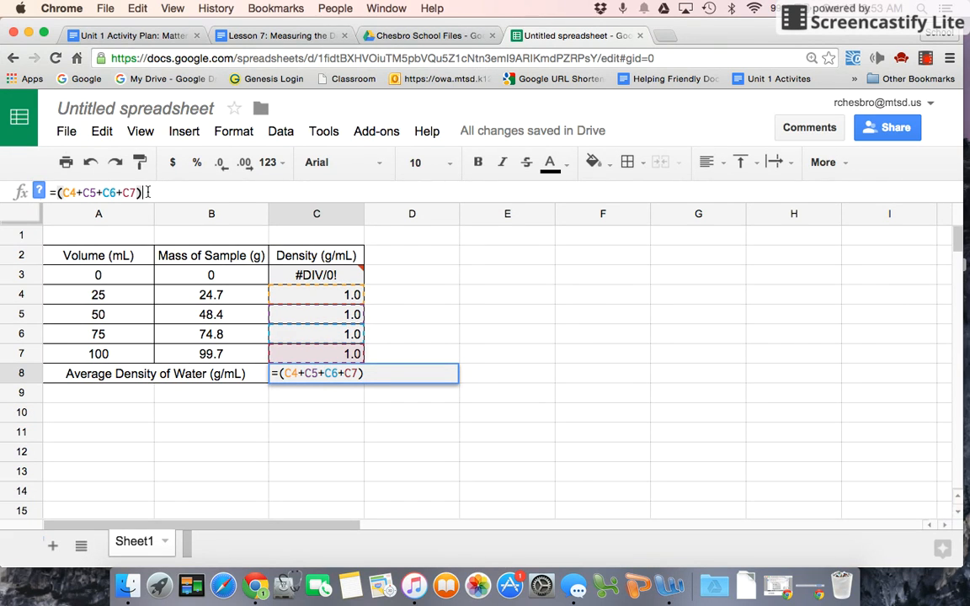
type("/")
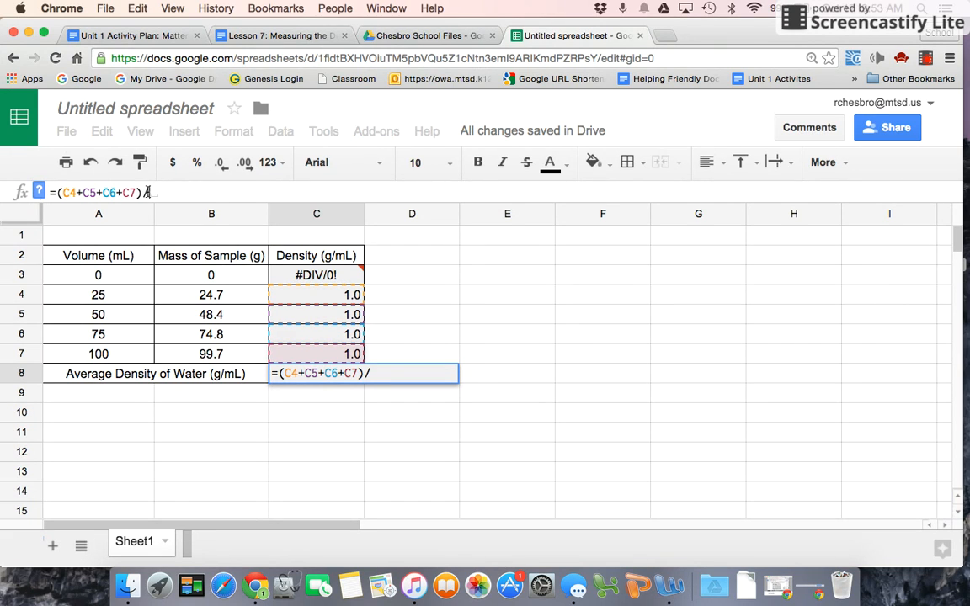
type("4")
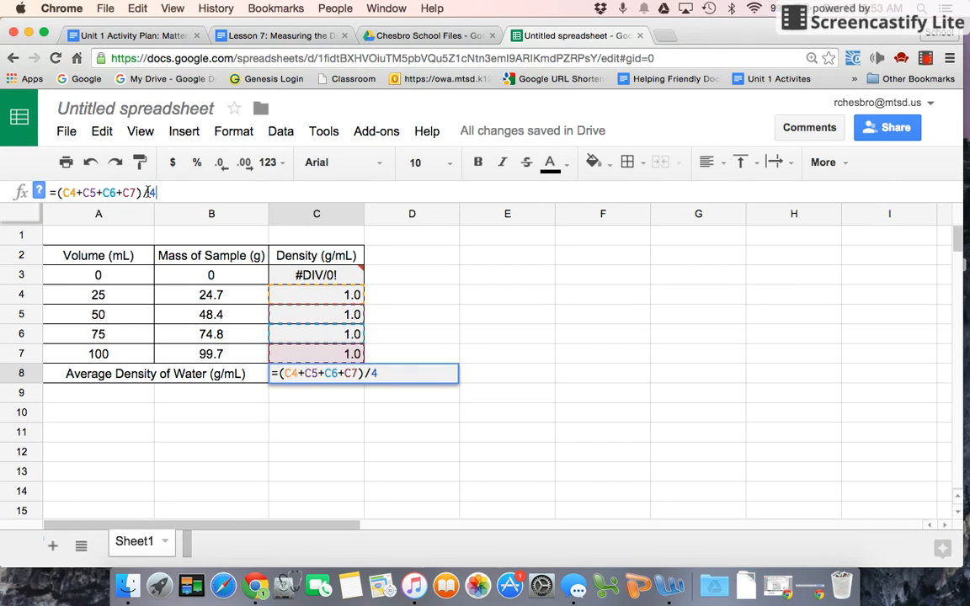
key("Return")
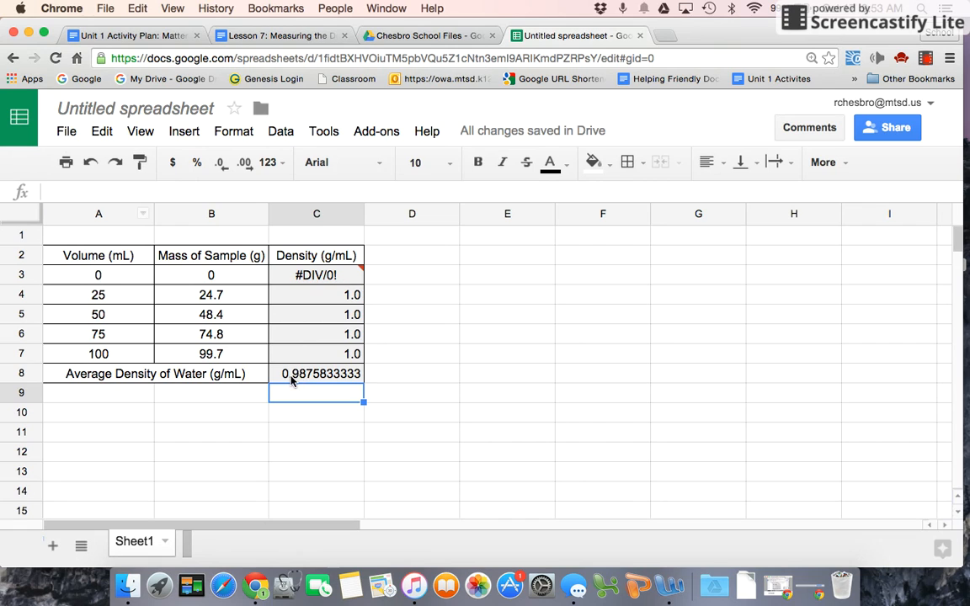
mouse_move(644, 362)
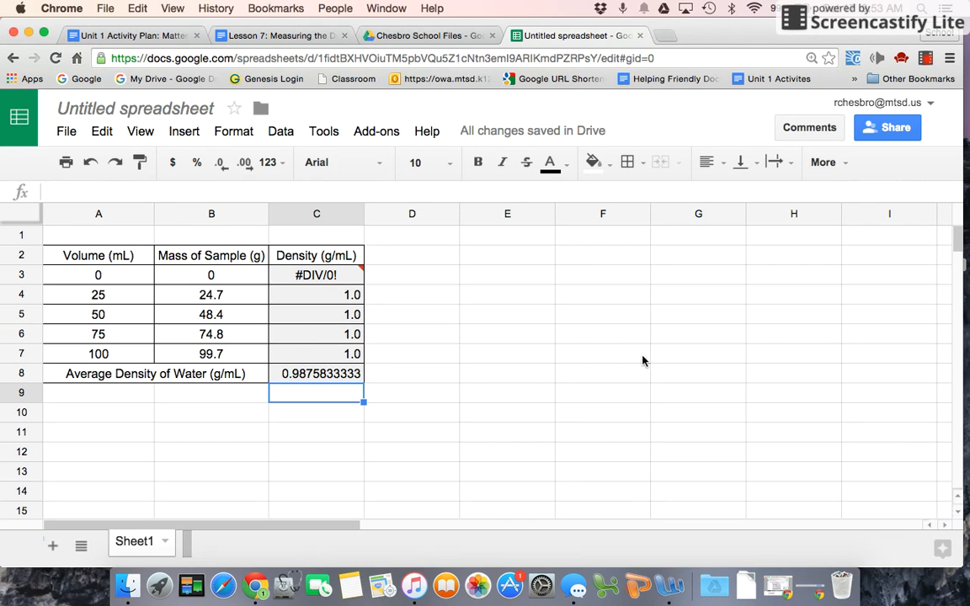
Step: Record 0.988 in F6 and round the C8 average density to one decimal, showing 1.0
left_click(602, 333)
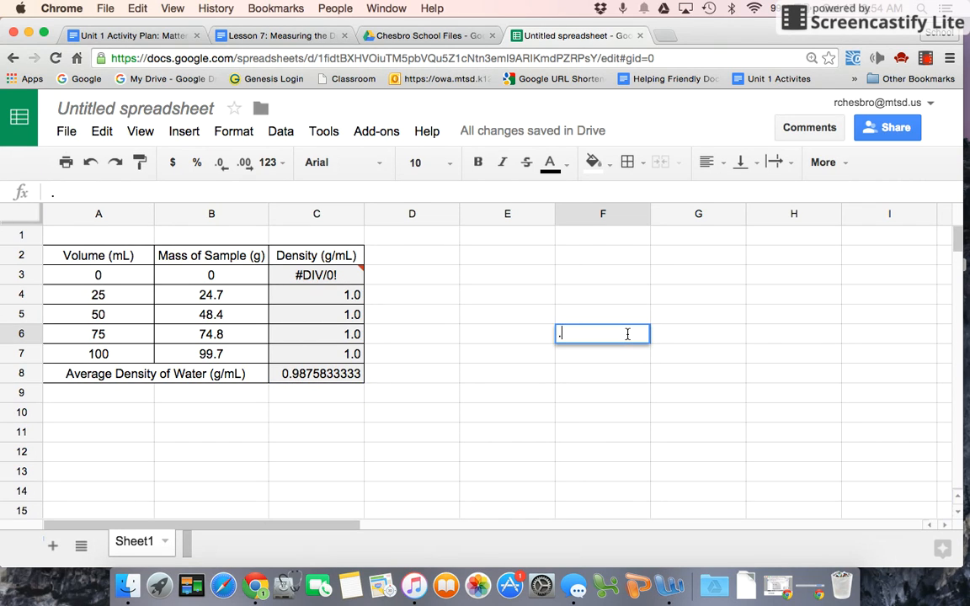
type("98")
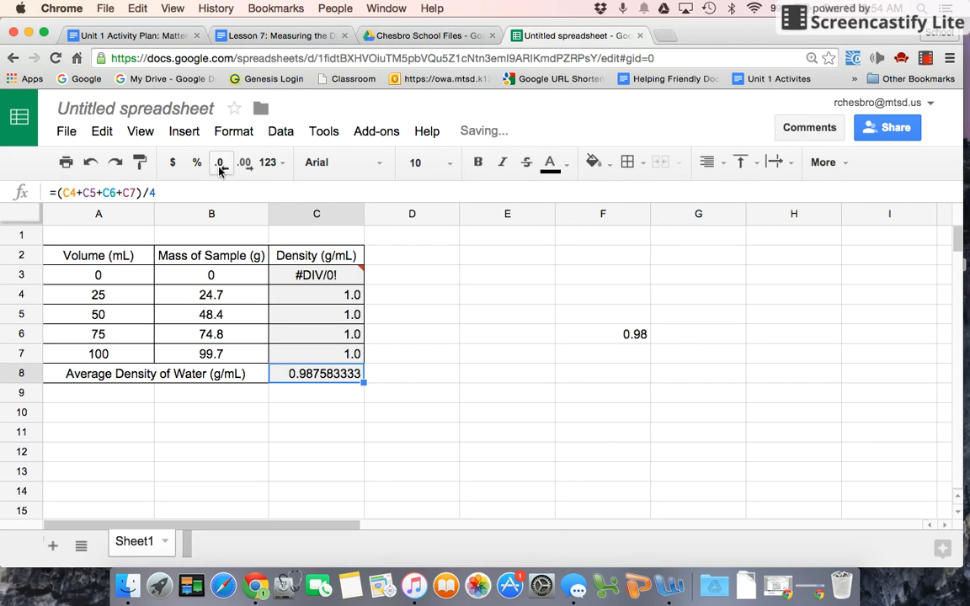
left_click(220, 162)
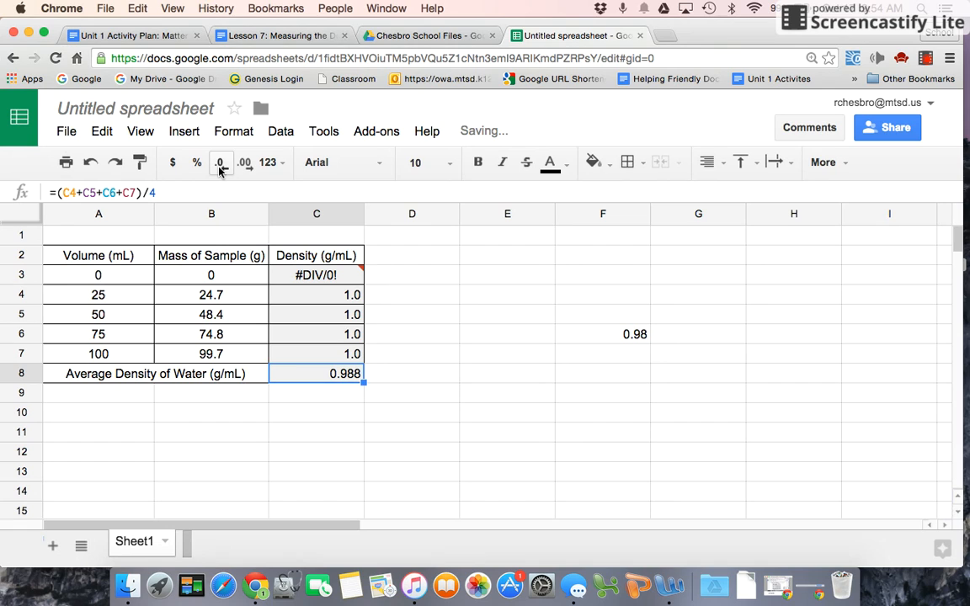
mouse_move(636, 338)
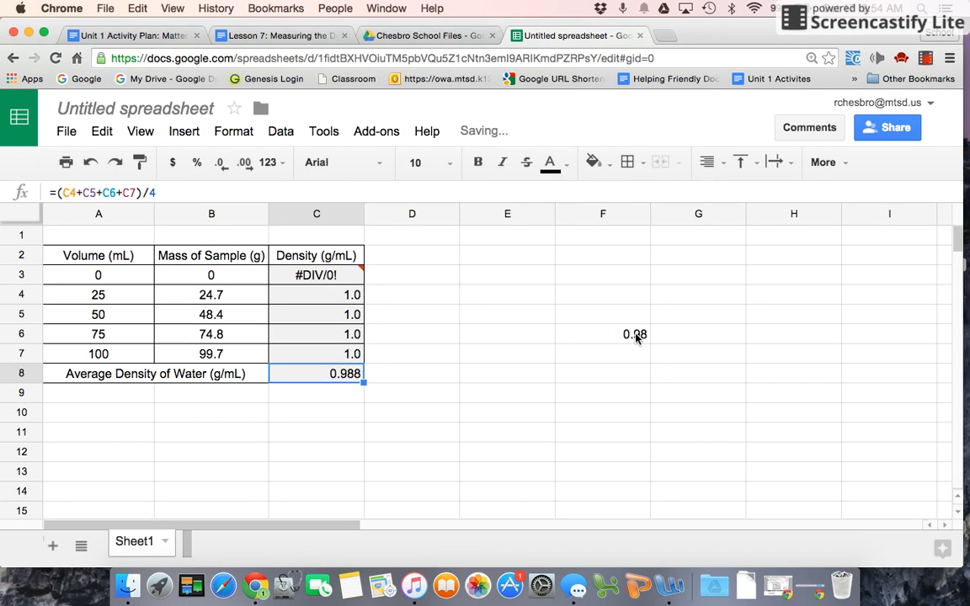
left_click(603, 333)
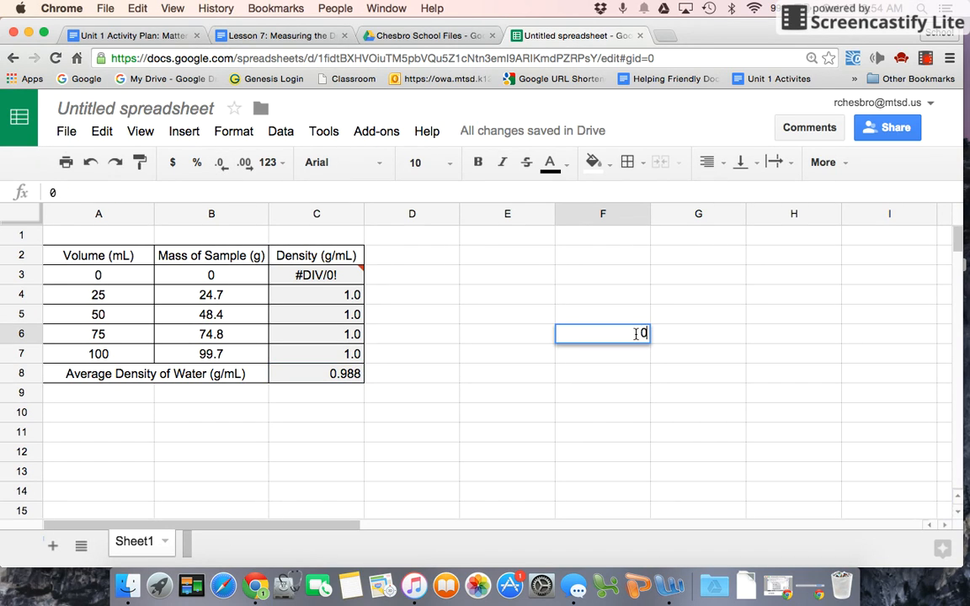
type("0.988")
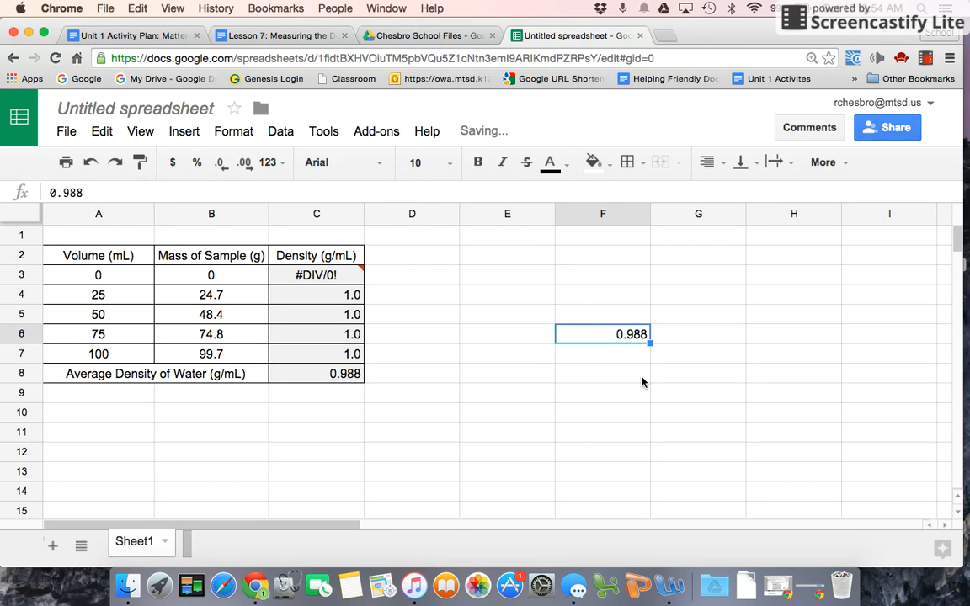
left_click(317, 373)
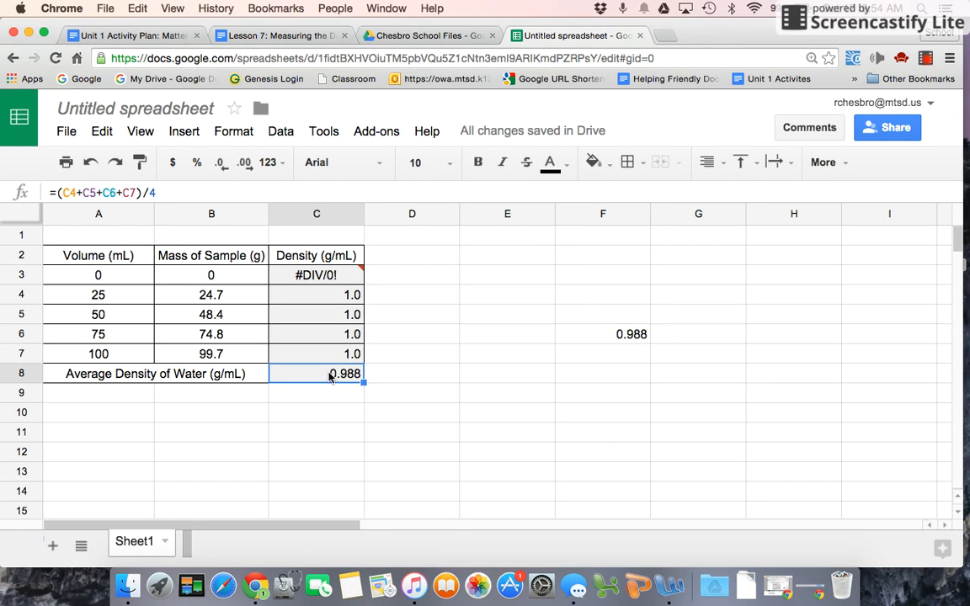
left_click(221, 162)
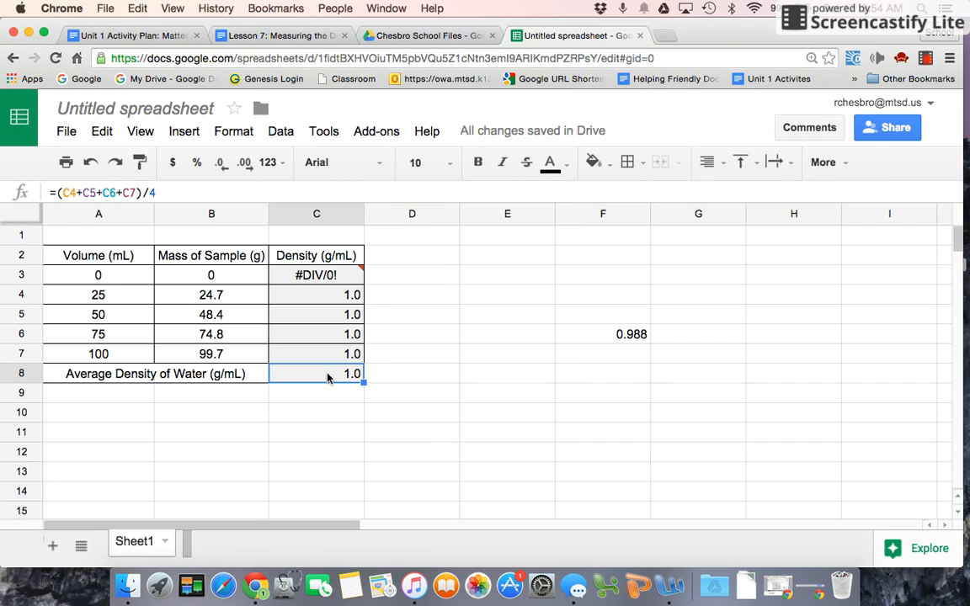
mouse_move(271, 345)
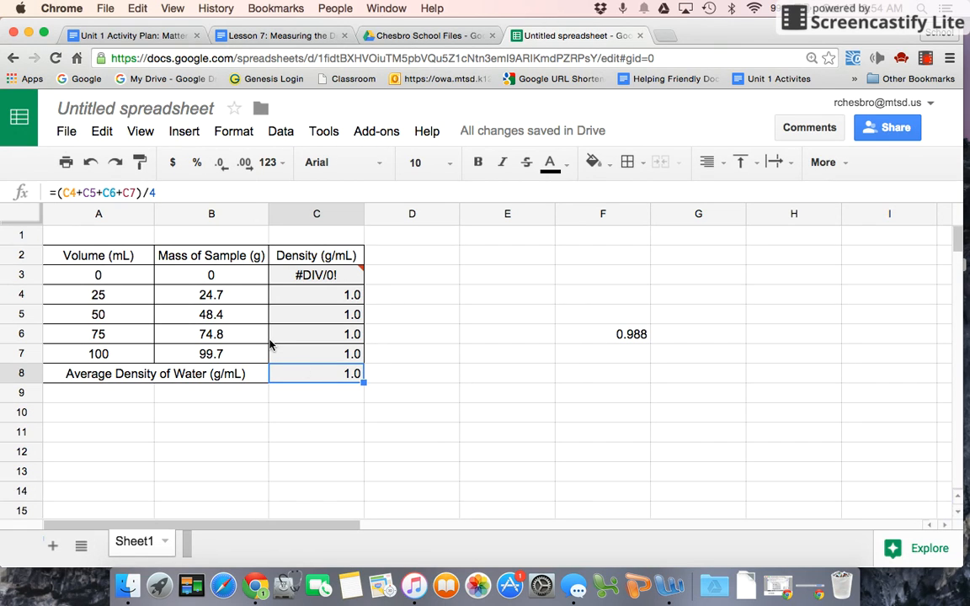
mouse_move(101, 284)
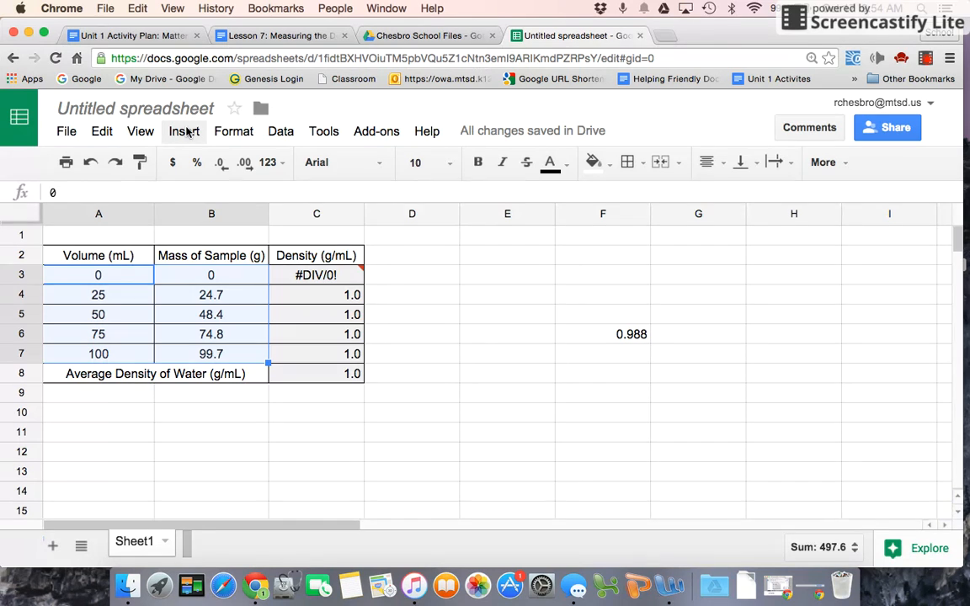
Step: Insert a chart from the selected A3:B7 volume and mass data
left_click(184, 130)
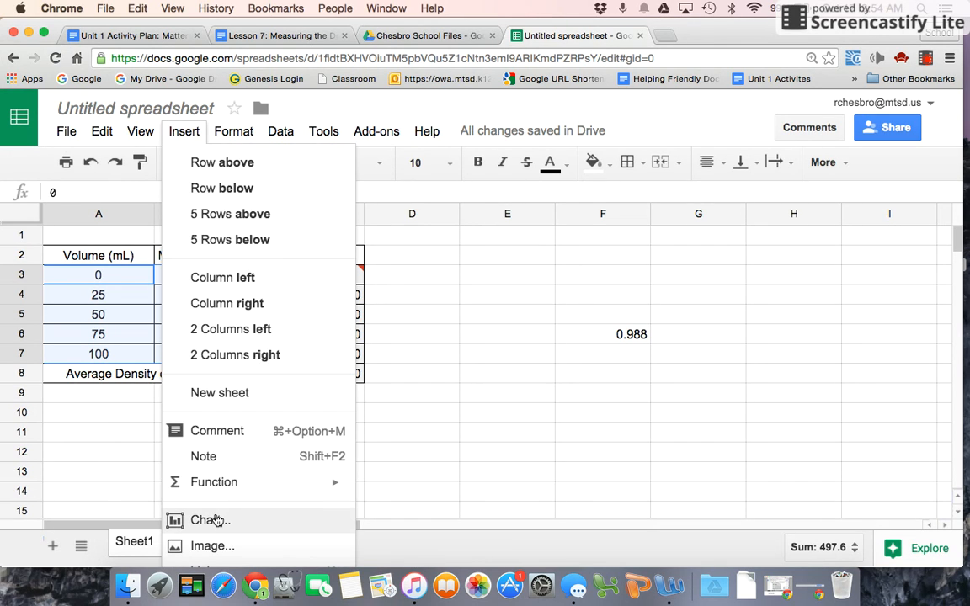
left_click(205, 519)
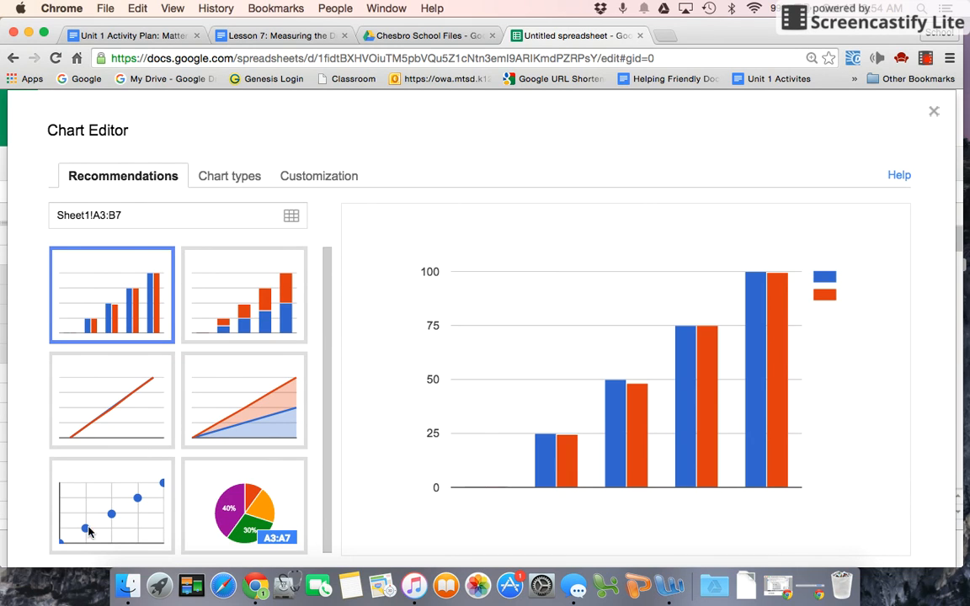
Step: Switch the chart to a scatter plot and move to its customisation settings
left_click(111, 506)
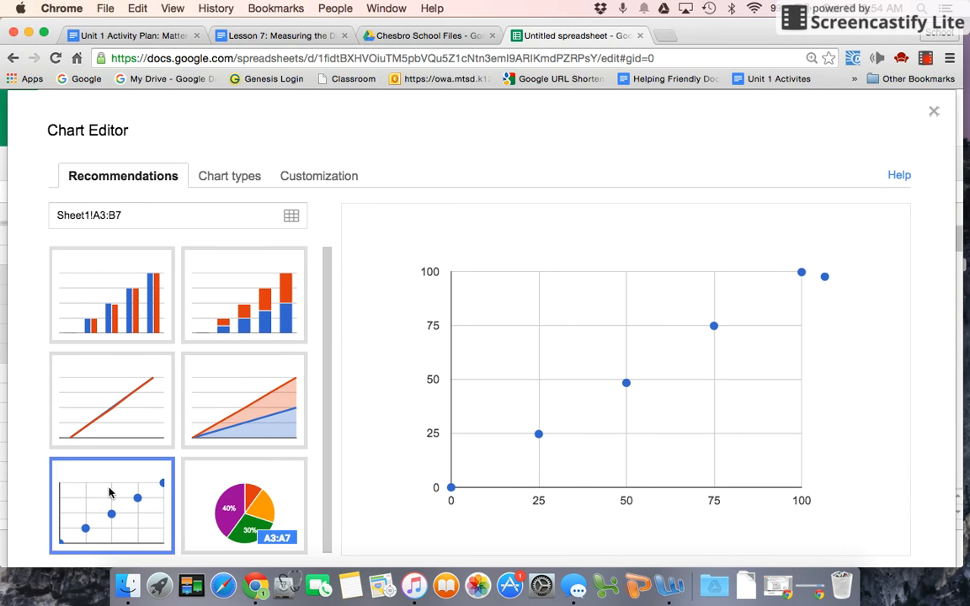
mouse_move(625, 386)
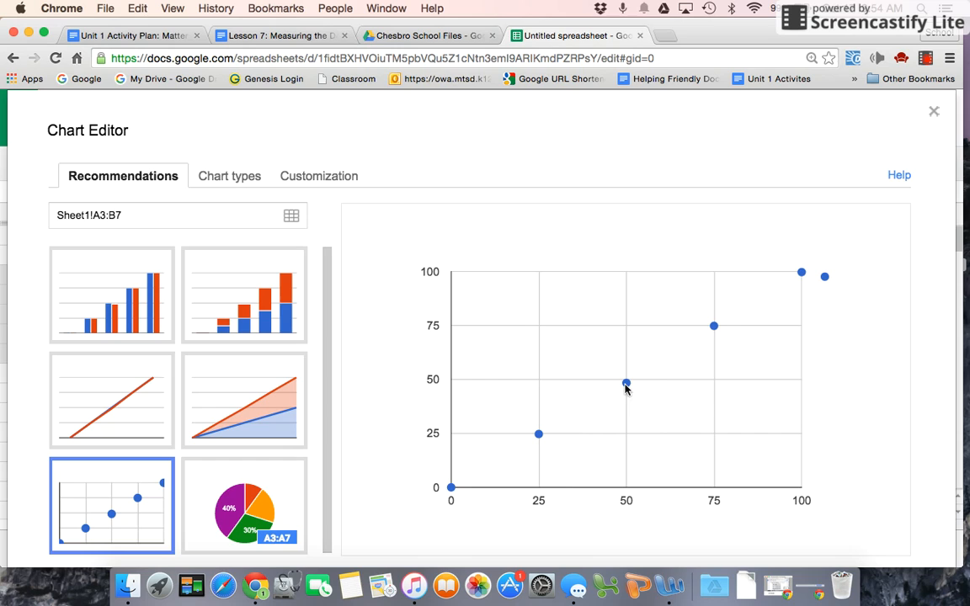
mouse_move(831, 285)
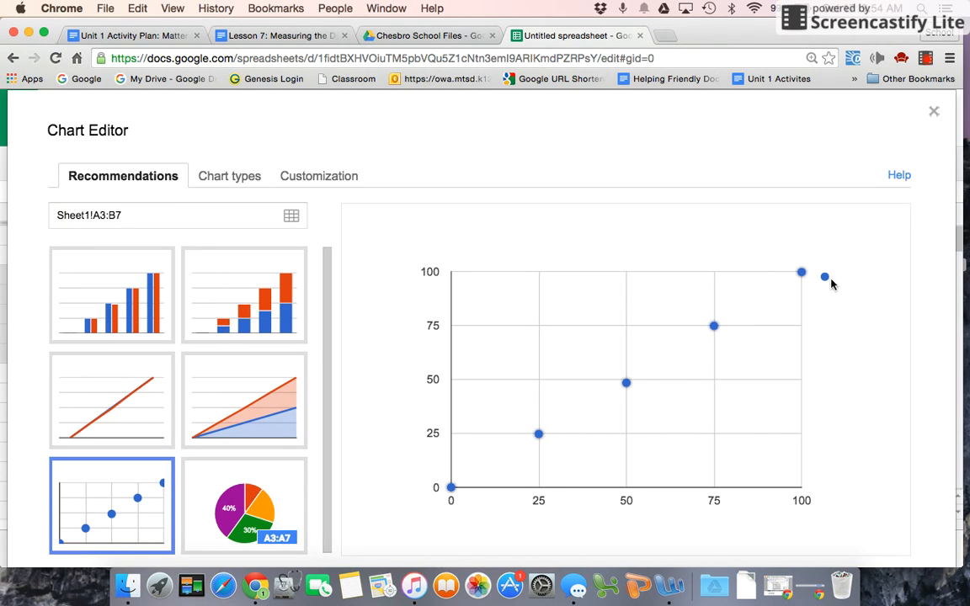
mouse_move(828, 279)
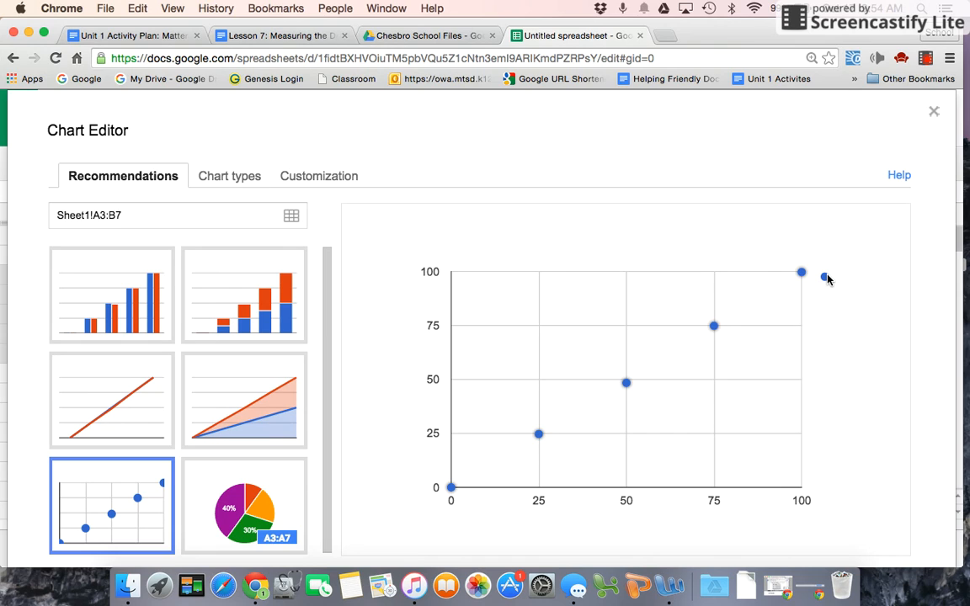
mouse_move(705, 503)
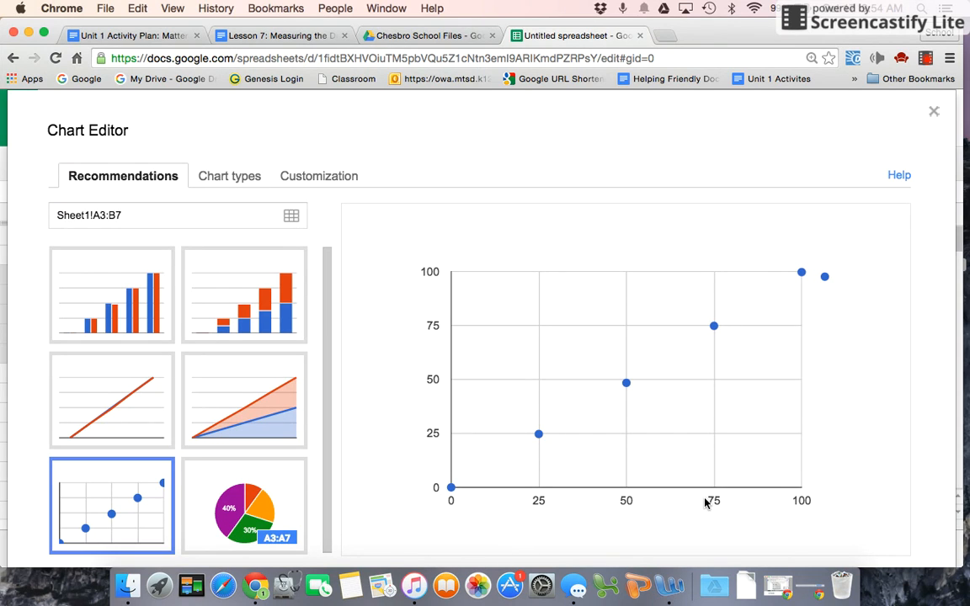
mouse_move(612, 519)
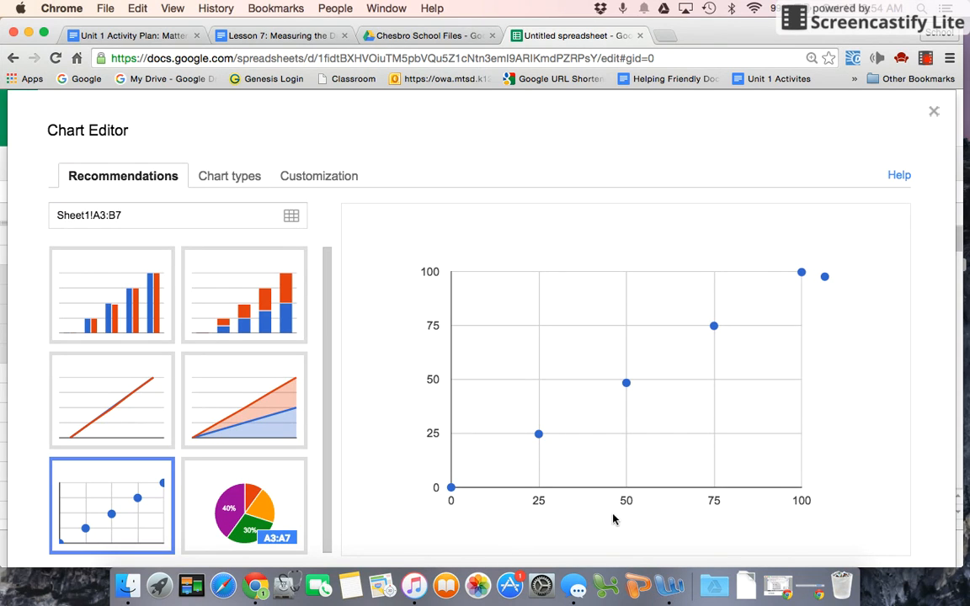
mouse_move(436, 470)
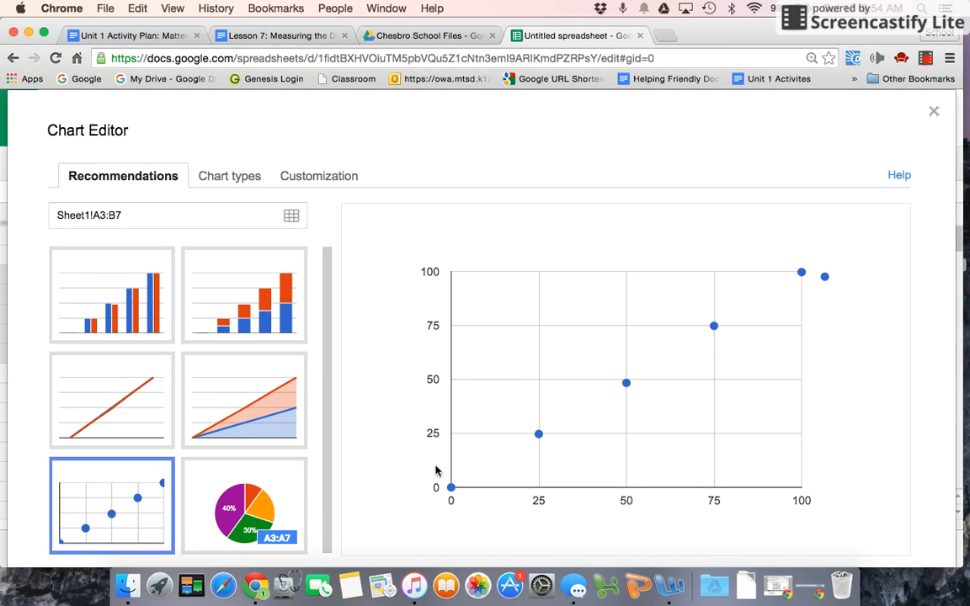
mouse_move(437, 472)
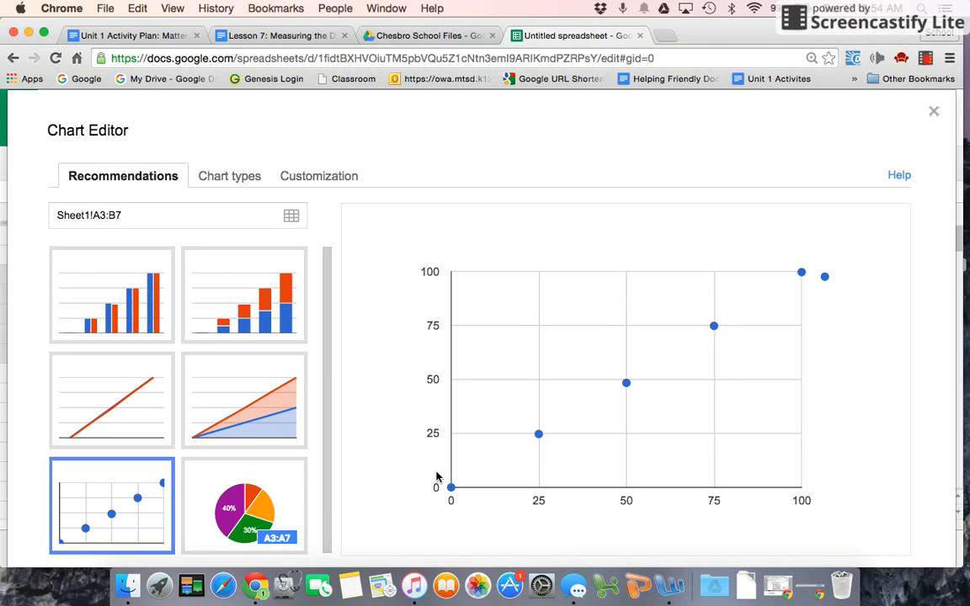
mouse_move(435, 299)
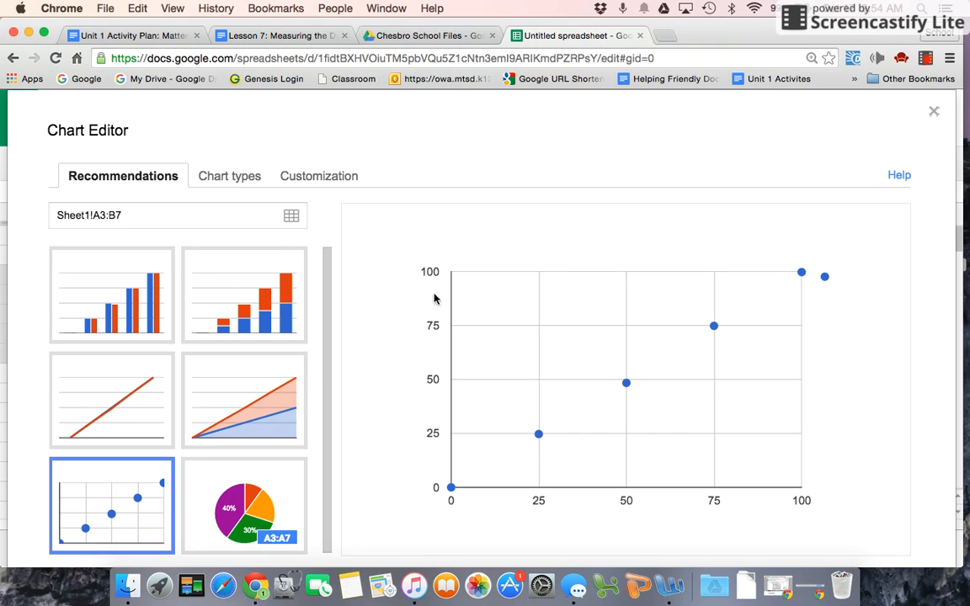
mouse_move(517, 516)
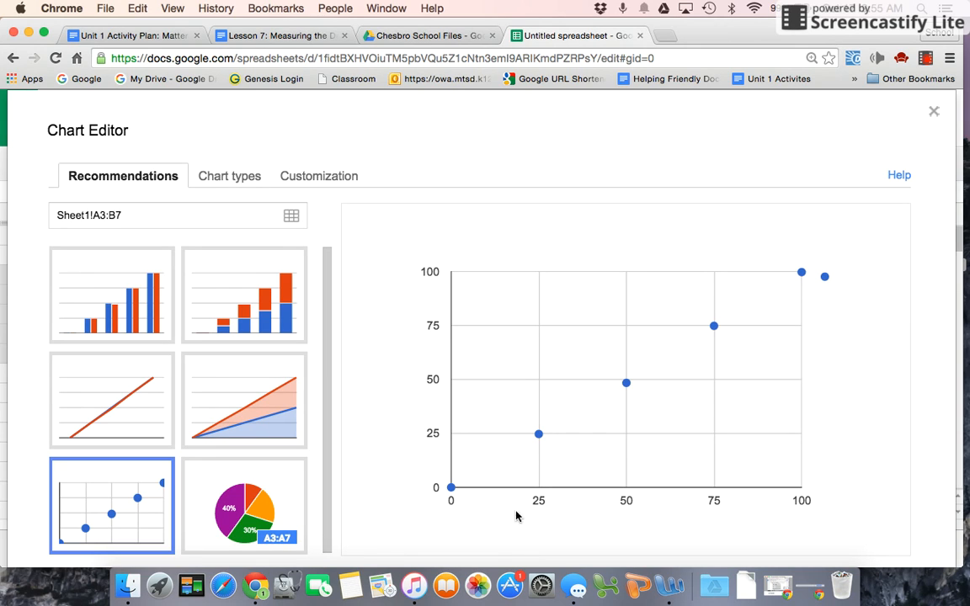
mouse_move(501, 517)
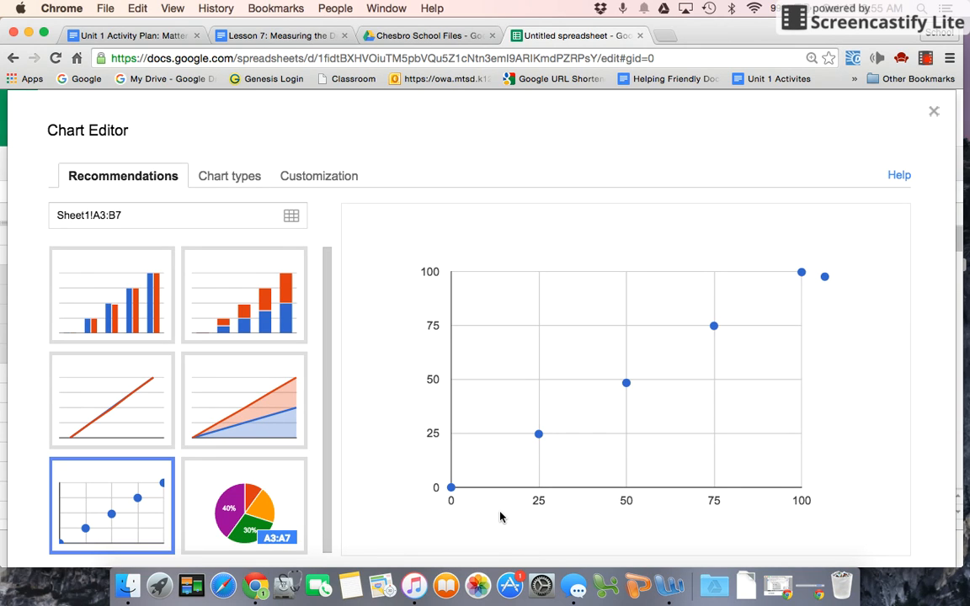
mouse_move(319, 176)
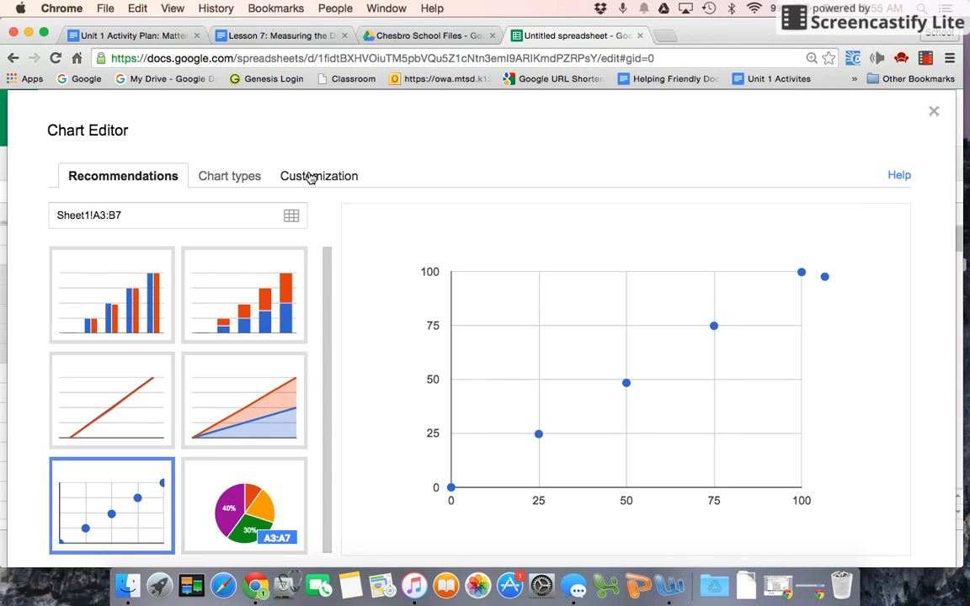
left_click(318, 175)
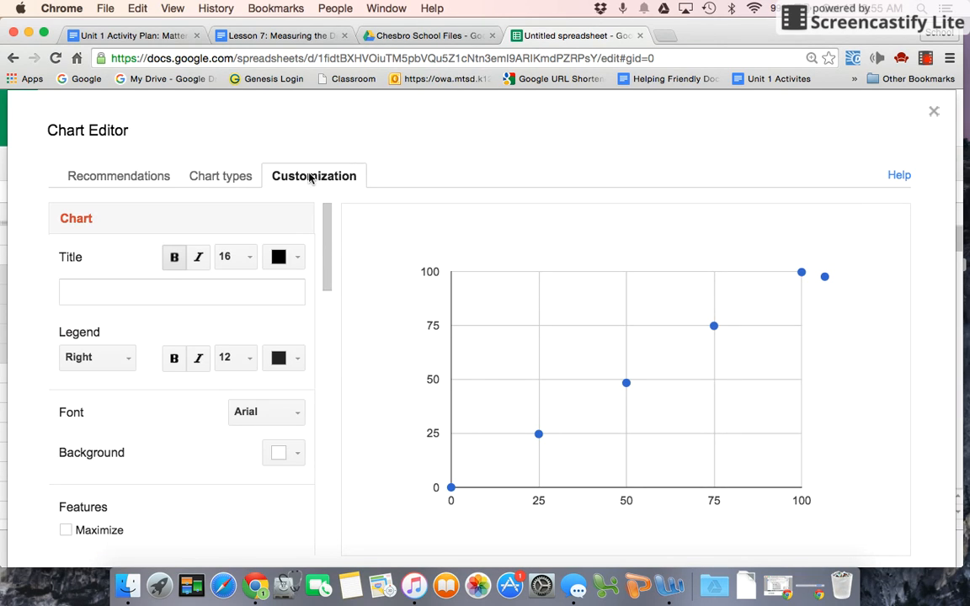
Step: Title the chart 'Mass Volume Relationships of Different Water Samples'
type("Mas")
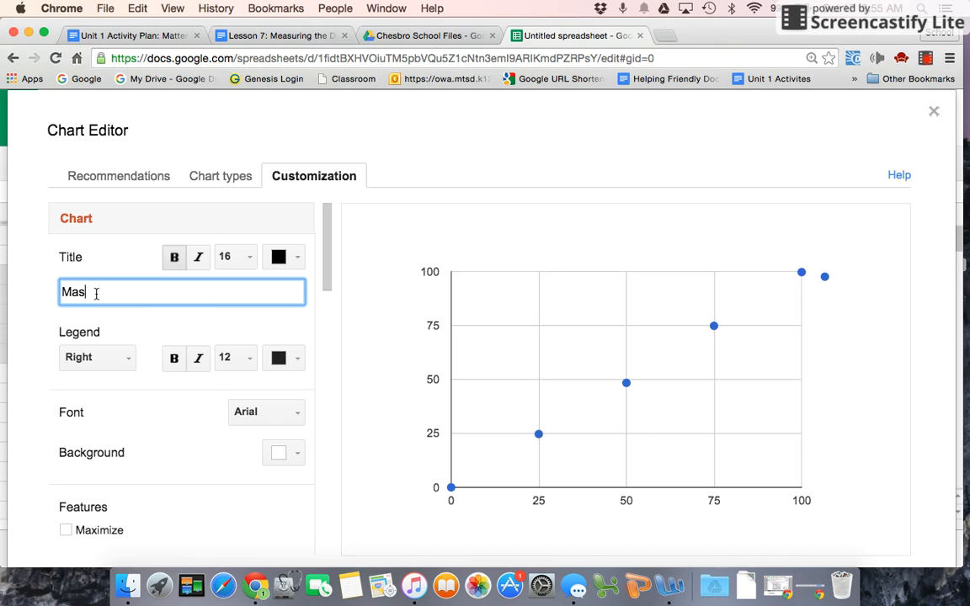
type("s Volume Re")
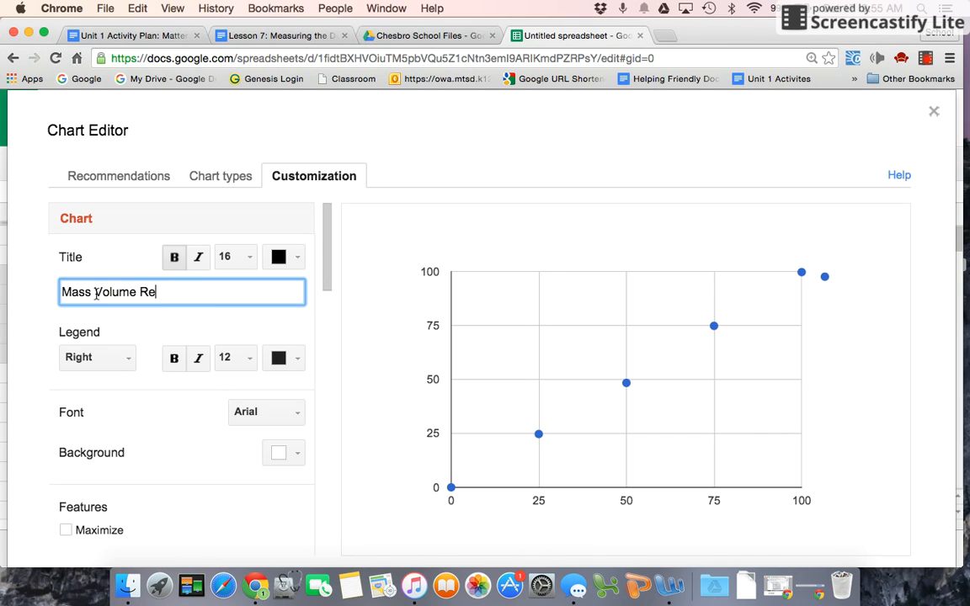
type("lationship")
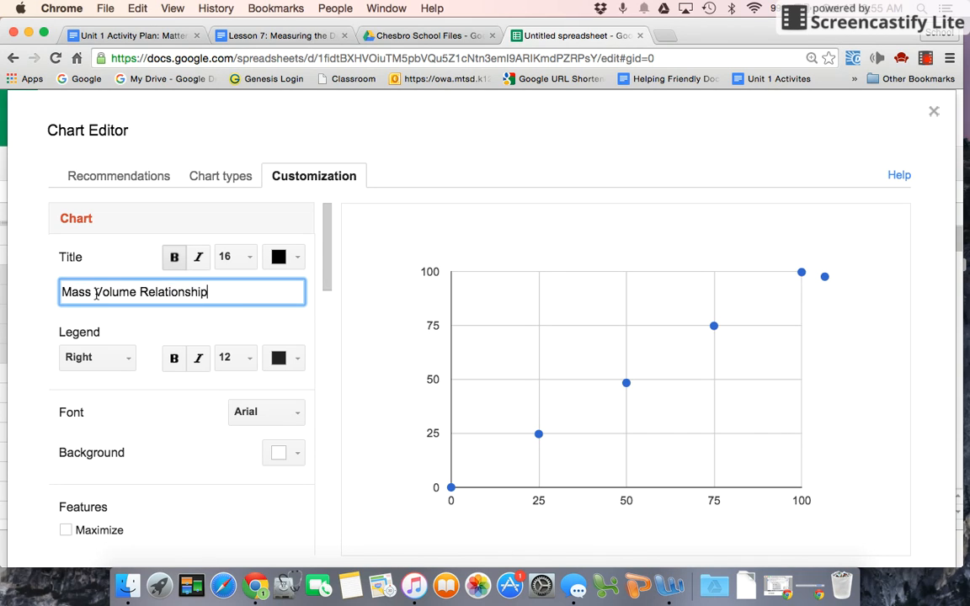
type("s of Dif")
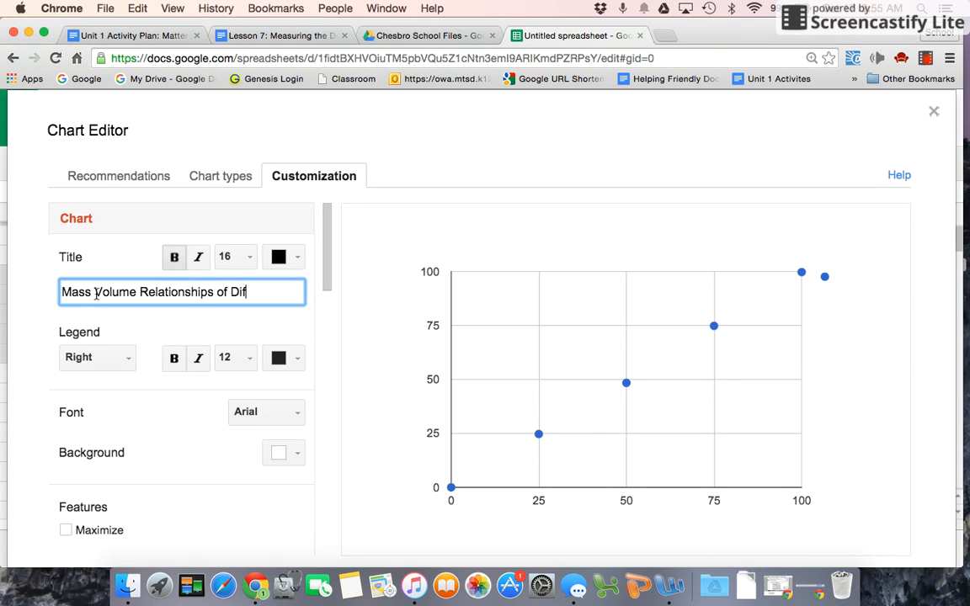
type("ferent Water Samples")
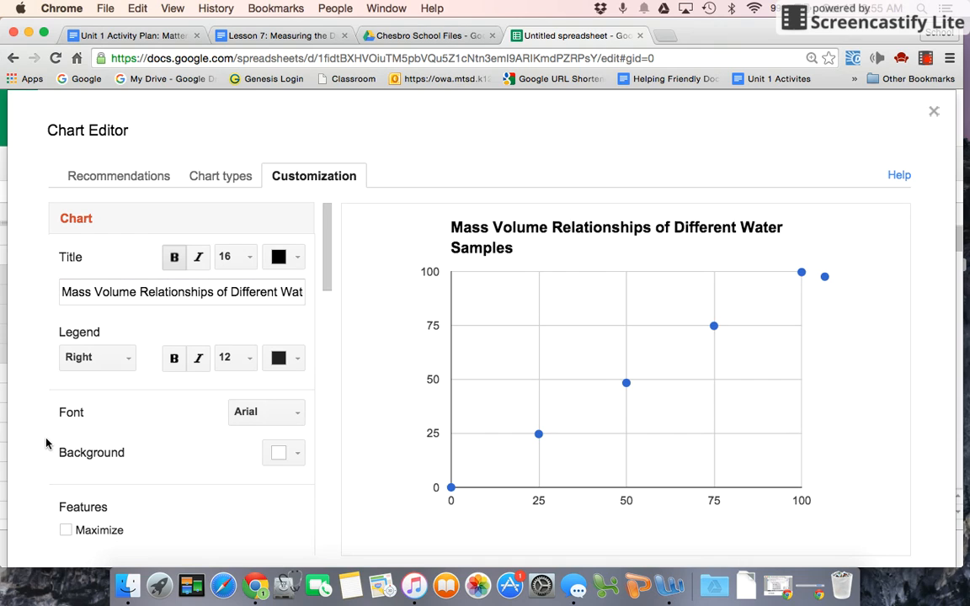
Step: Set the chart's legend position to None so no legend is shown
left_click(97, 357)
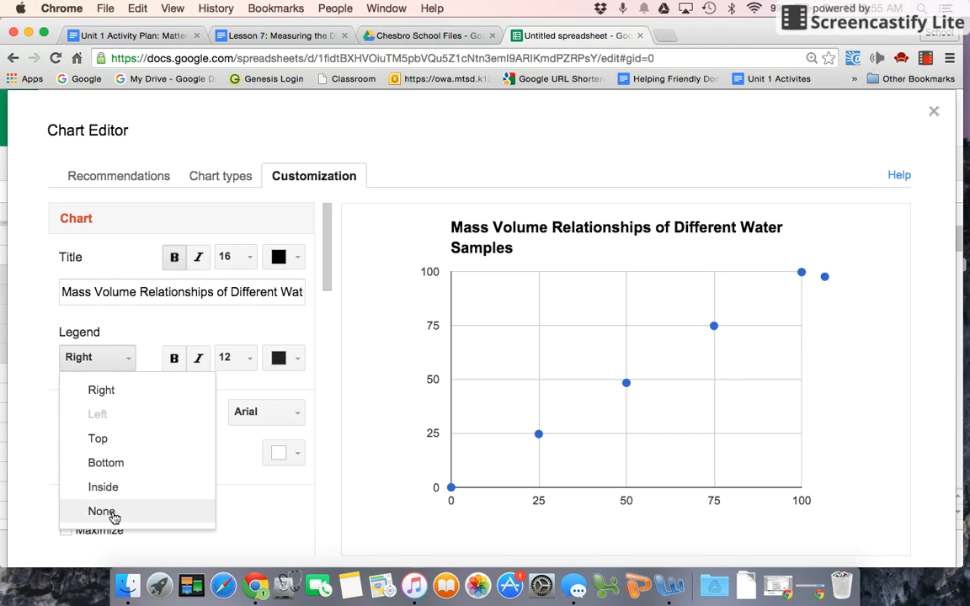
left_click(101, 511)
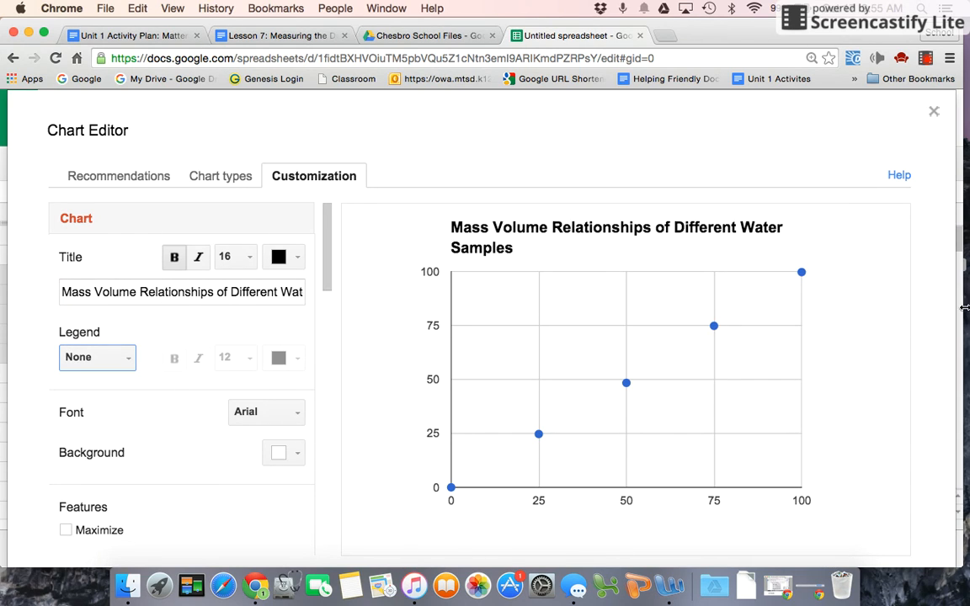
mouse_move(329, 251)
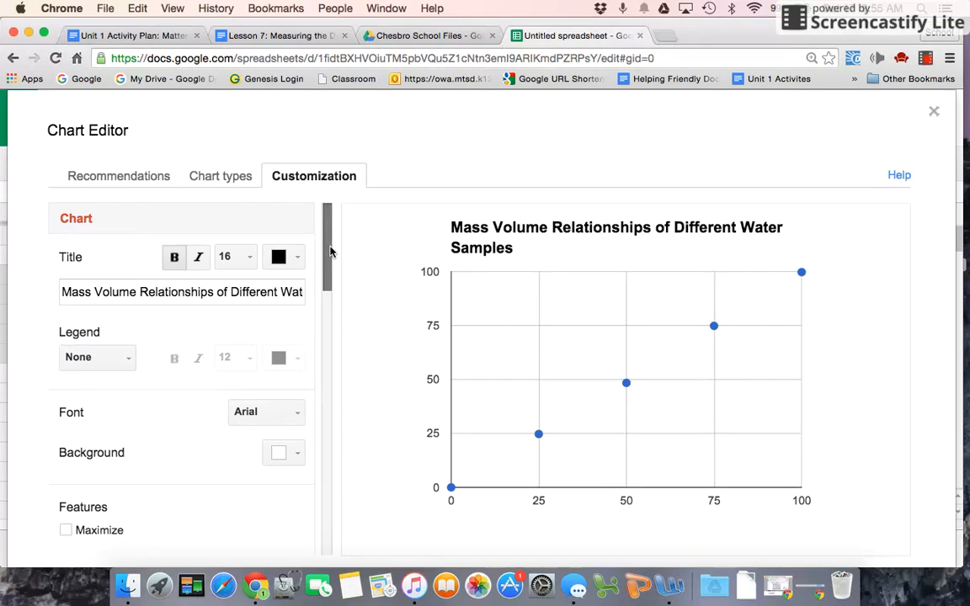
scroll("down", 3)
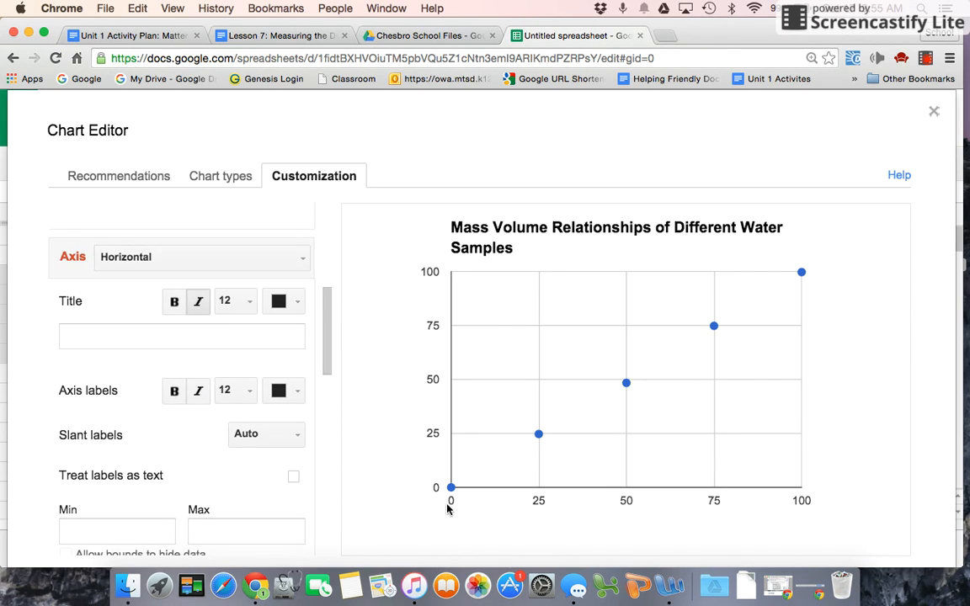
Step: Give the horizontal axis the title 'Volume (cm^3)'
left_click(182, 336)
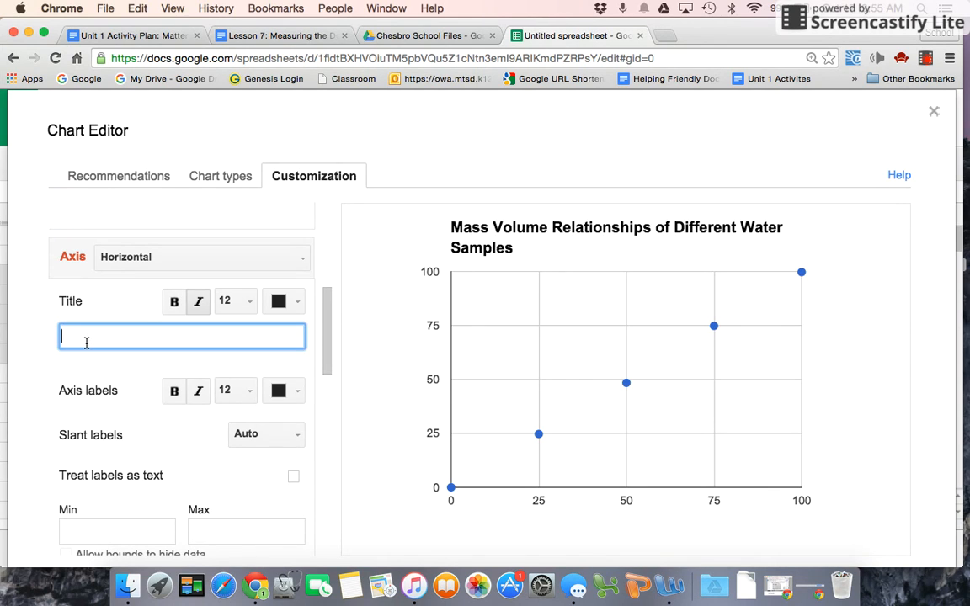
type("Volume (cm")
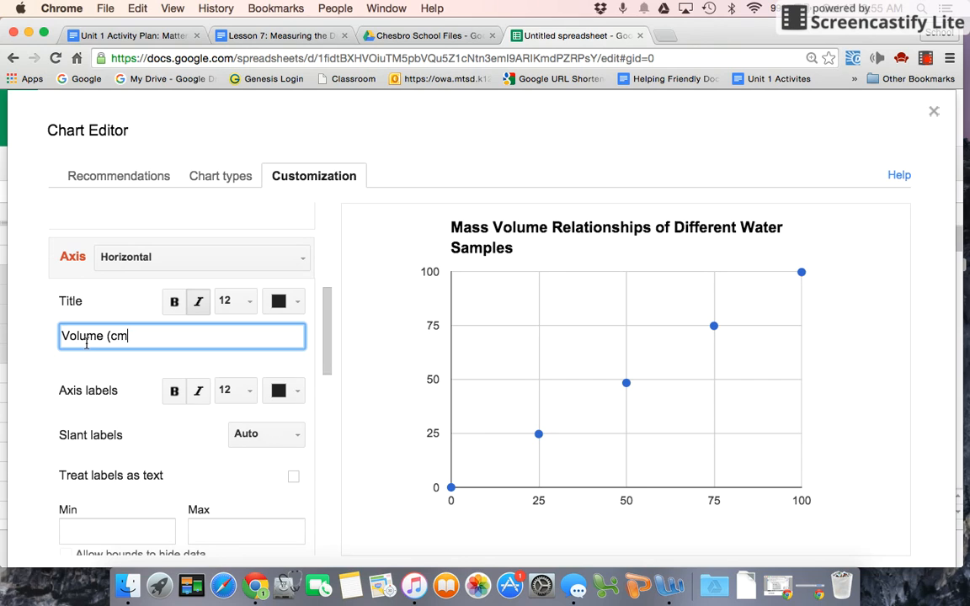
type("^3)")
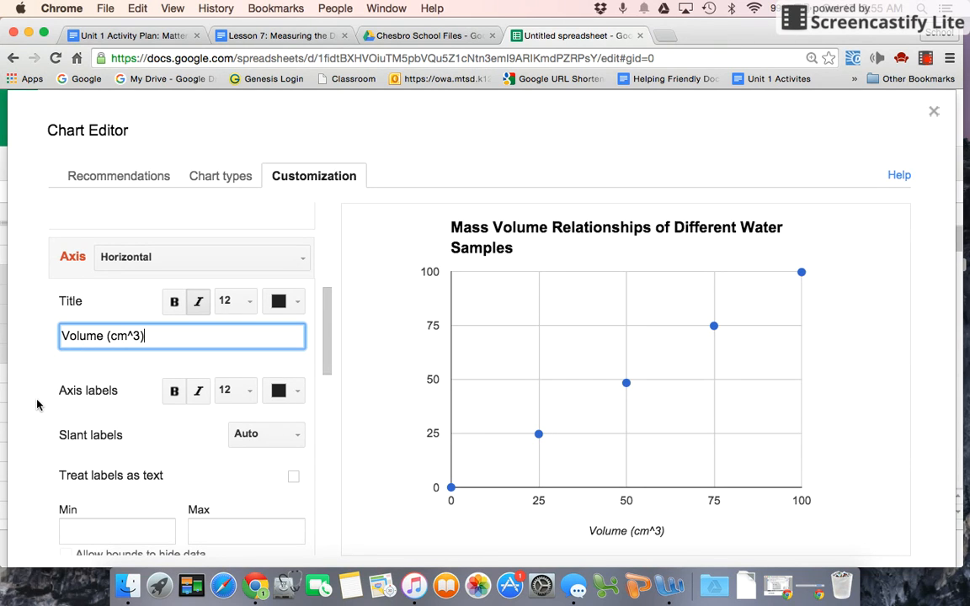
scroll("down", 3)
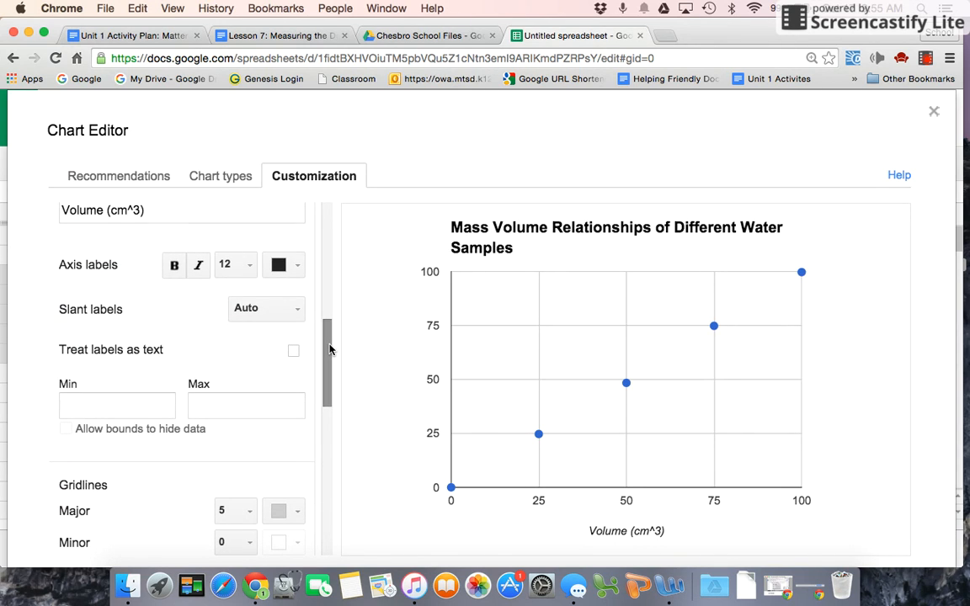
left_click(117, 405)
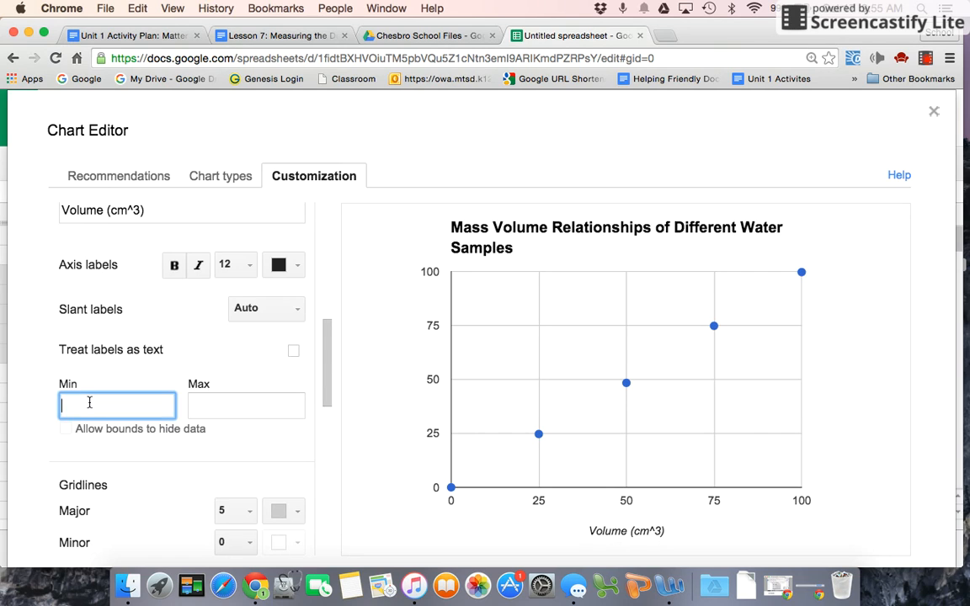
Step: Set the horizontal axis minimum to 0 and show 10 major gridlines
type("0")
left_click(246, 406)
type("100")
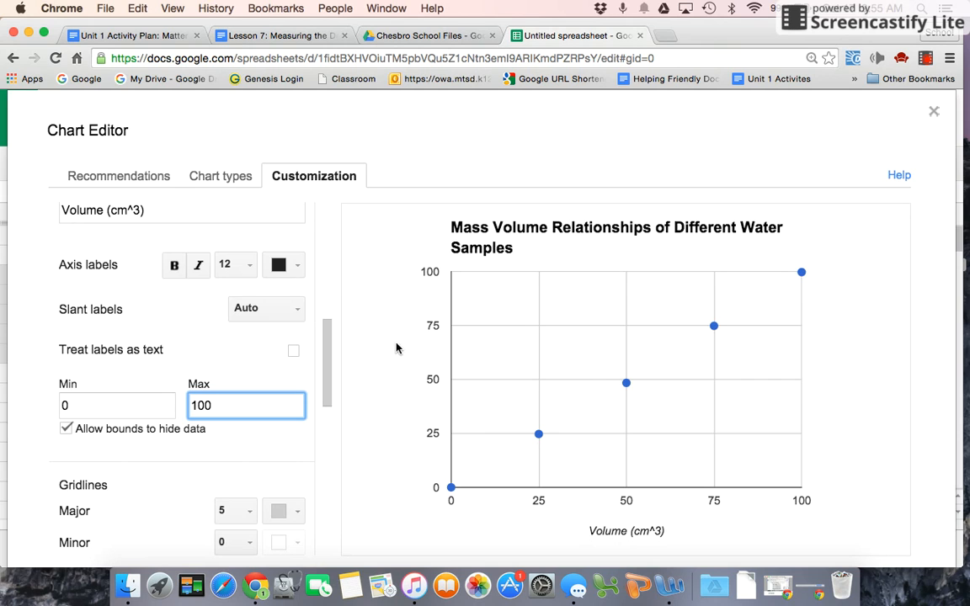
scroll("down", 3)
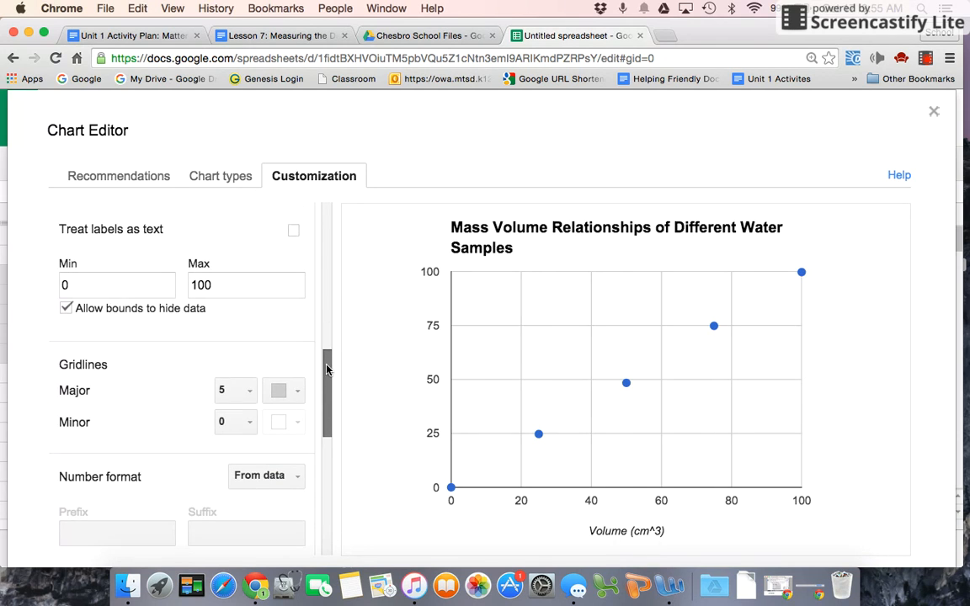
scroll("down", 3)
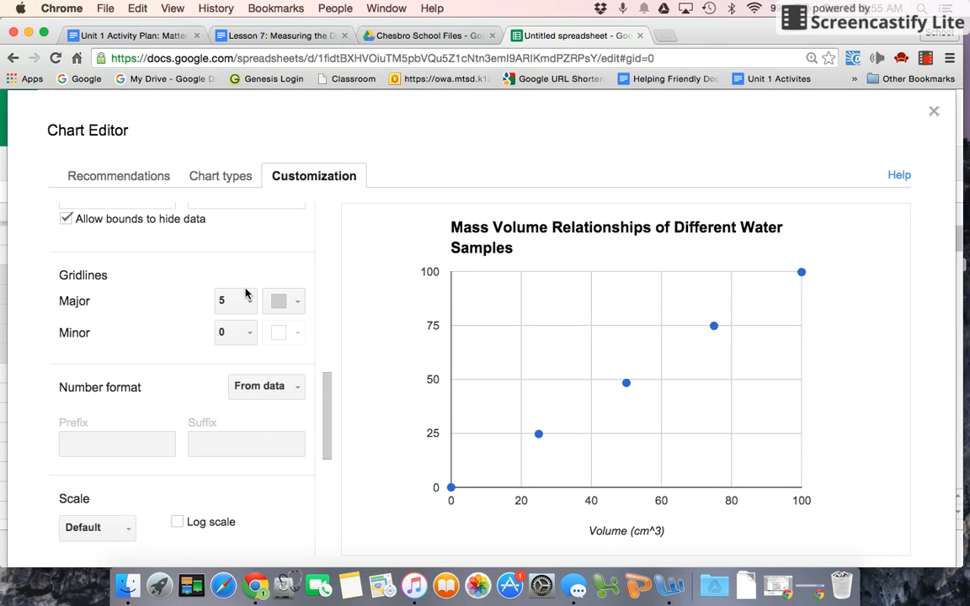
left_click(234, 301)
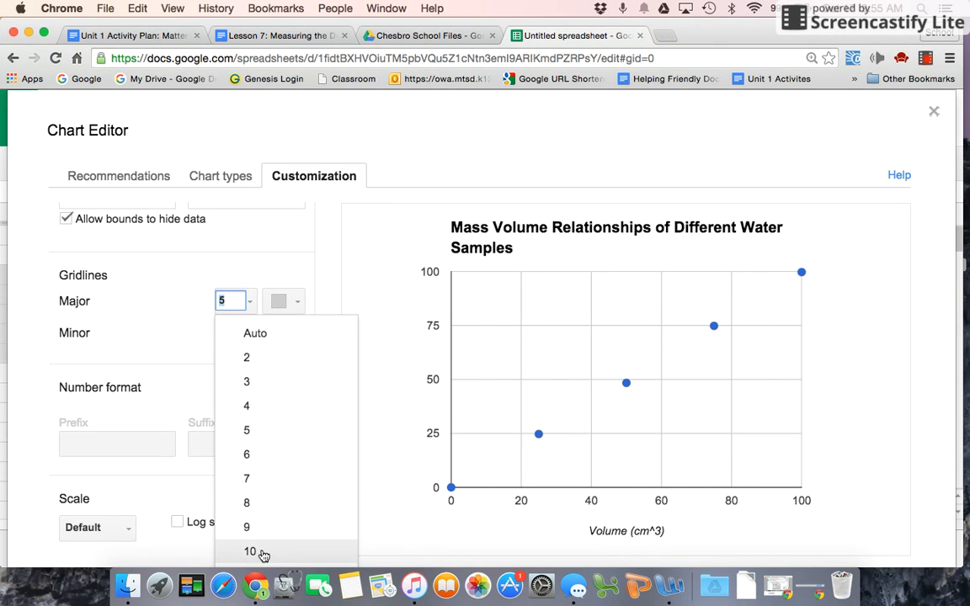
left_click(249, 550)
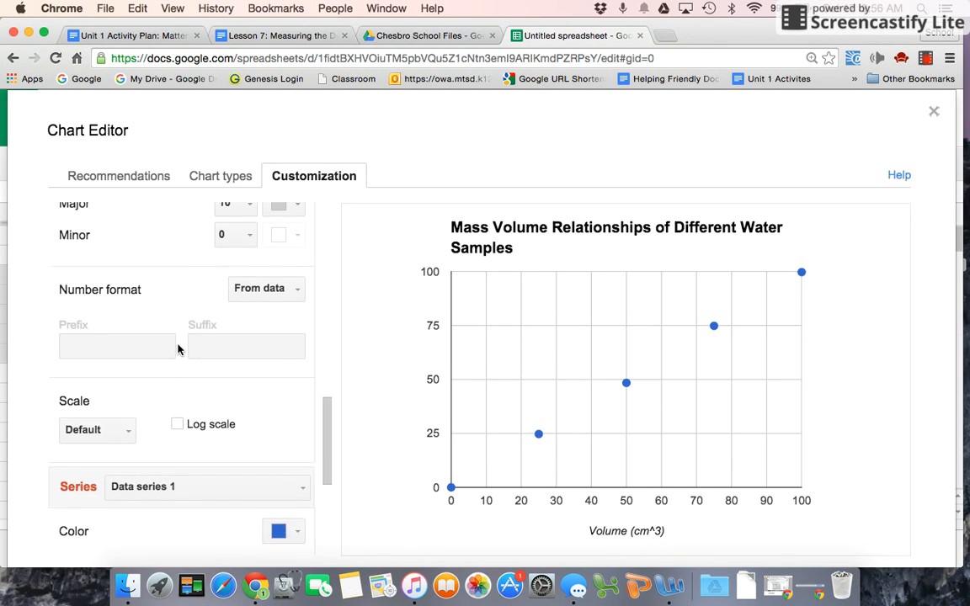
scroll("down", 3)
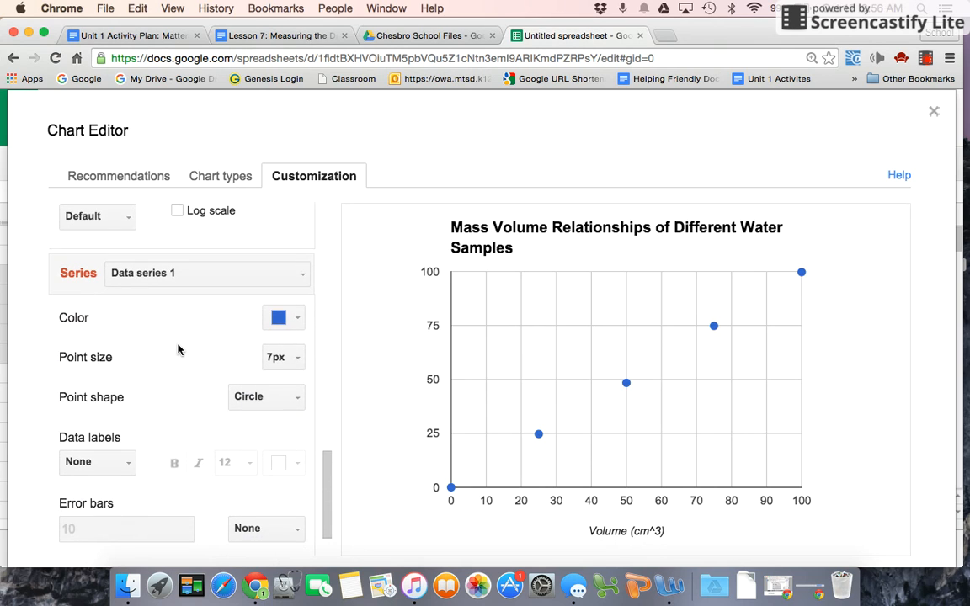
Step: Reveal the trendline type list in the Series section
scroll("down", 3)
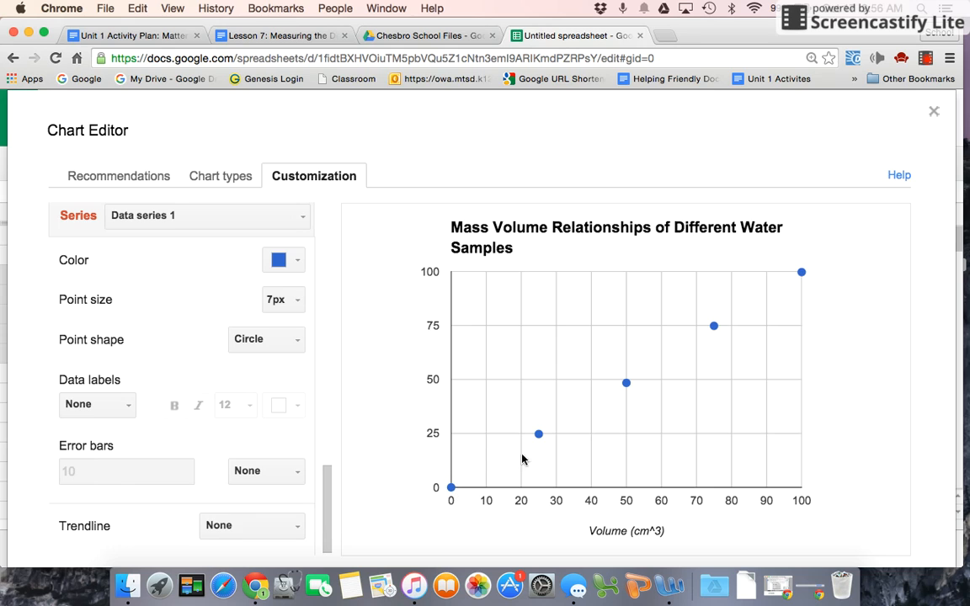
mouse_move(626, 383)
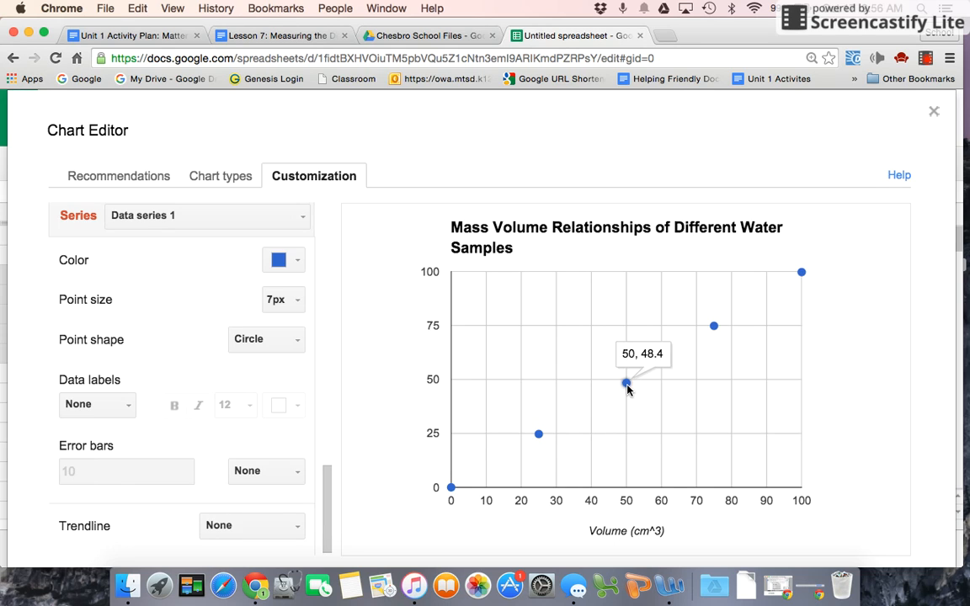
mouse_move(801, 273)
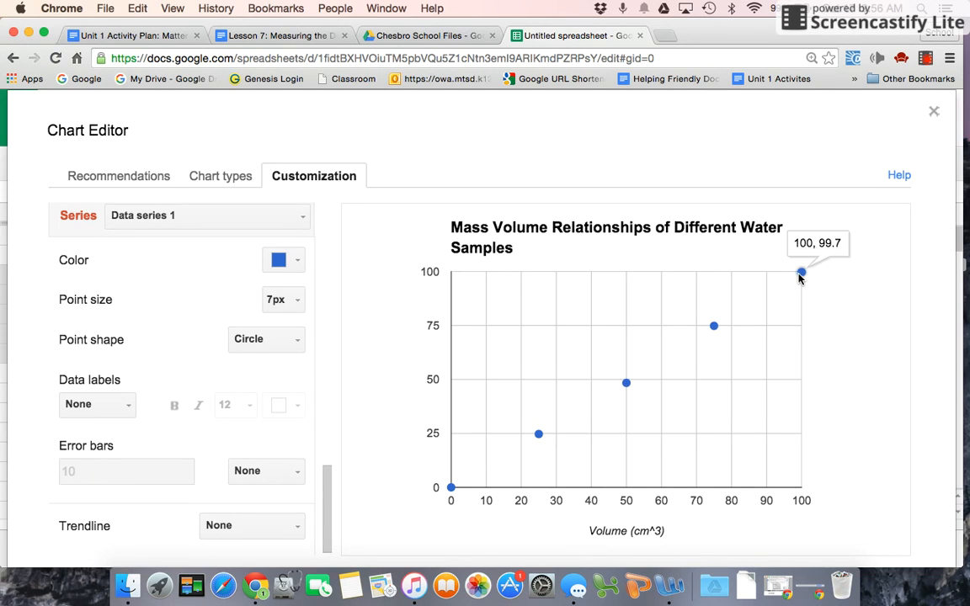
mouse_move(504, 458)
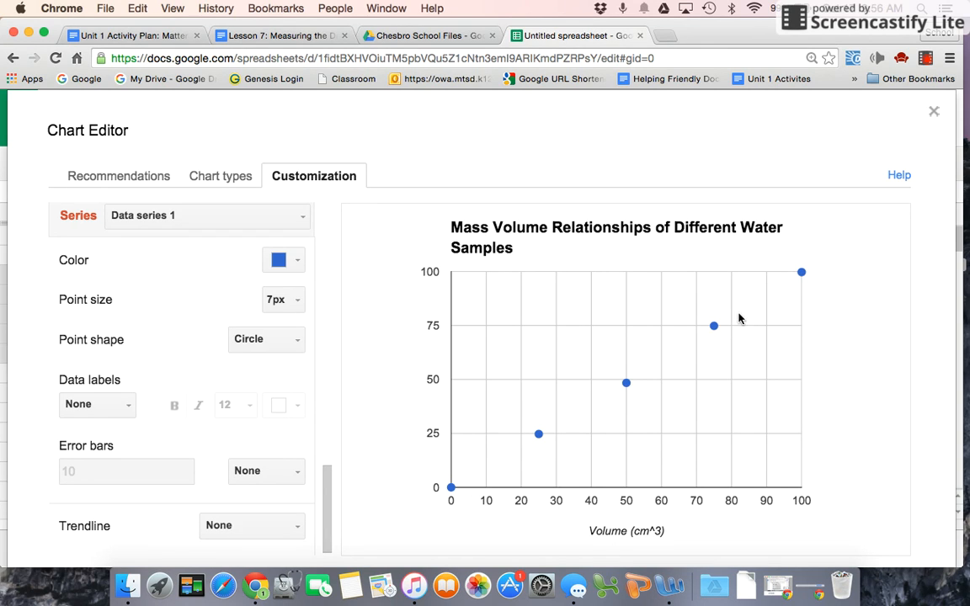
mouse_move(823, 339)
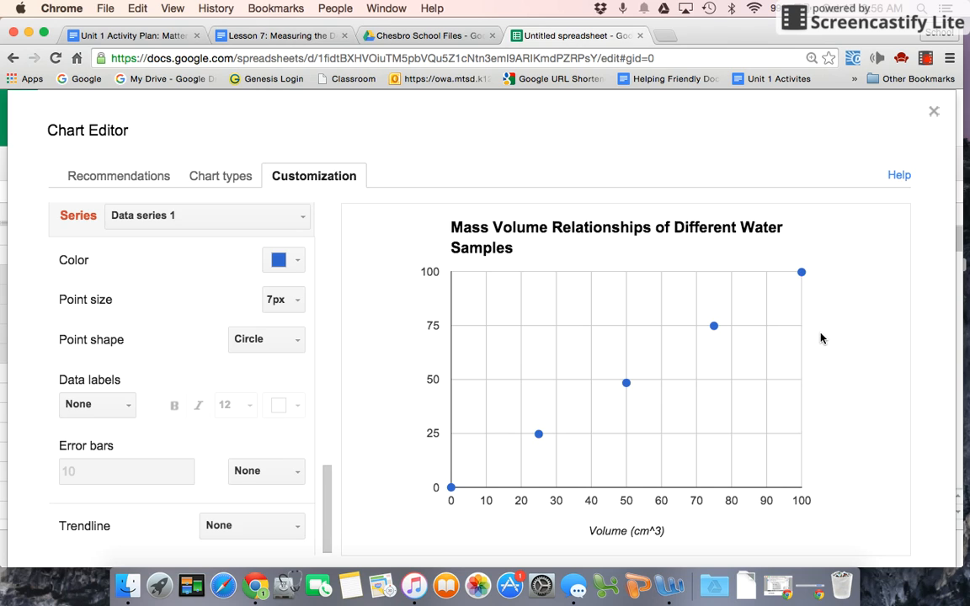
left_click(251, 524)
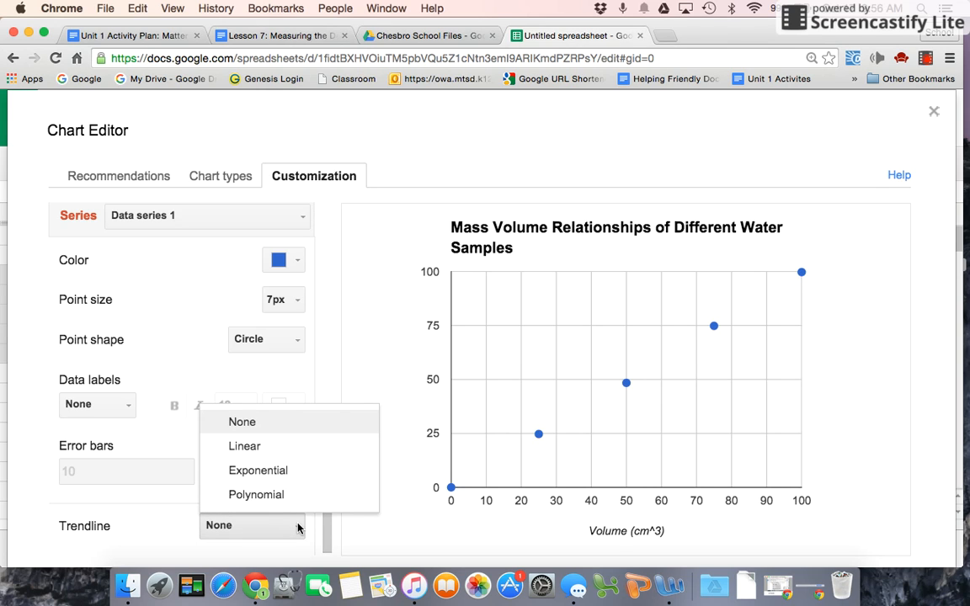
Step: Choose the Linear trendline for the data series
left_click(244, 445)
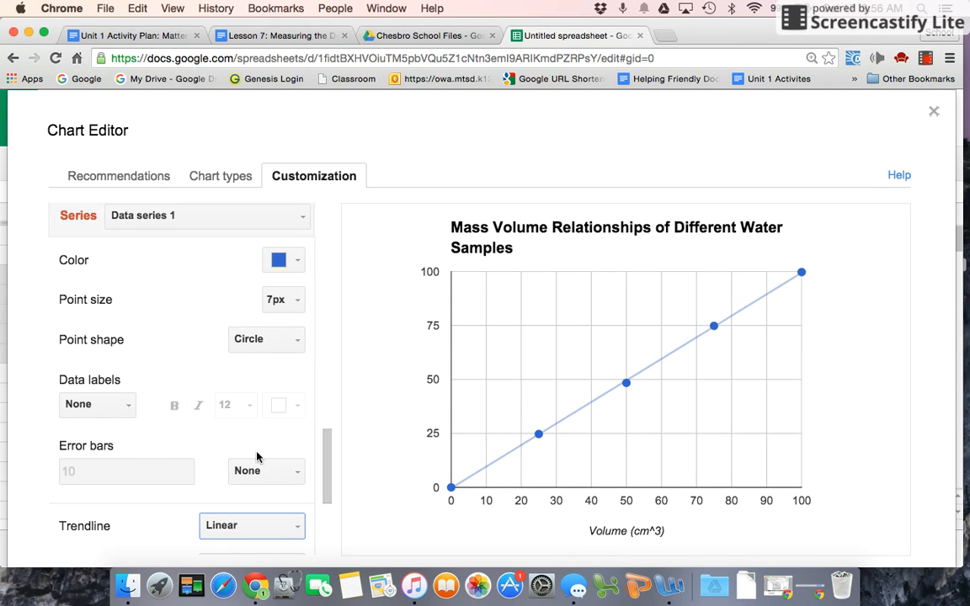
mouse_move(538, 434)
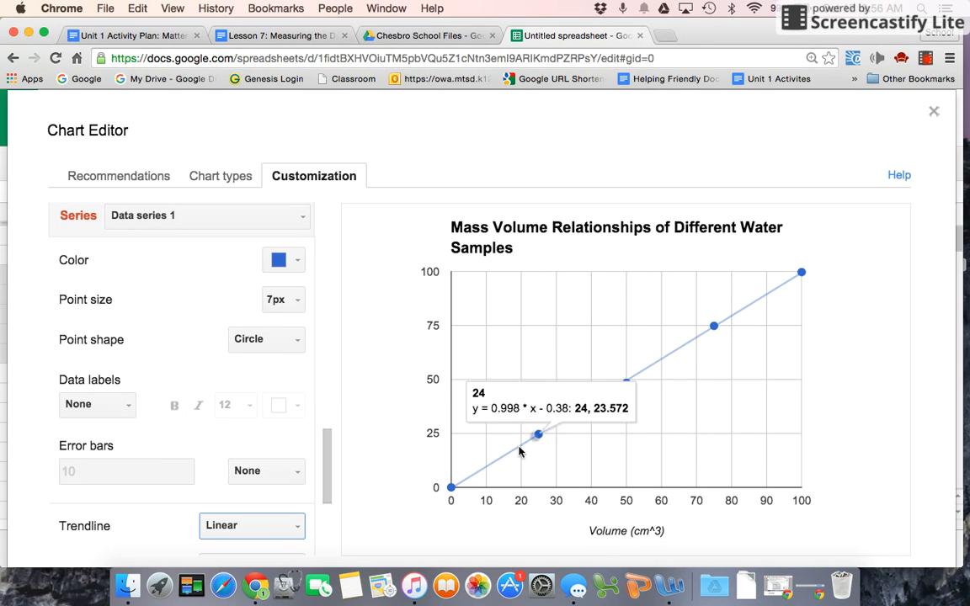
mouse_move(733, 425)
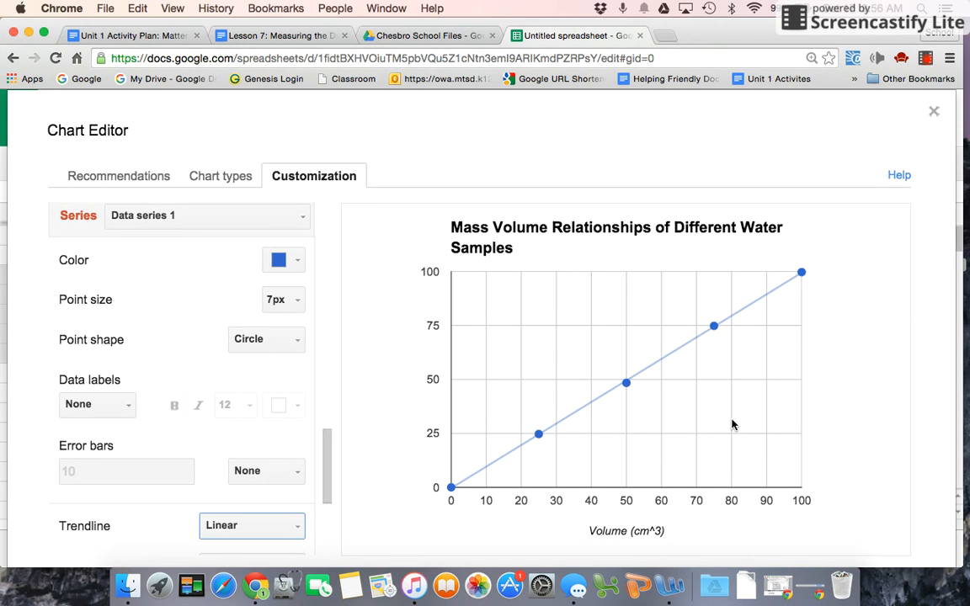
mouse_move(615, 355)
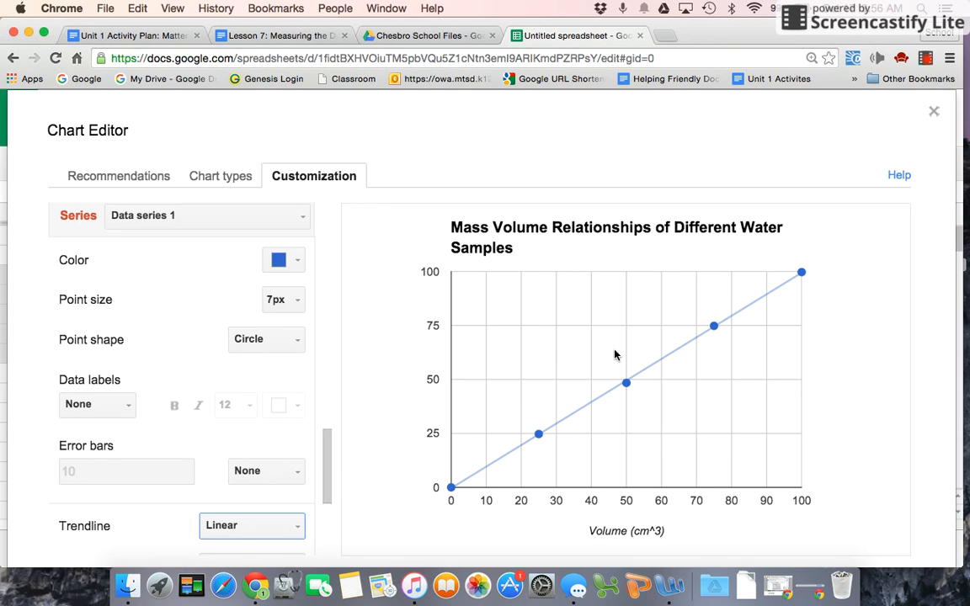
mouse_move(465, 483)
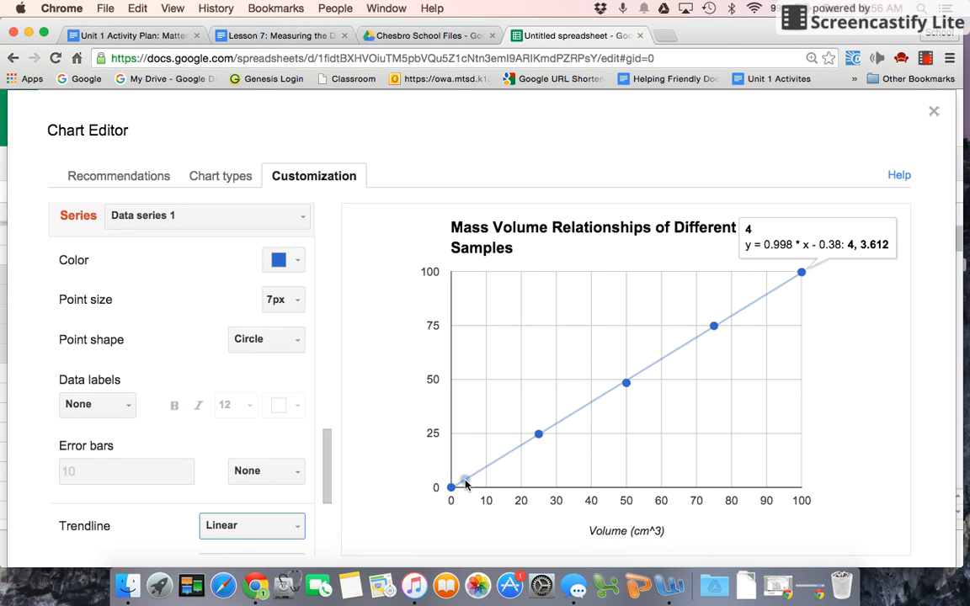
mouse_move(538, 436)
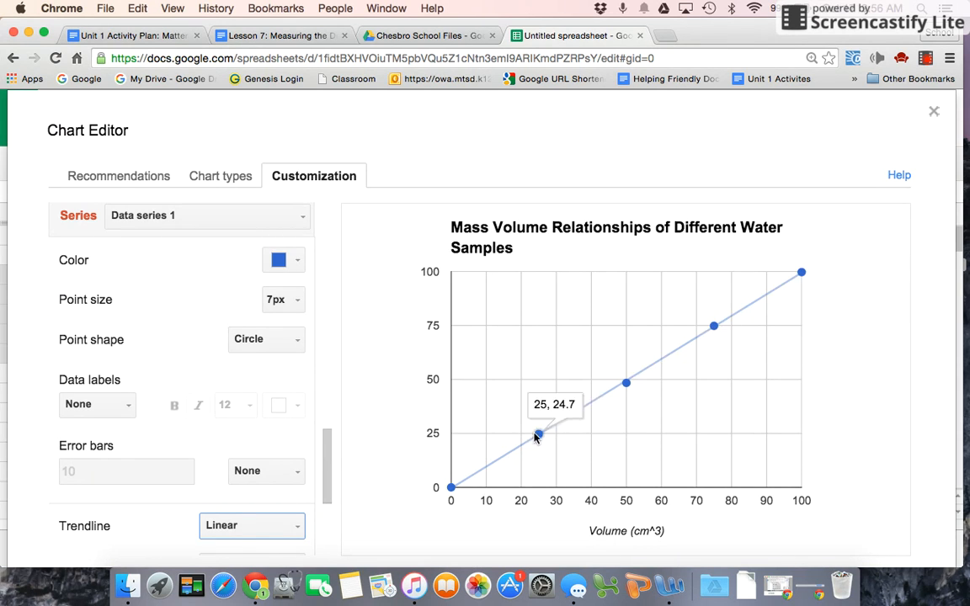
mouse_move(587, 404)
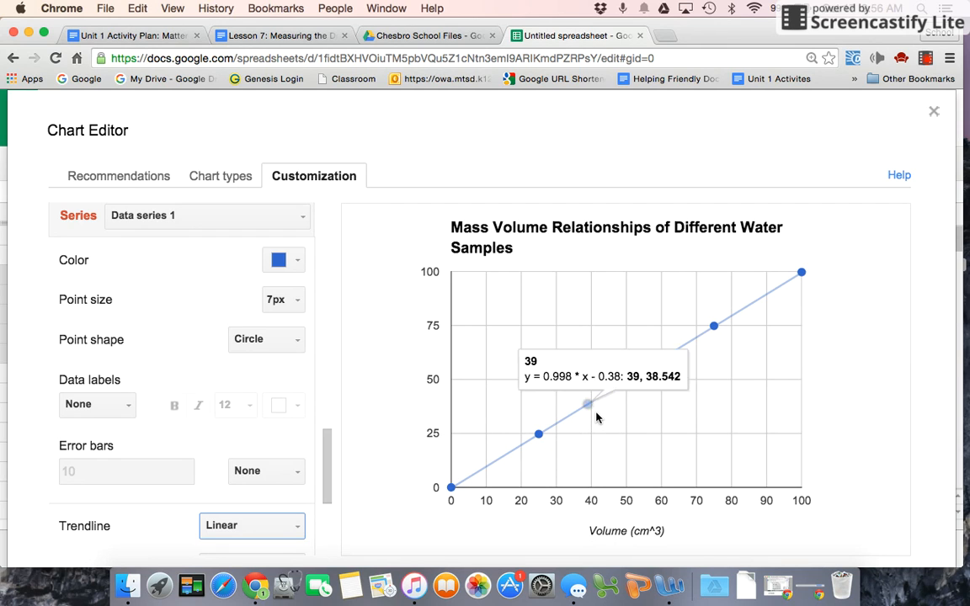
mouse_move(767, 295)
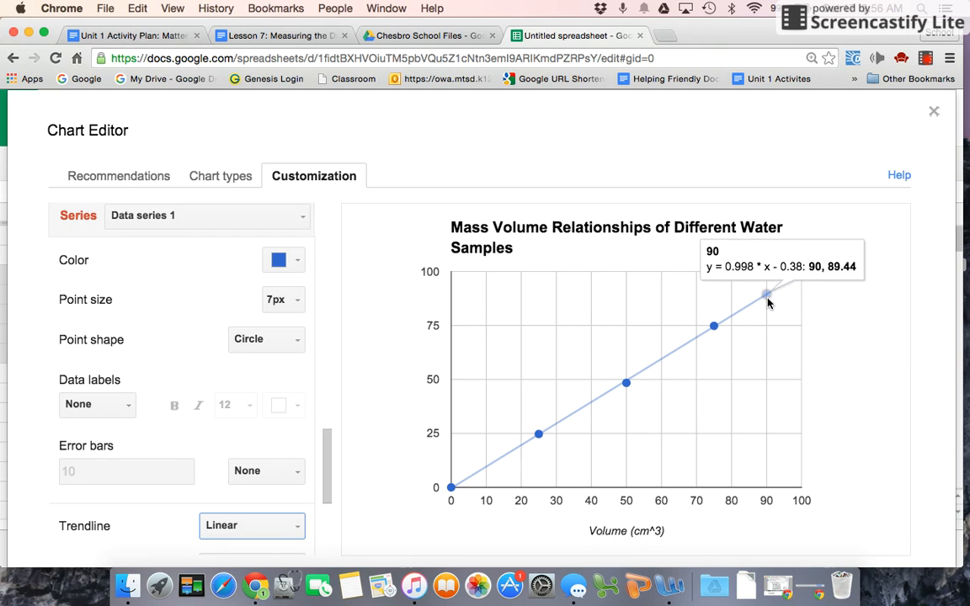
mouse_move(816, 331)
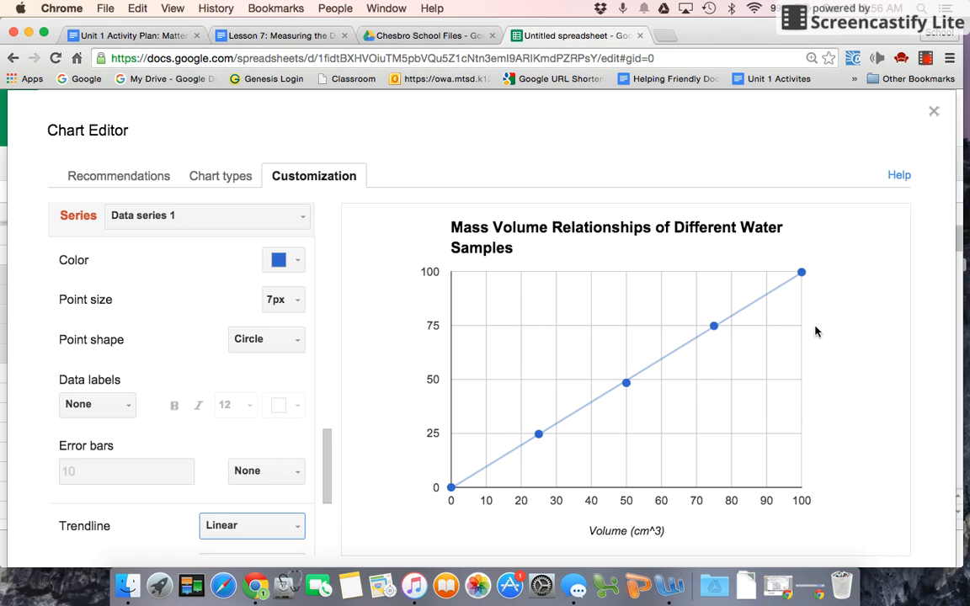
mouse_move(341, 486)
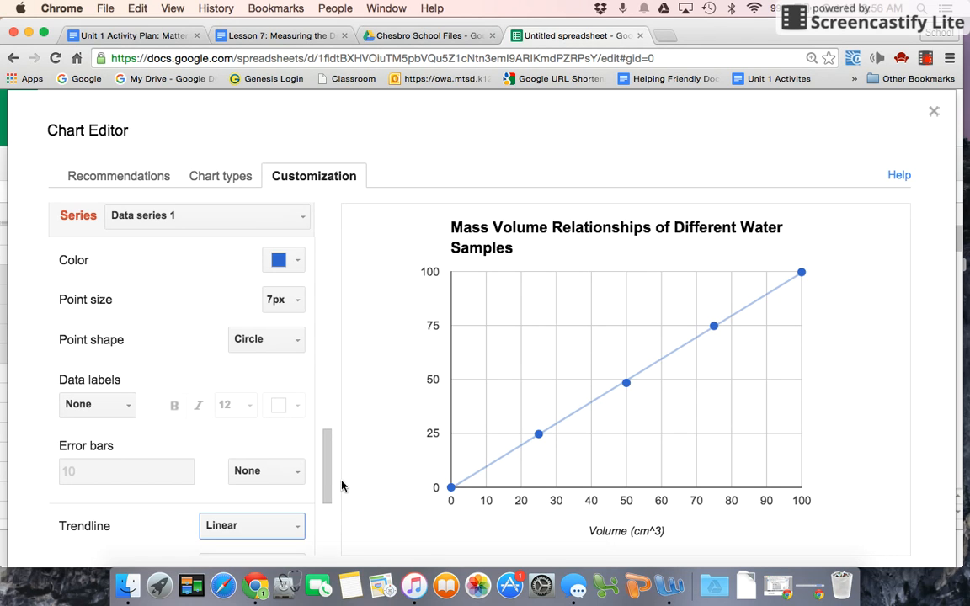
scroll("up", 3)
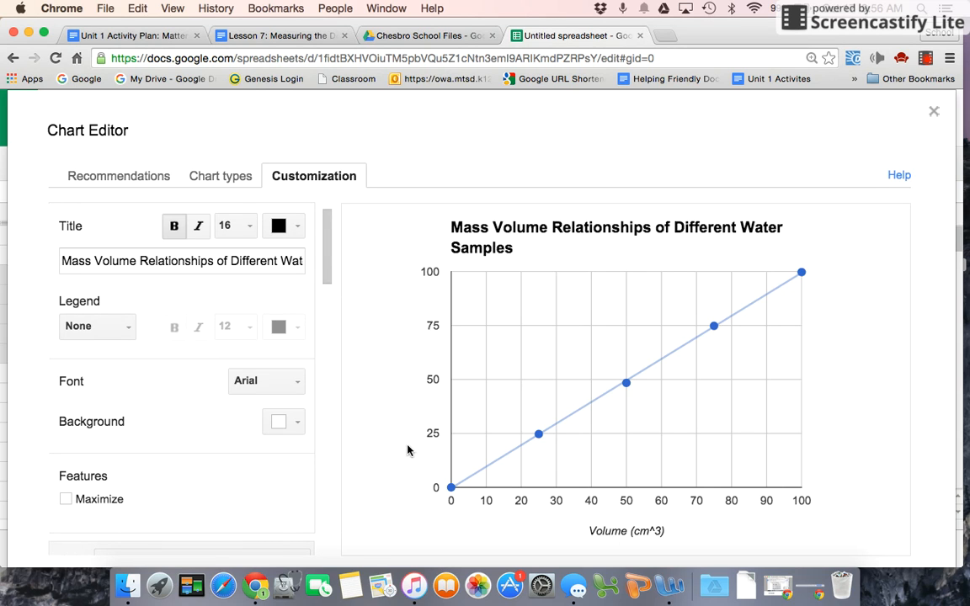
scroll("down", 3)
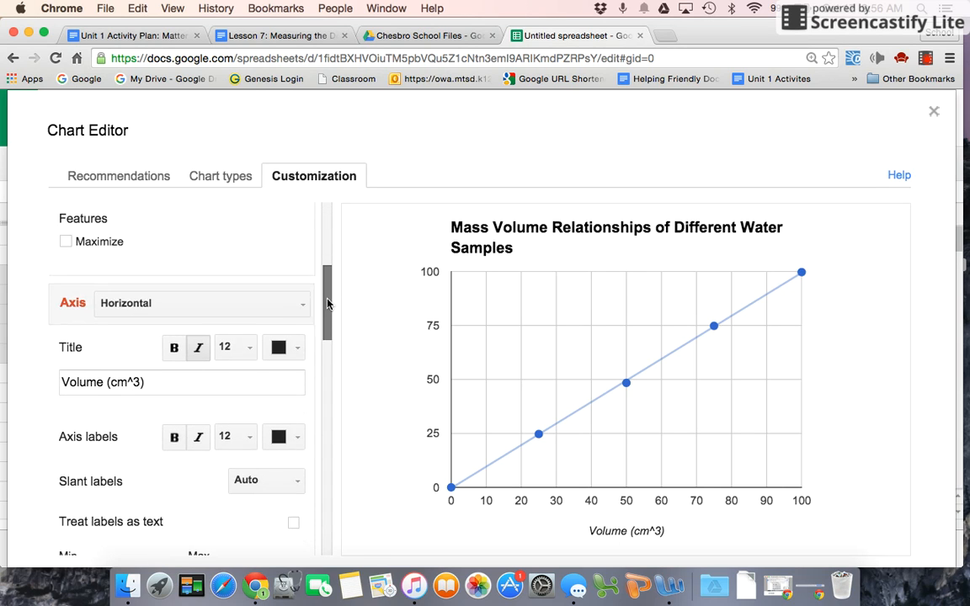
Step: Select the left vertical axis, title it 'Mass (g)' and set its maximum to 100
left_click(202, 299)
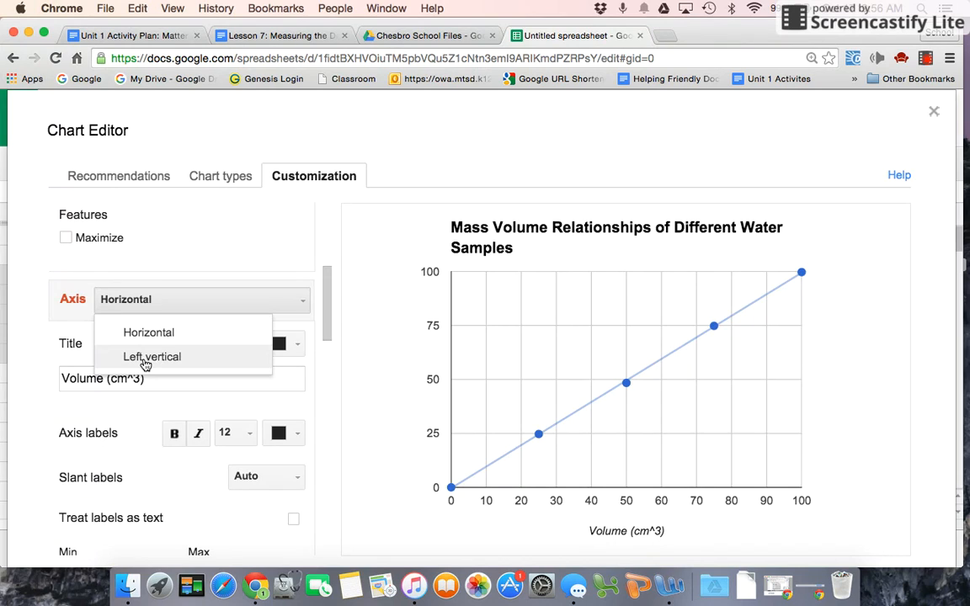
left_click(152, 356)
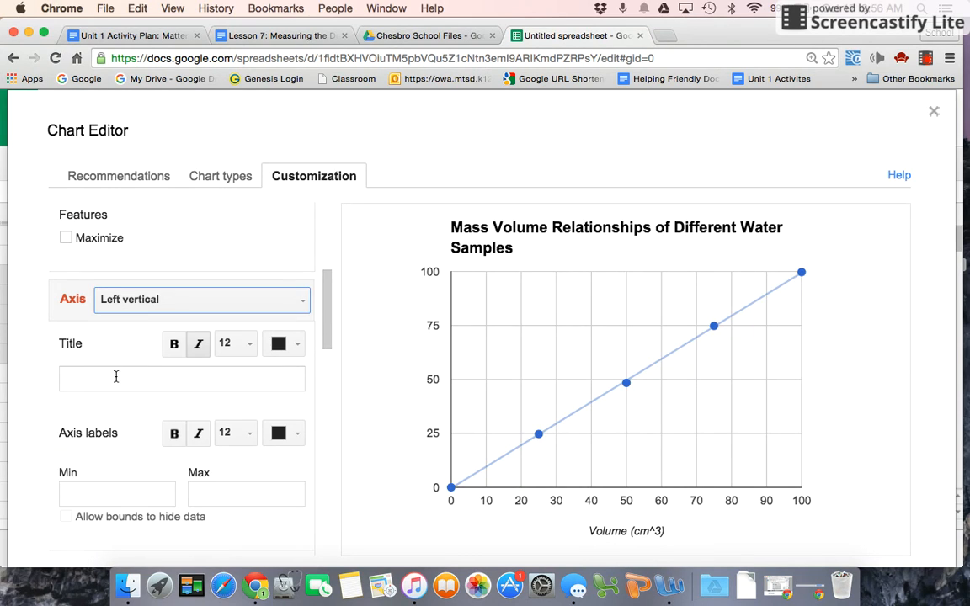
type("Mass (g")
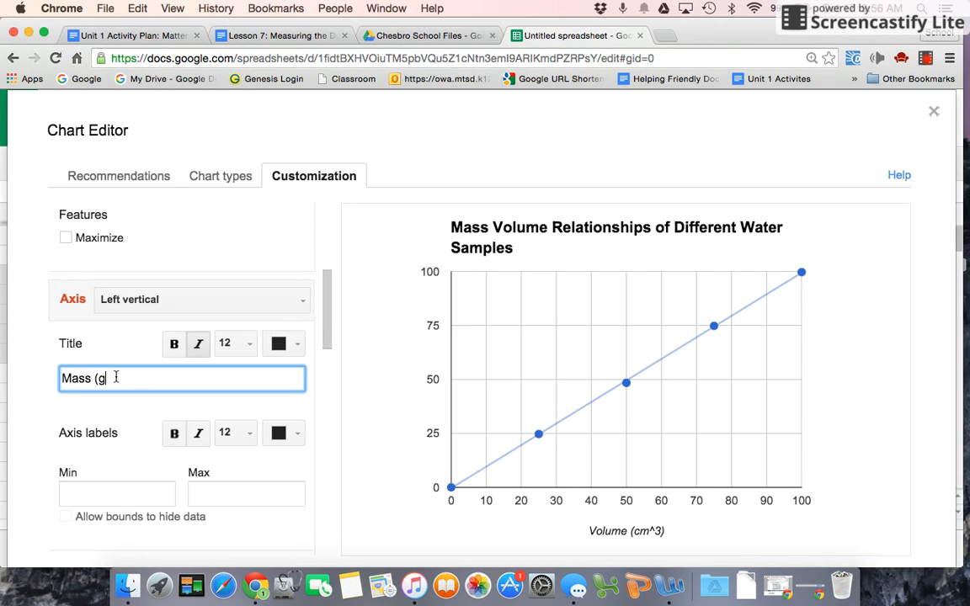
scroll("down", 3)
type("0")
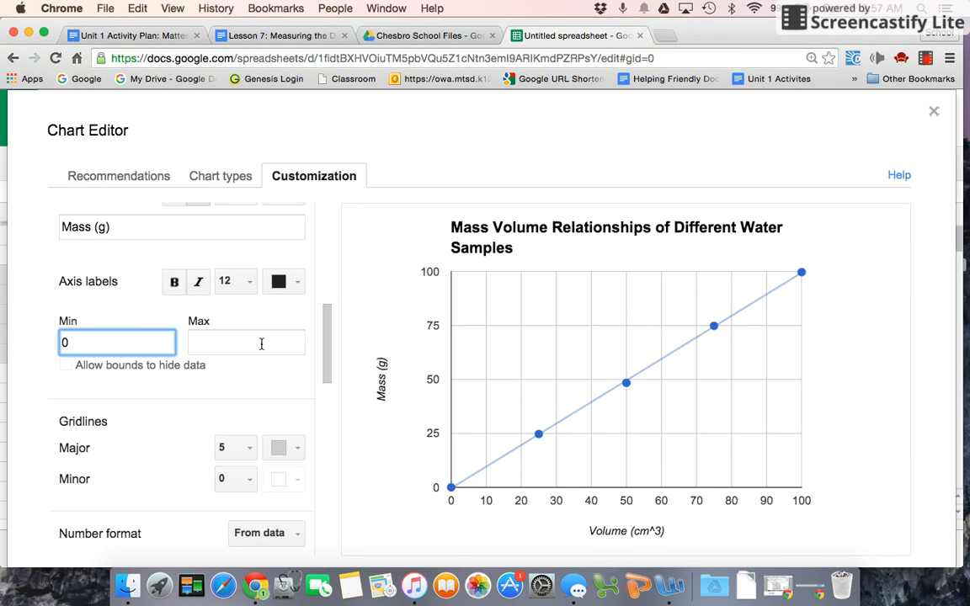
type("100")
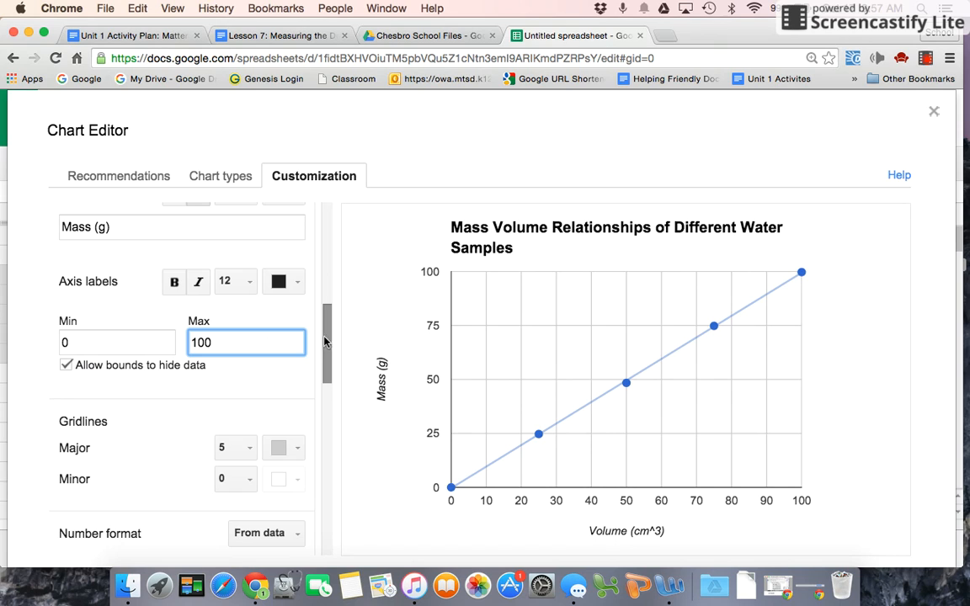
Step: Show 10 major gridlines on the vertical axis
scroll("down", 3)
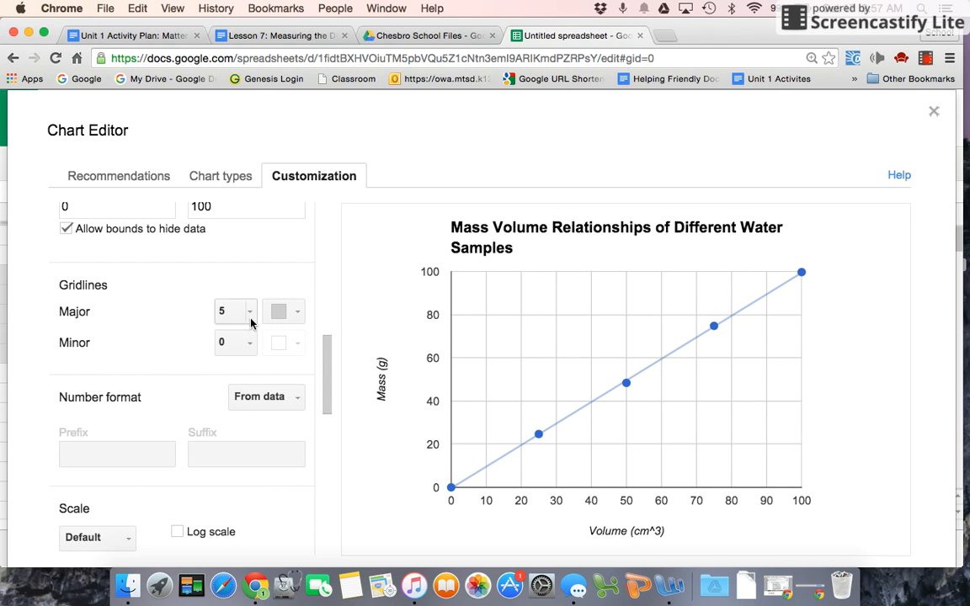
left_click(233, 310)
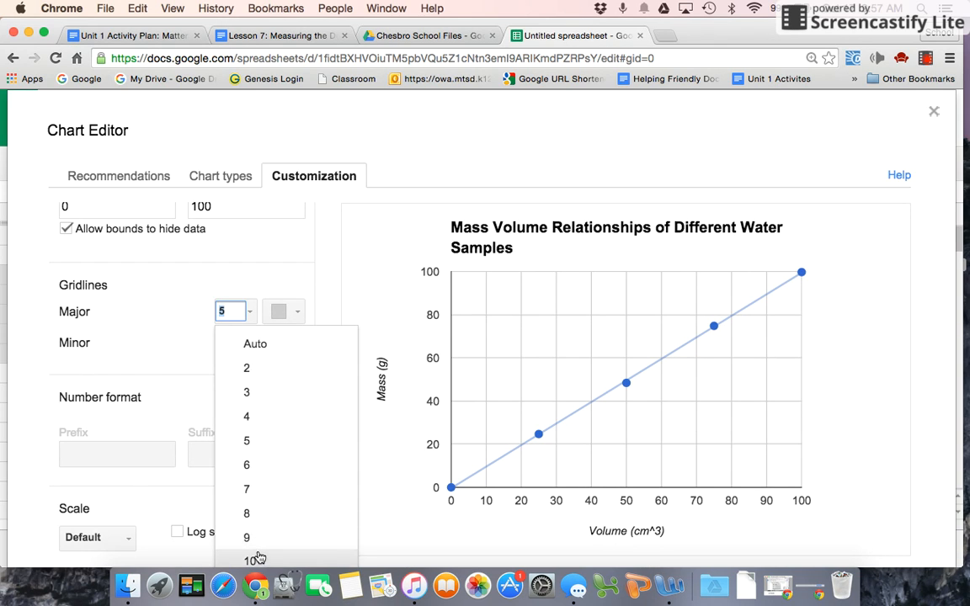
left_click(250, 559)
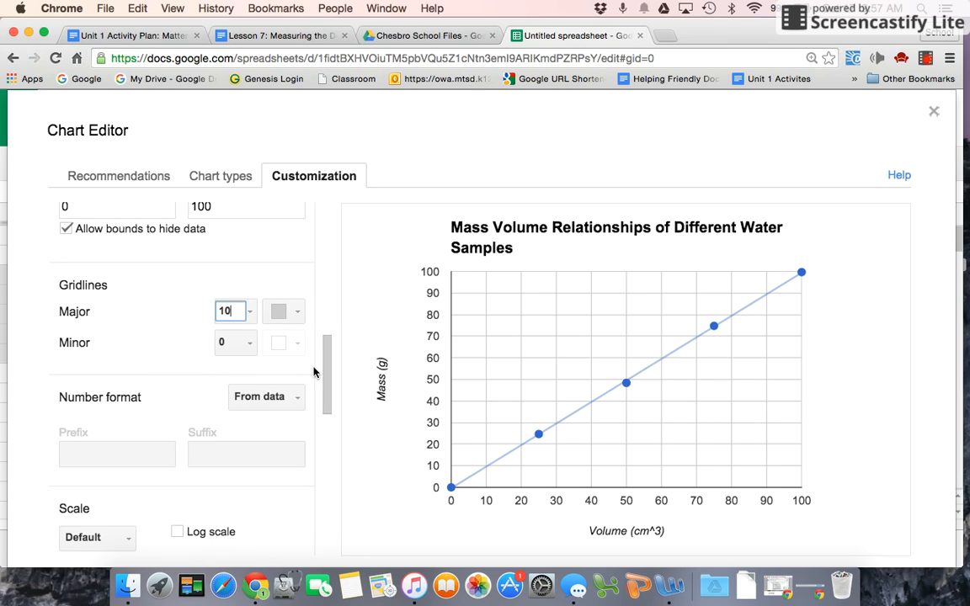
scroll("down", 3)
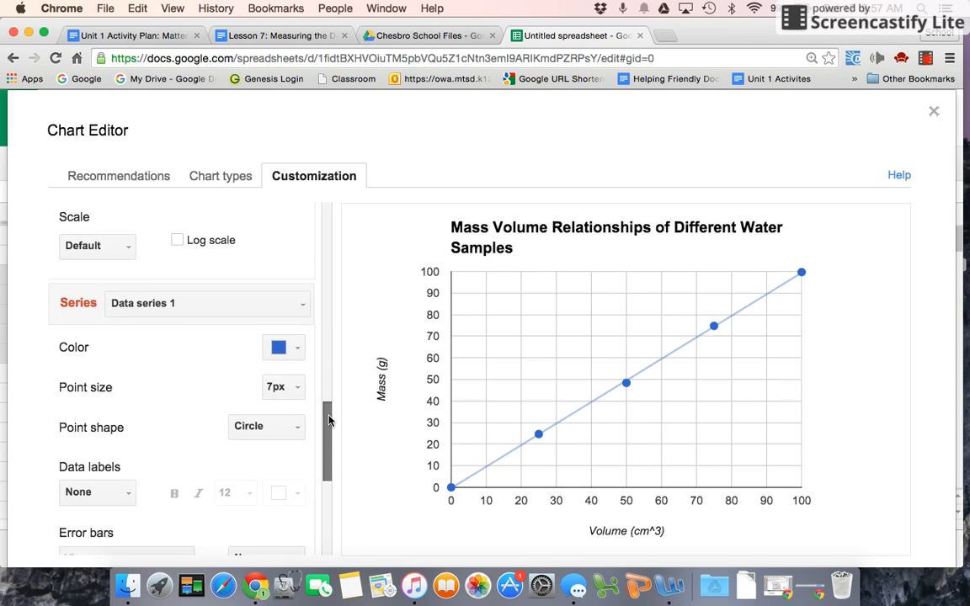
scroll("up", 3)
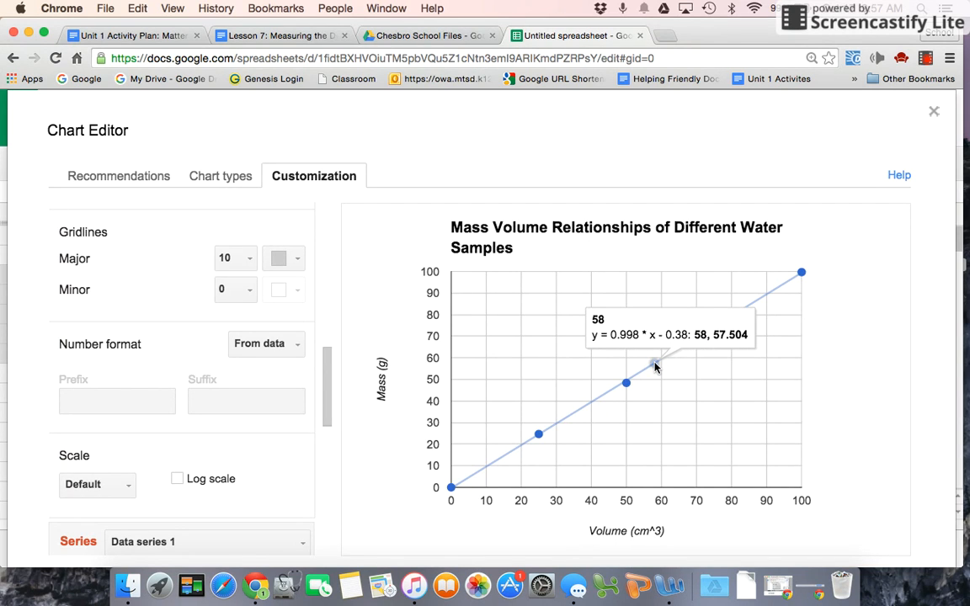
mouse_move(644, 367)
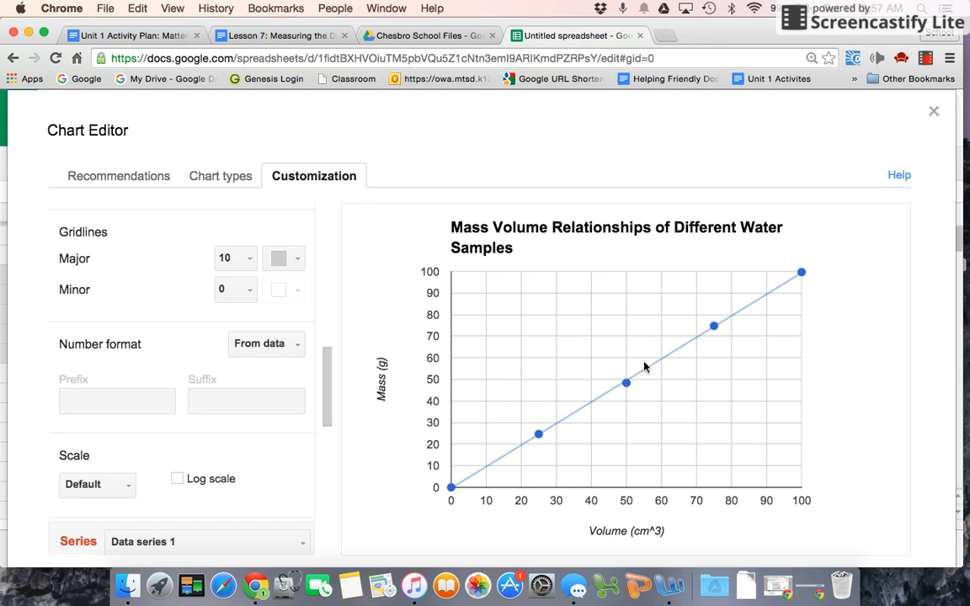
mouse_move(648, 371)
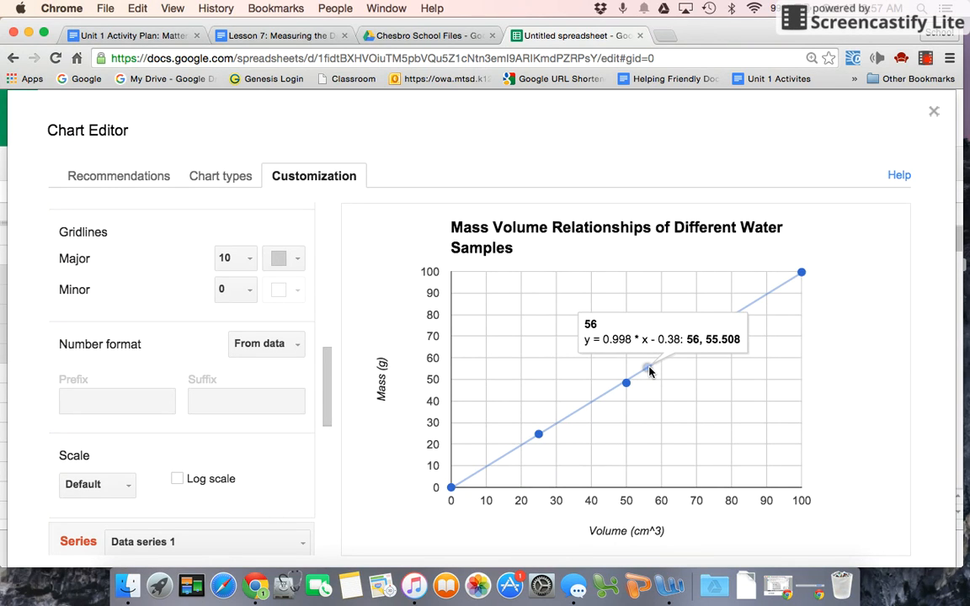
mouse_move(368, 538)
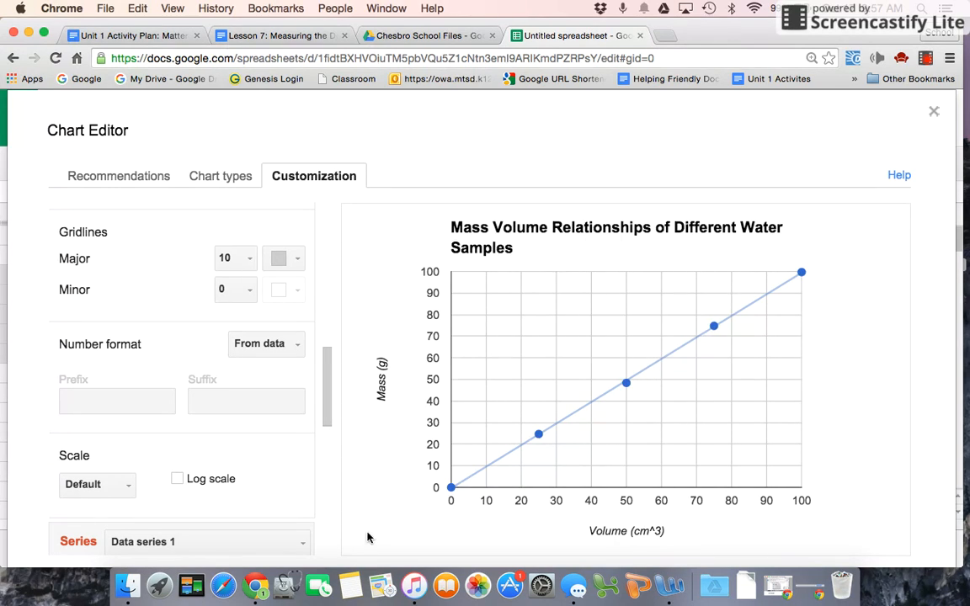
mouse_move(484, 479)
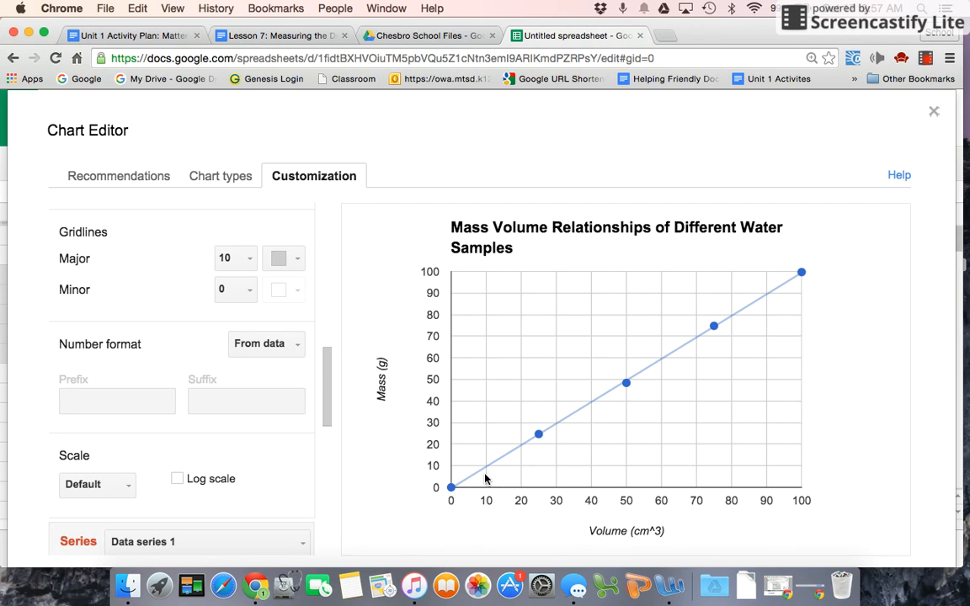
mouse_move(582, 410)
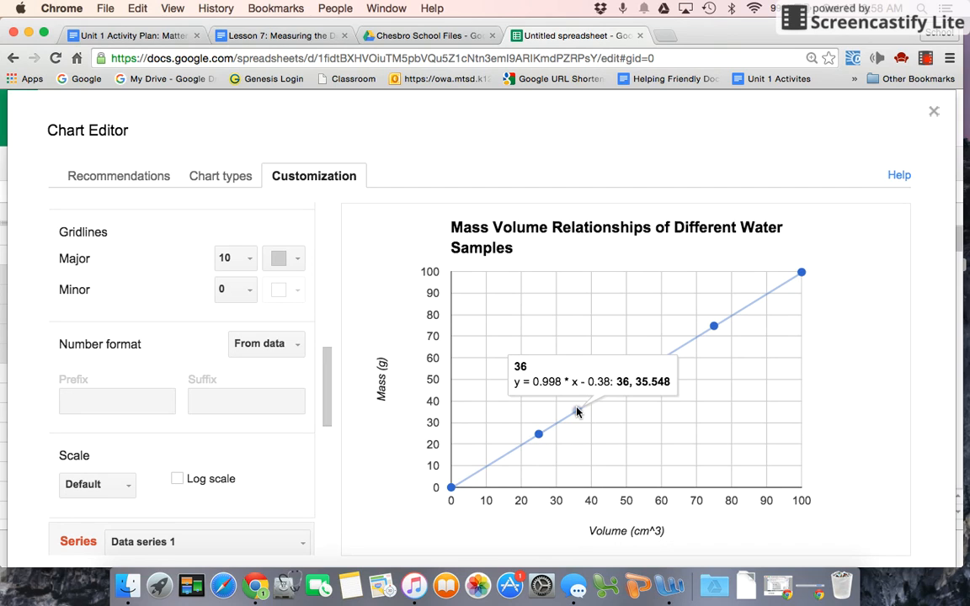
mouse_move(504, 507)
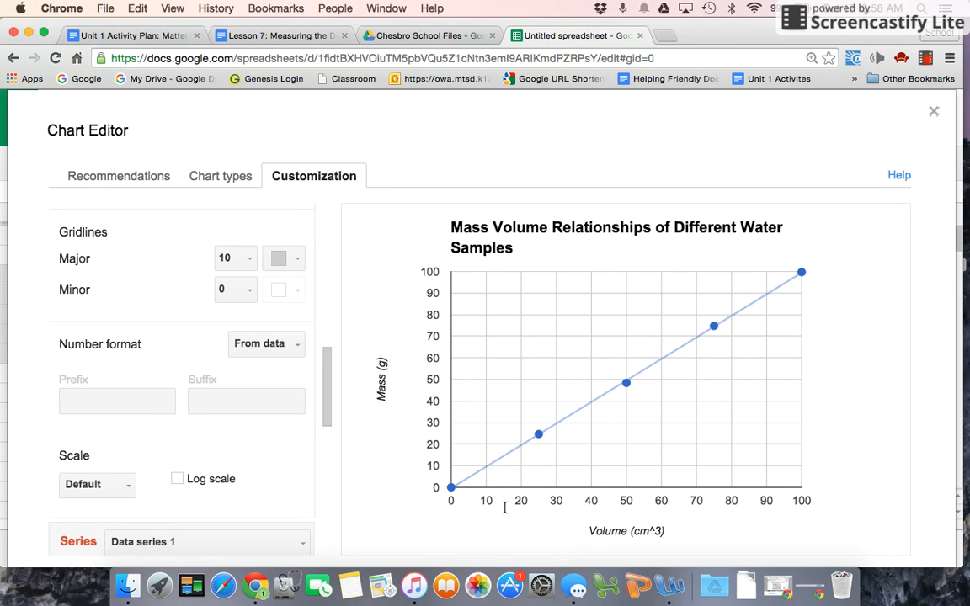
mouse_move(586, 410)
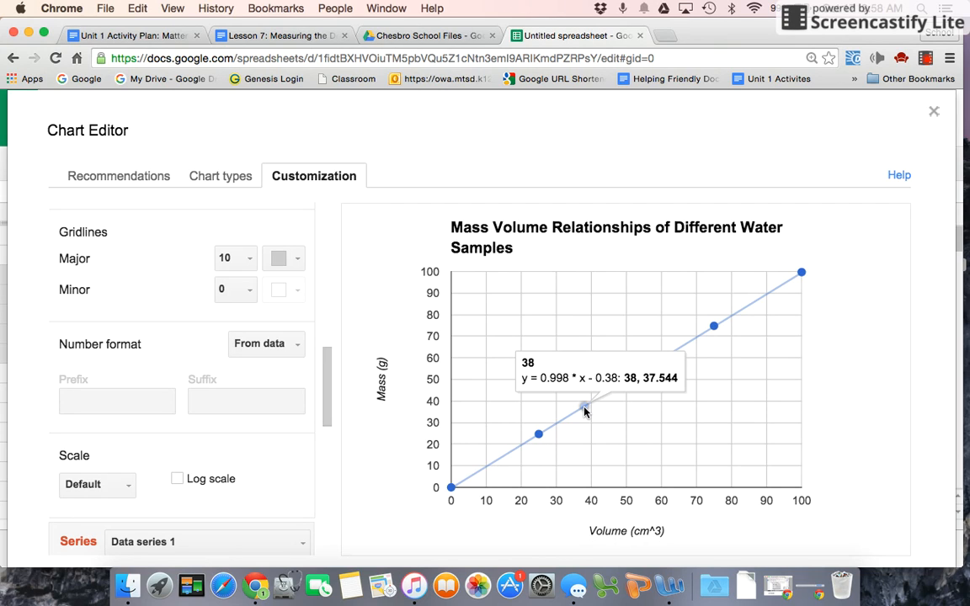
mouse_move(587, 410)
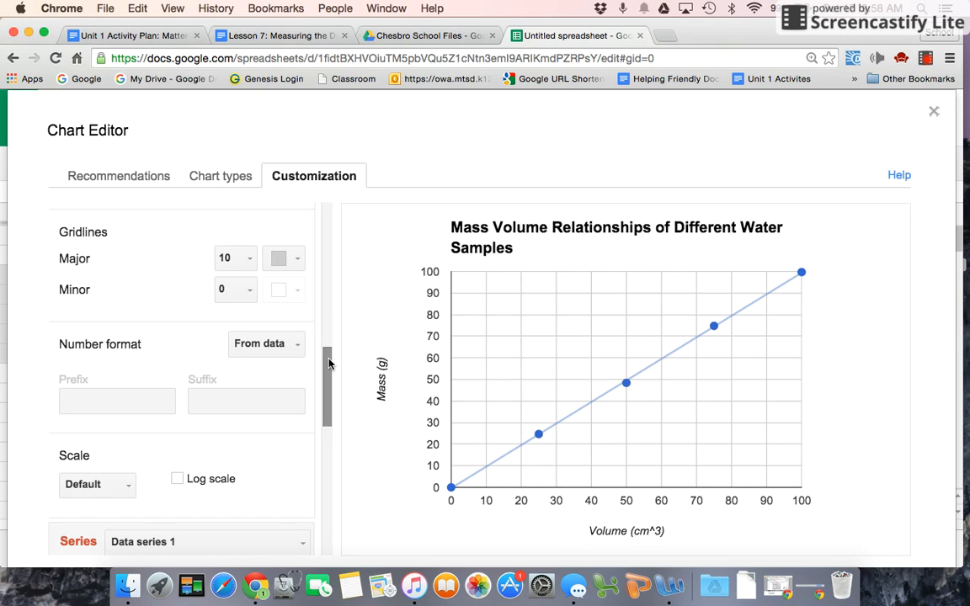
Step: Bring up Chrome's View menu to switch to full screen
scroll("down", 3)
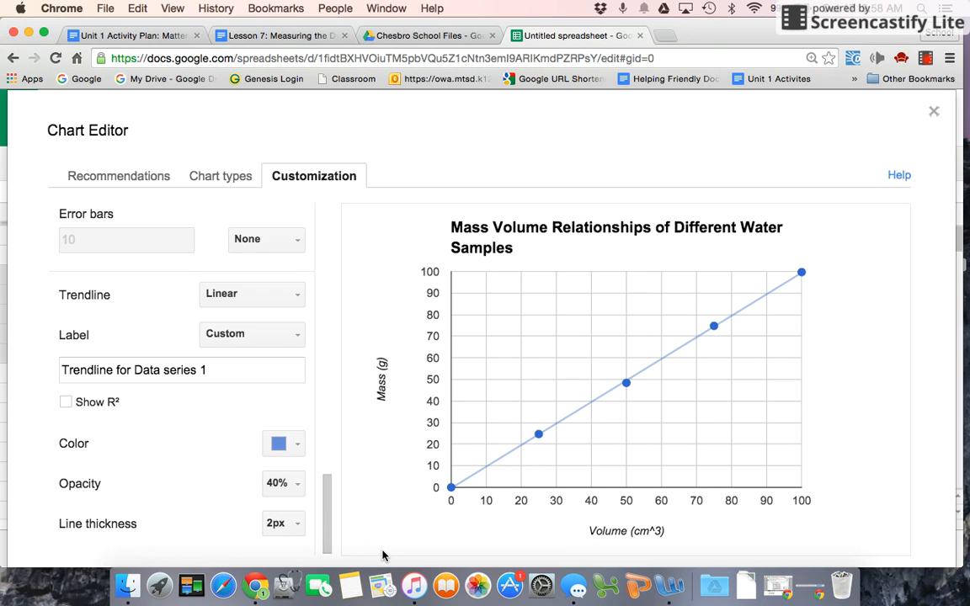
mouse_move(128, 584)
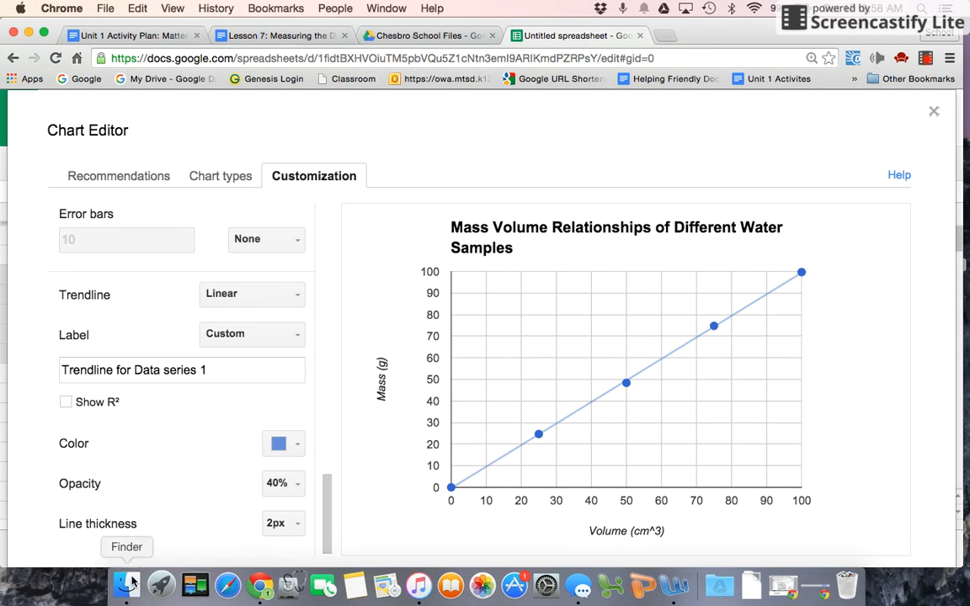
mouse_move(227, 107)
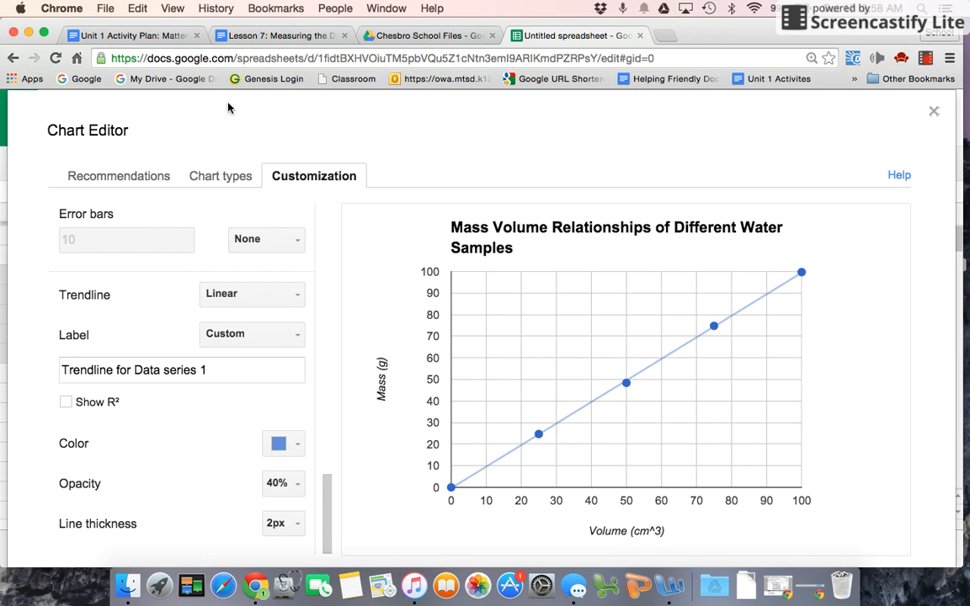
left_click(173, 8)
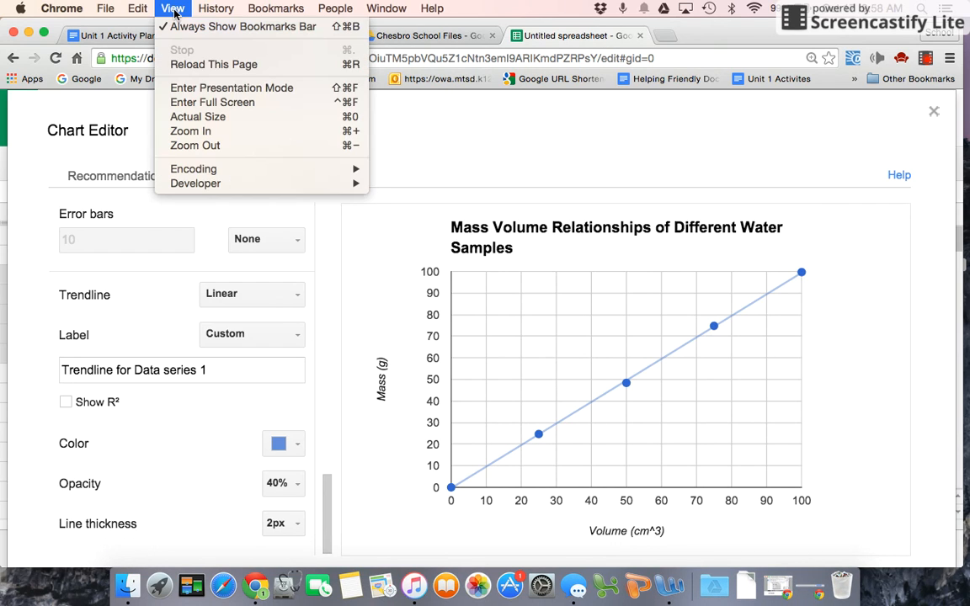
mouse_move(212, 102)
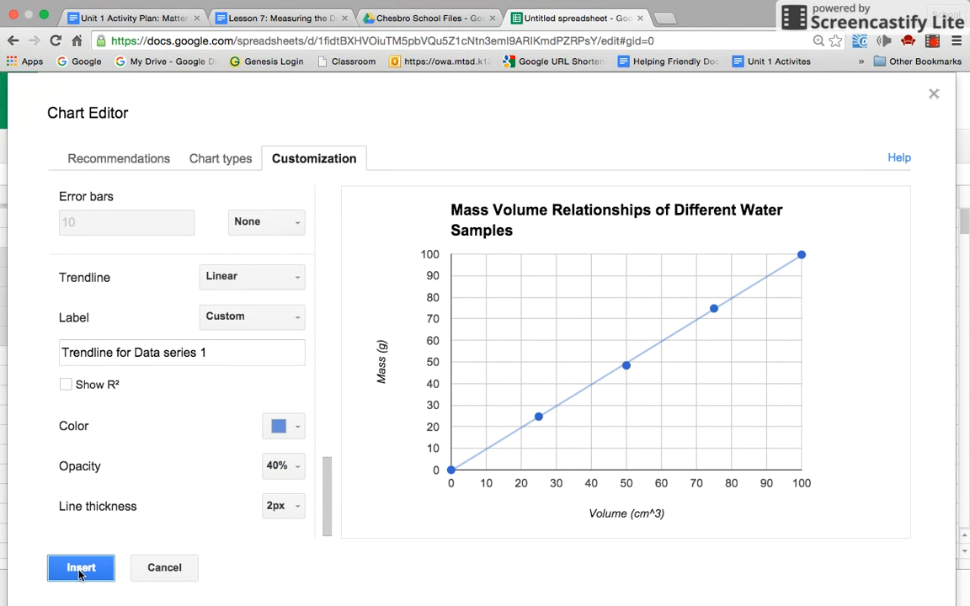
Step: Insert the finished chart into the sheet and move it beside the data table
left_click(81, 567)
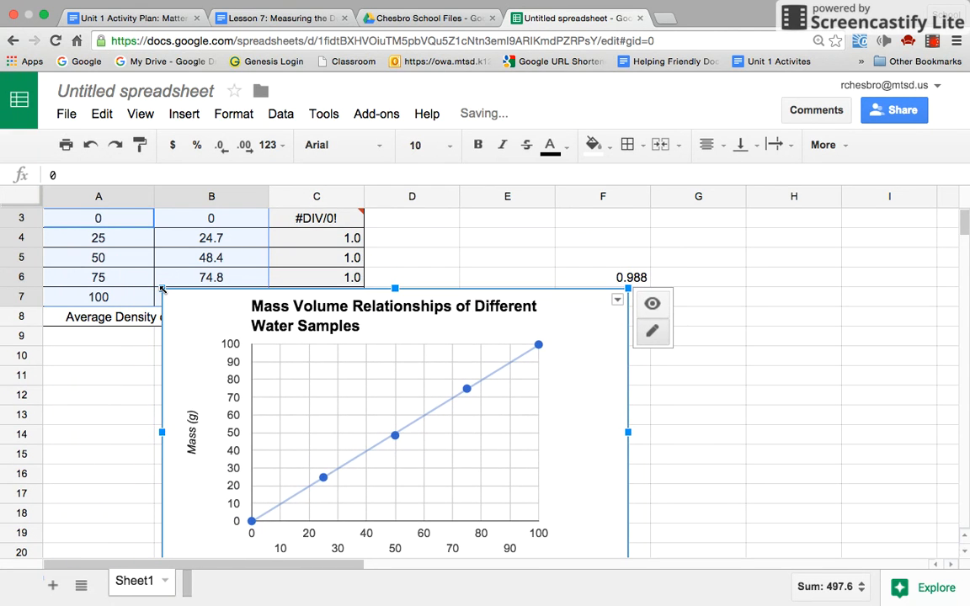
left_click_drag(393, 420, 613, 362)
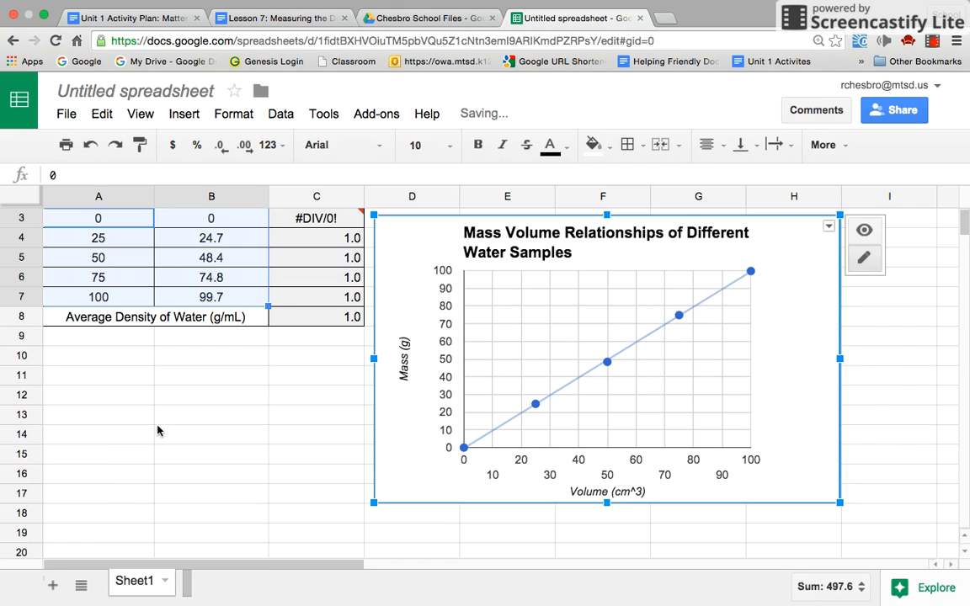
left_click(211, 414)
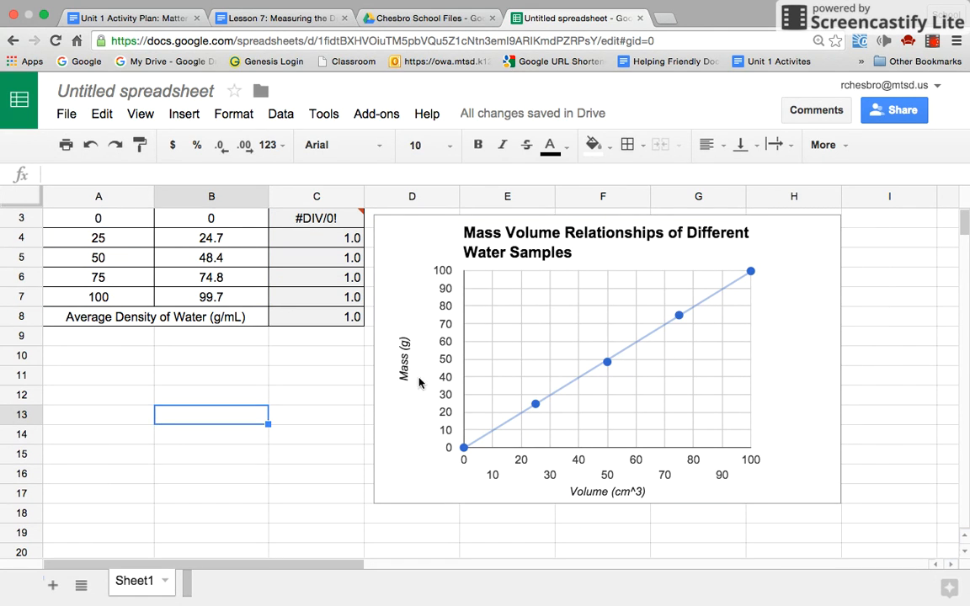
mouse_move(245, 246)
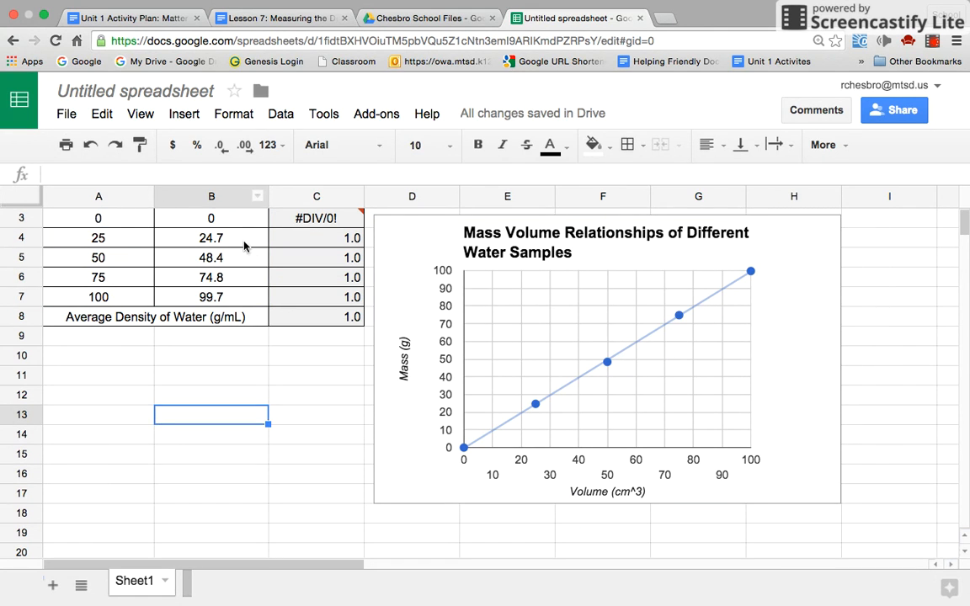
mouse_move(276, 455)
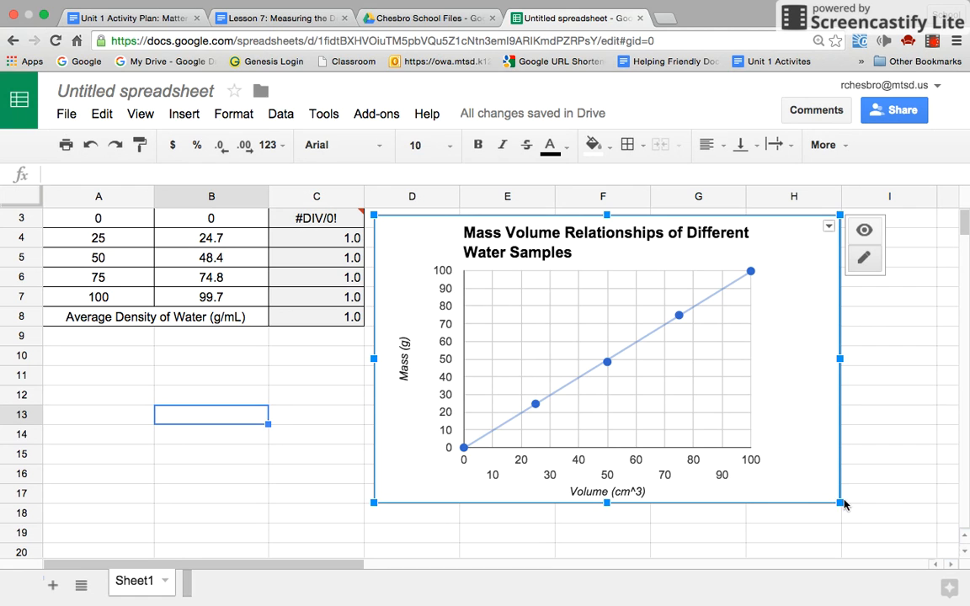
Step: Shrink the inserted chart slightly by its corner handle
left_click_drag(842, 502, 795, 476)
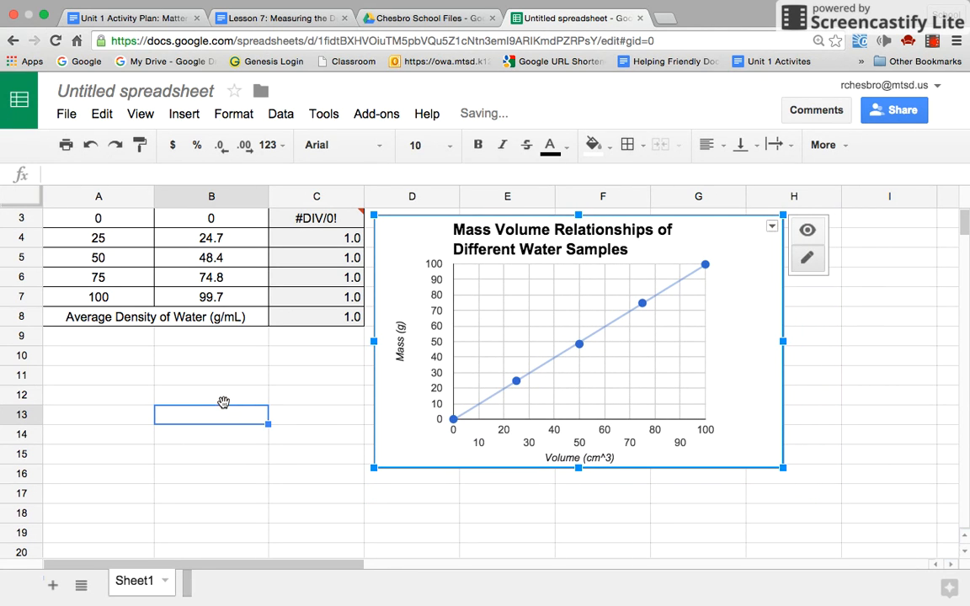
left_click(211, 395)
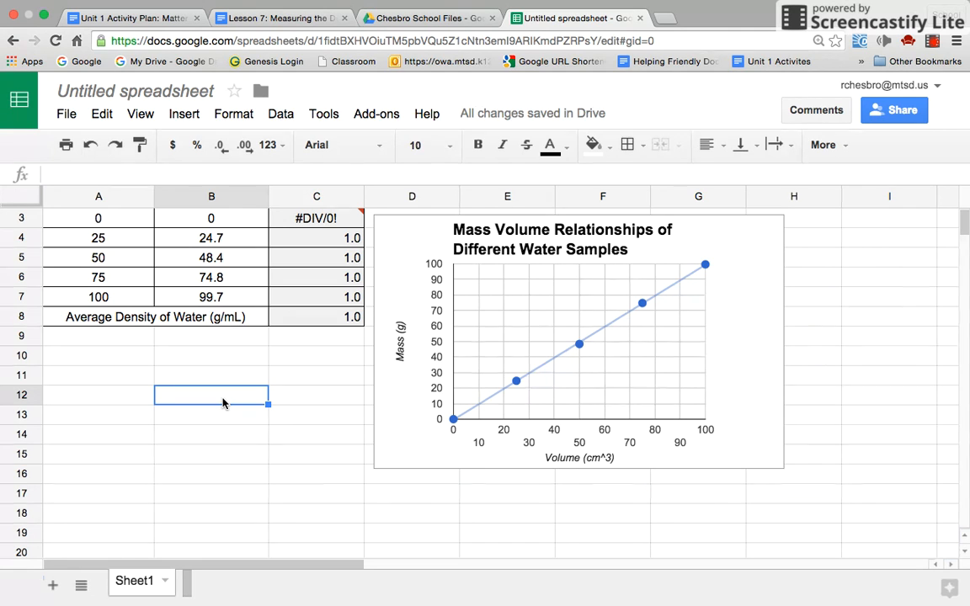